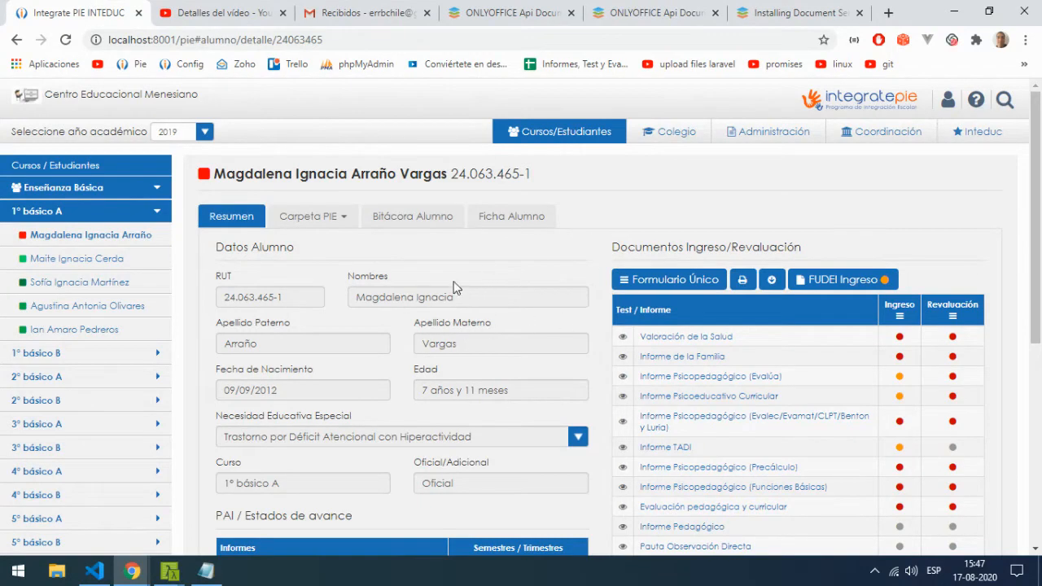
Choose Editar FU Revaluación from the Formulario Único dropdown to open the form in ONLYOFFICE
left_click(668, 280)
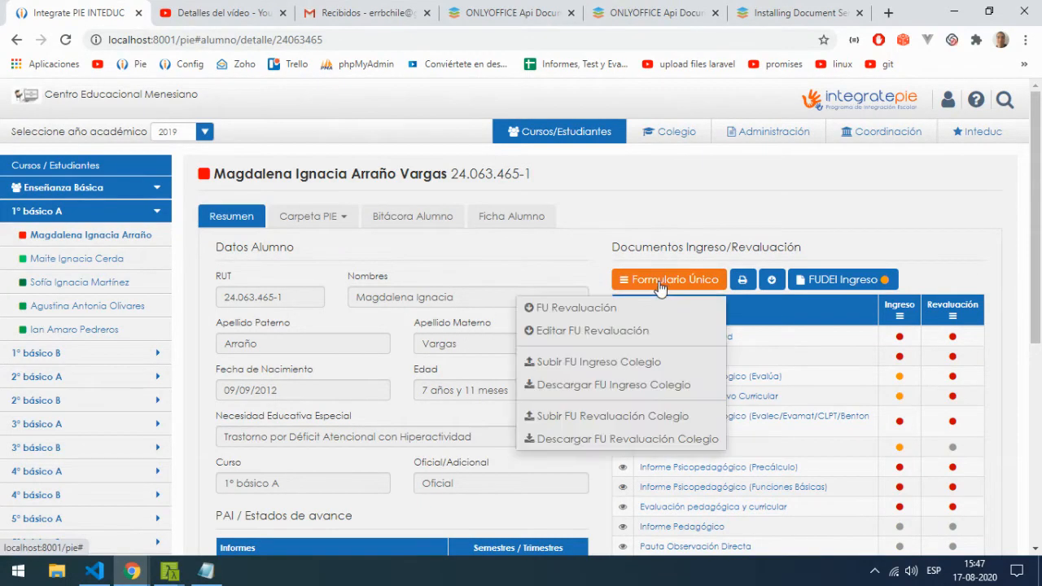
left_click(593, 330)
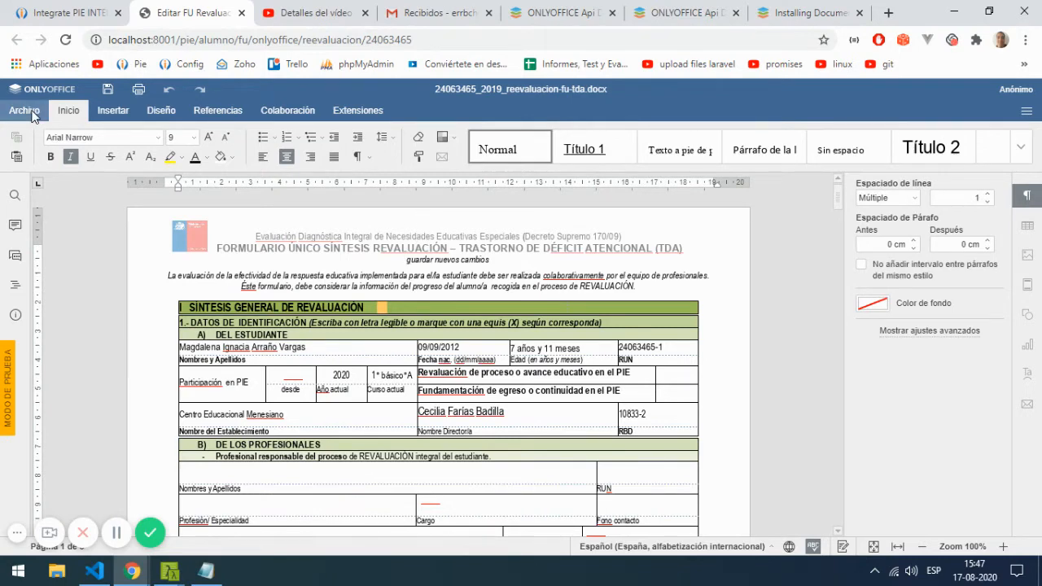
View the Archivo menu's Descargar como... formats, then bring up the Installing Document Server guide
left_click(25, 111)
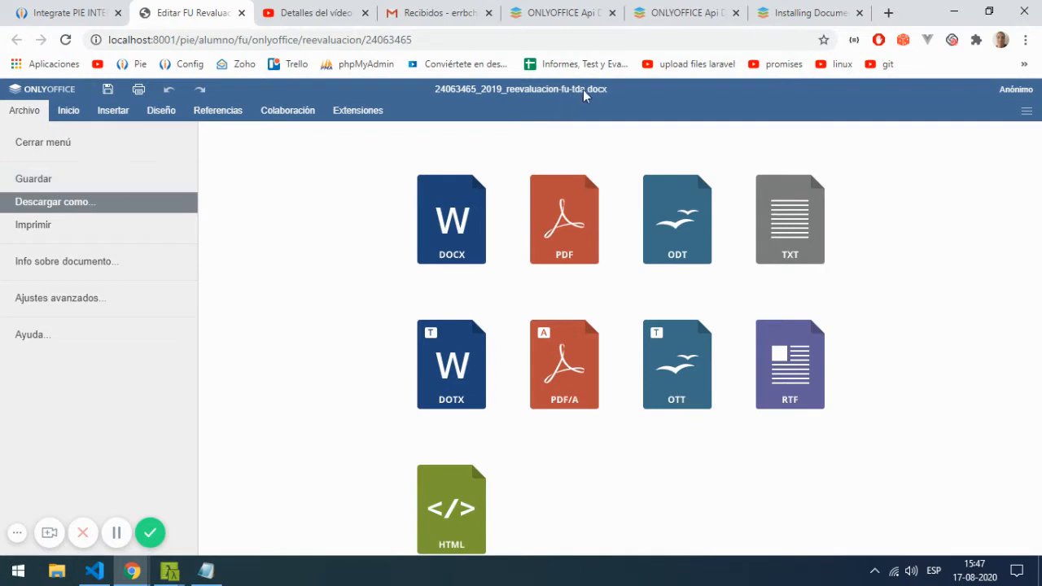
mouse_move(813, 34)
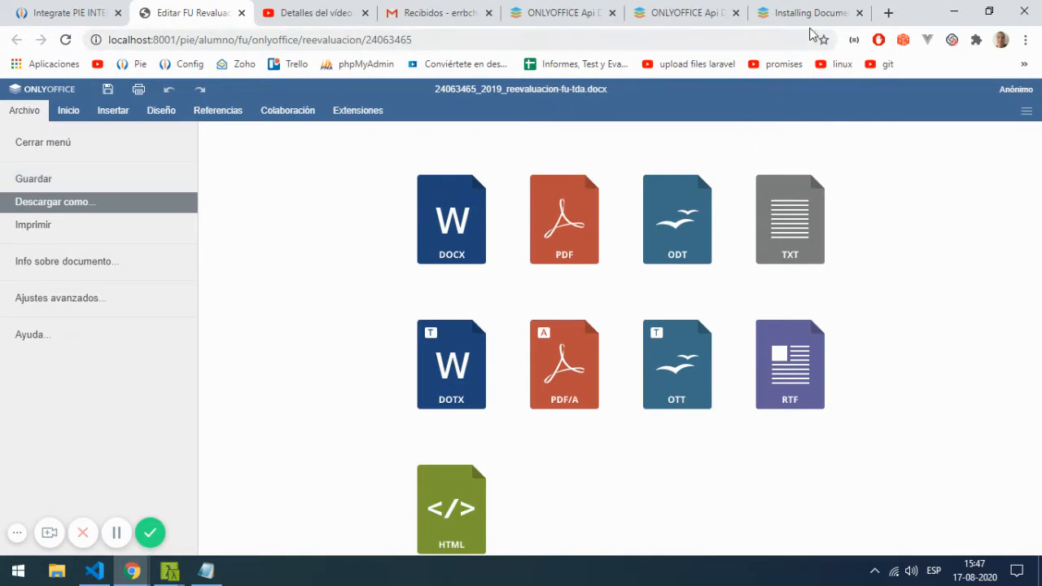
left_click(808, 13)
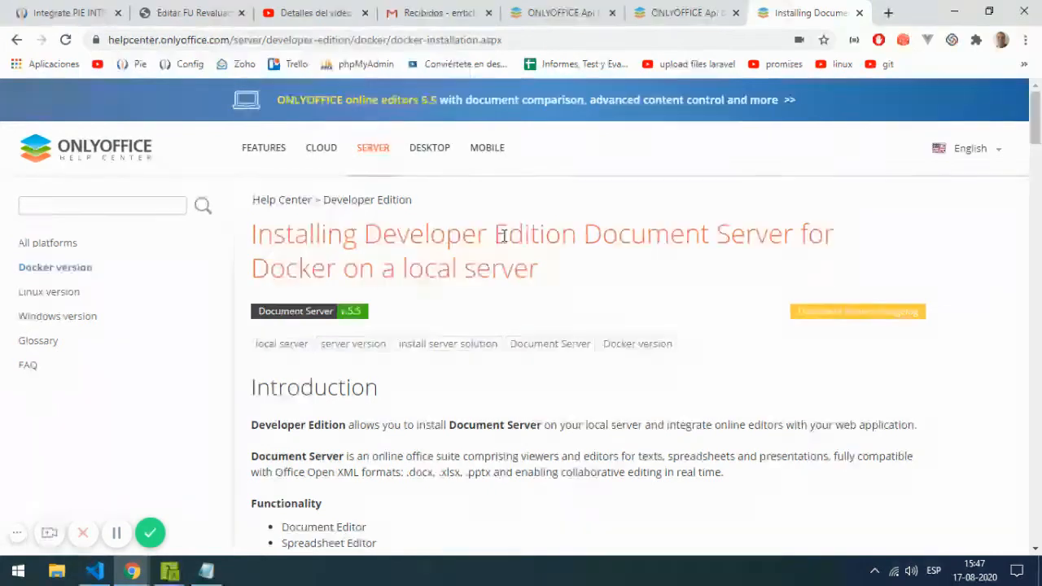
mouse_move(264, 147)
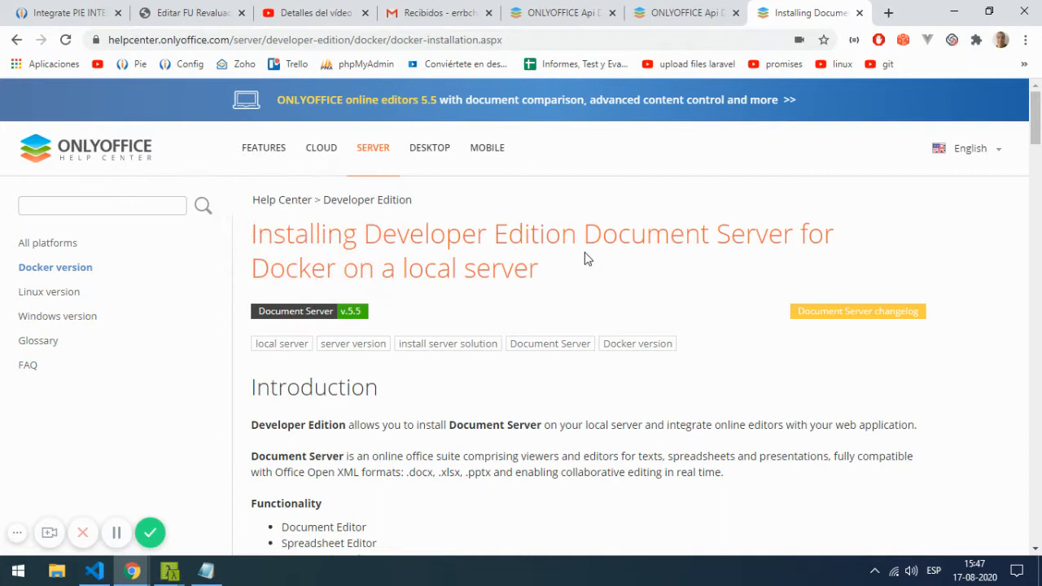
mouse_move(676, 261)
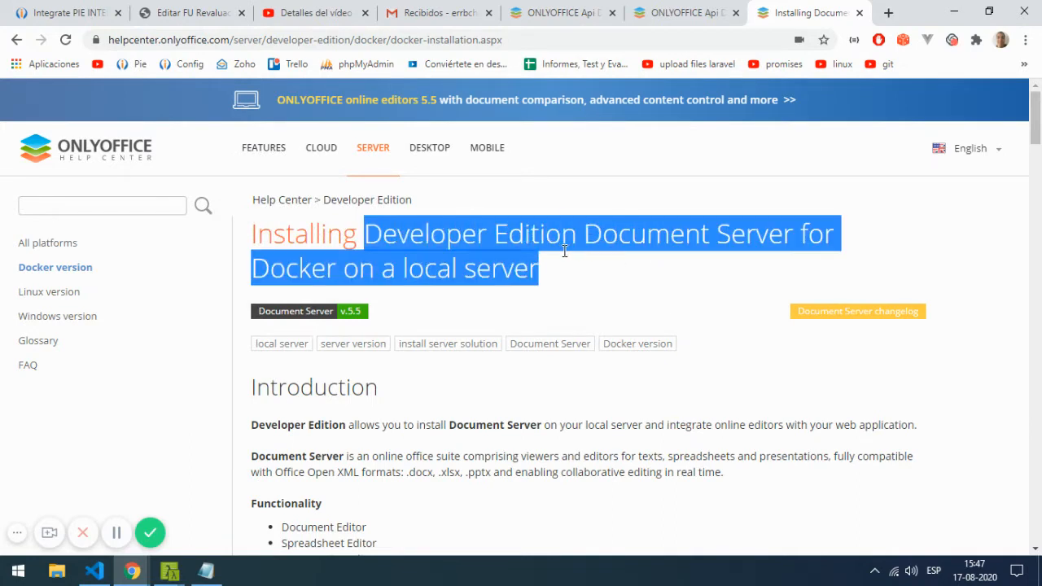
left_click(587, 236)
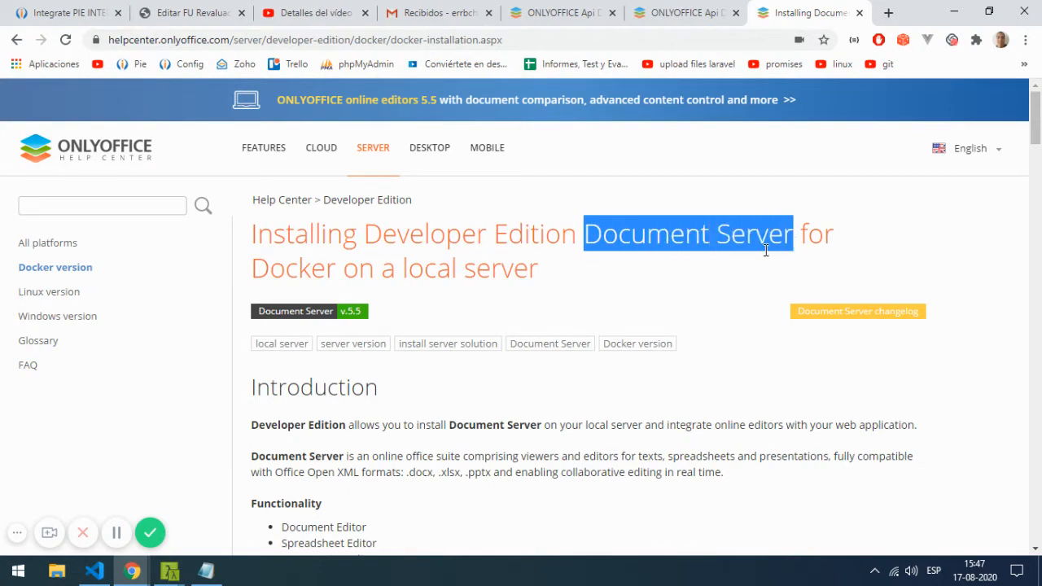
mouse_move(743, 259)
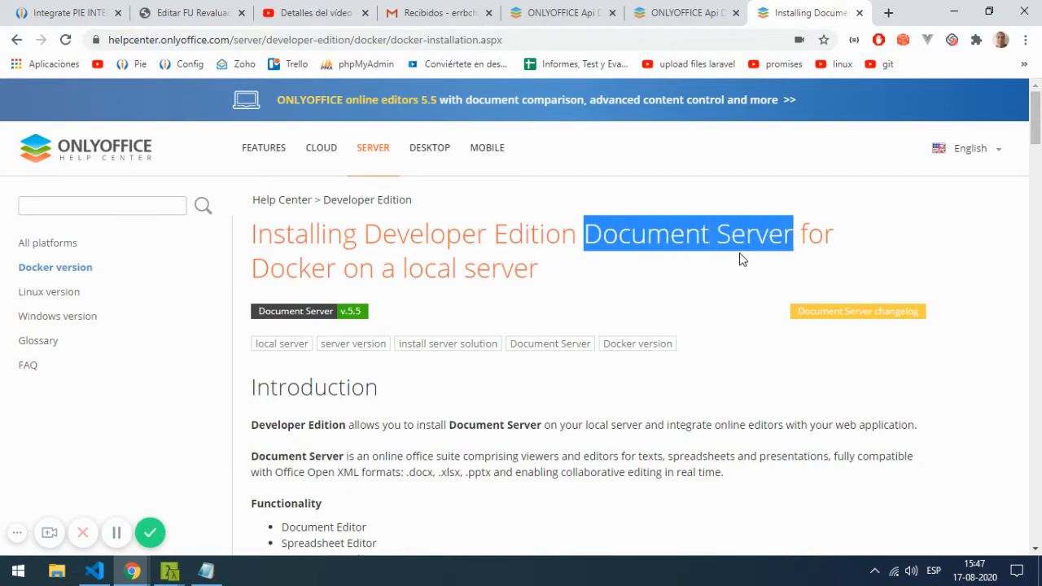
mouse_move(501, 274)
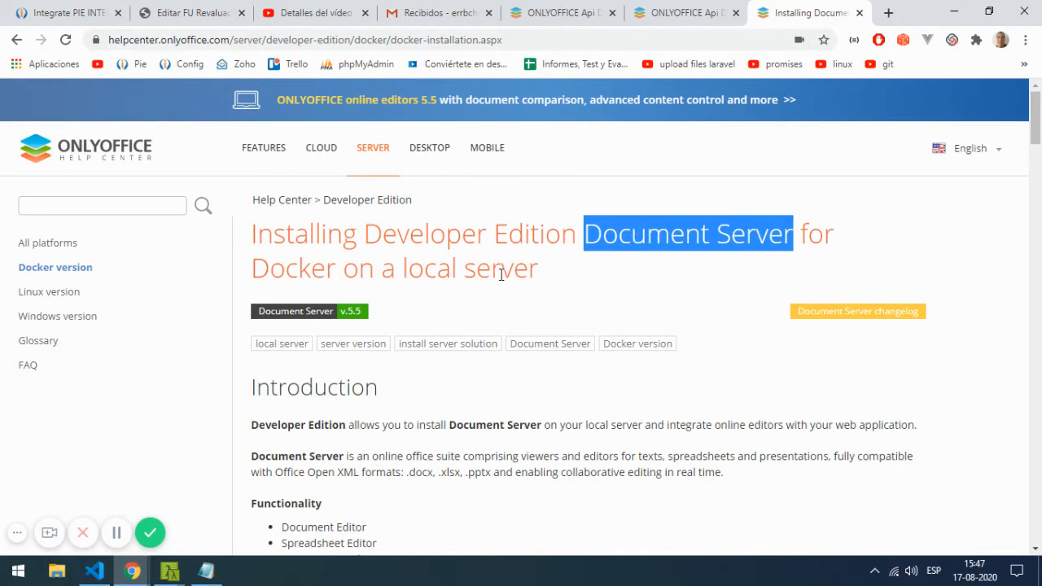
mouse_move(544, 270)
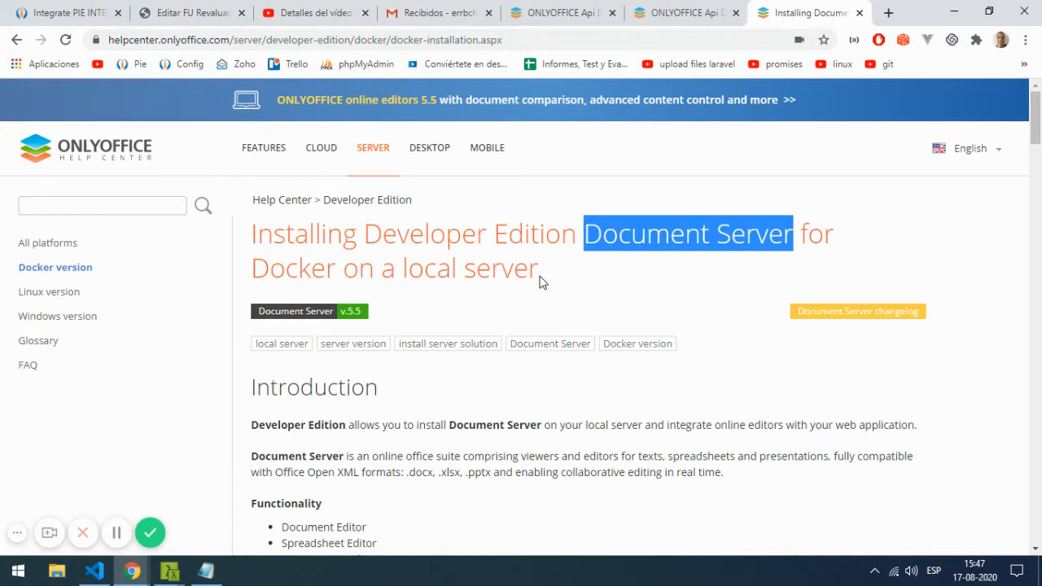
mouse_move(552, 290)
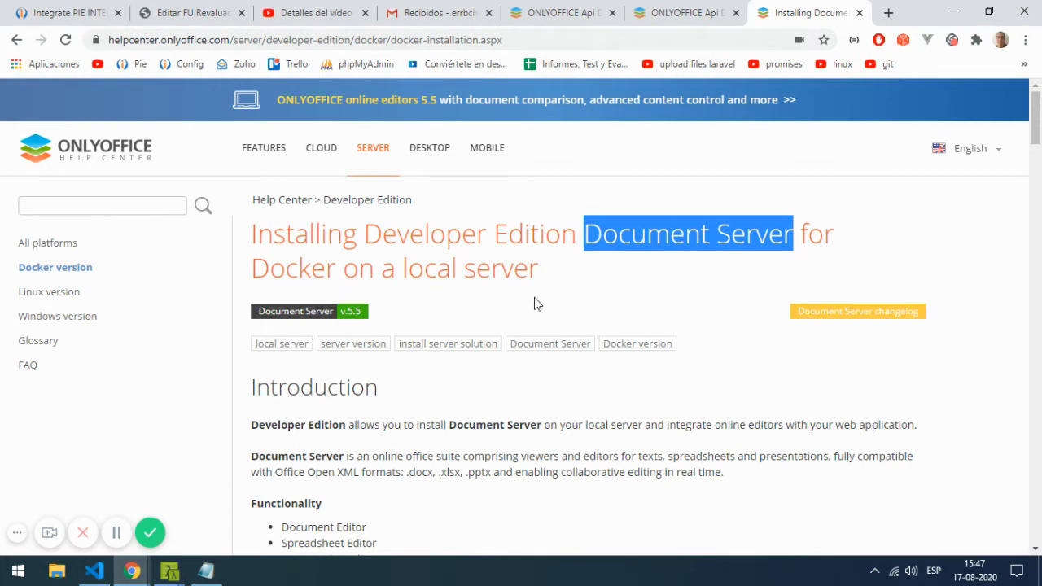
mouse_move(713, 373)
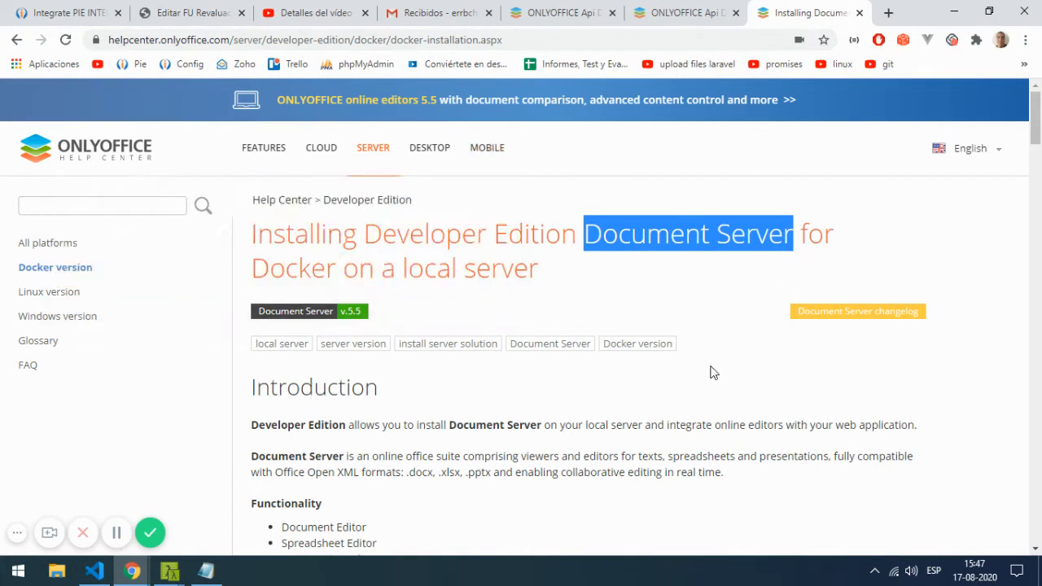
mouse_move(415, 284)
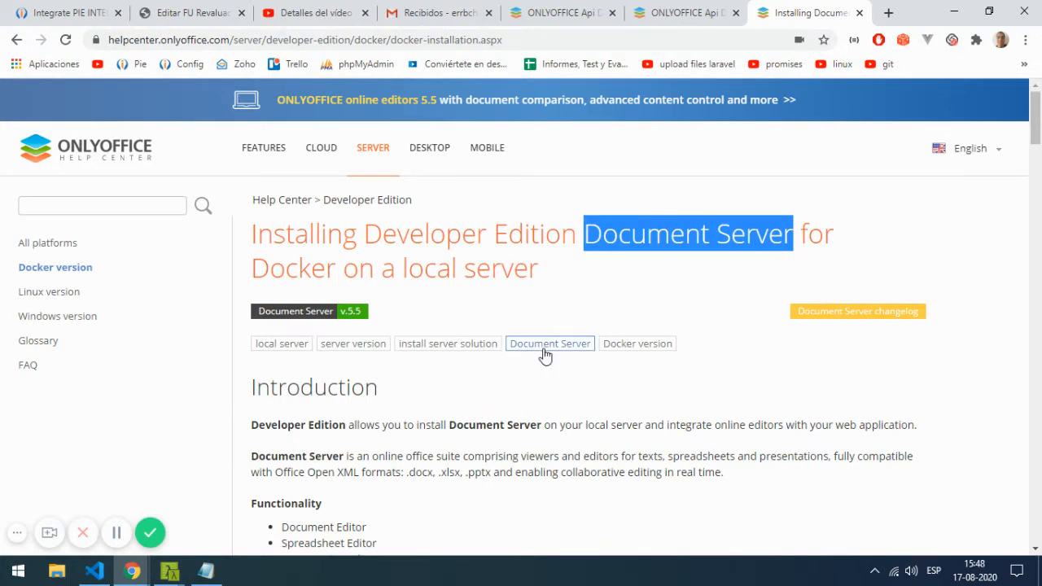
Show onlyoffice.blade.php in VS Code after the callback file, then return to Chrome
left_click(94, 570)
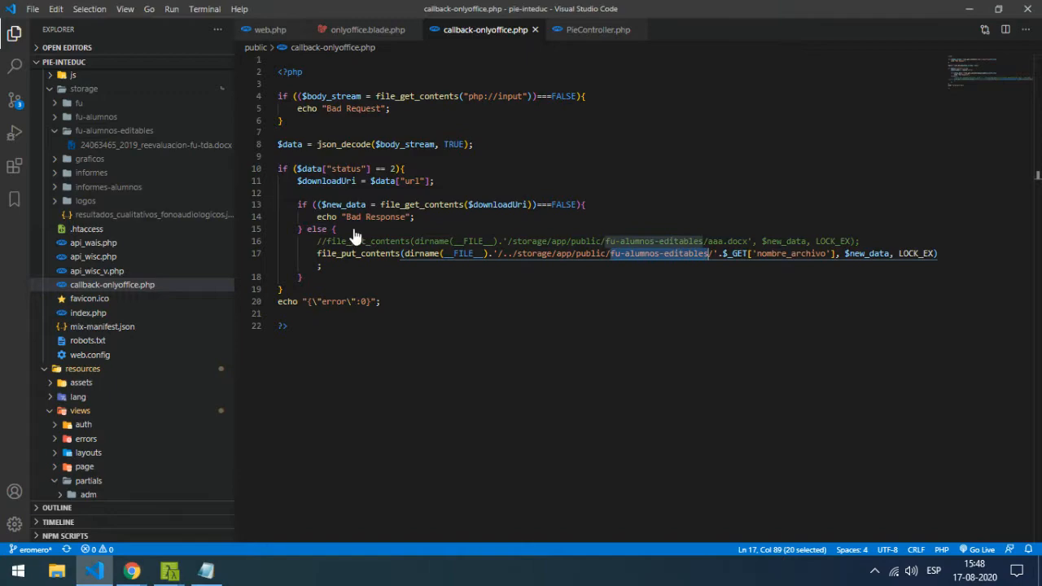
left_click(366, 29)
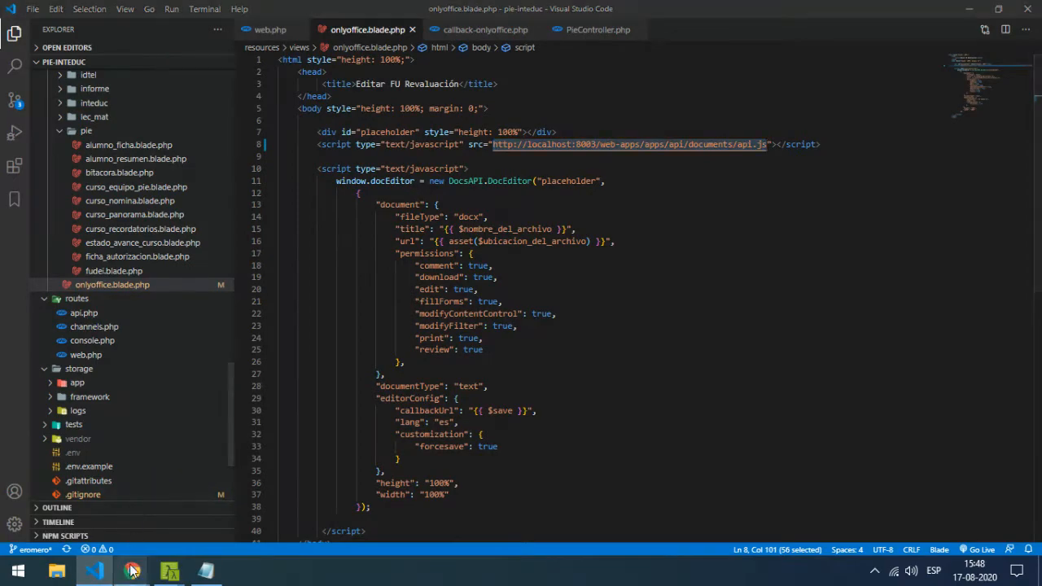
left_click(132, 570)
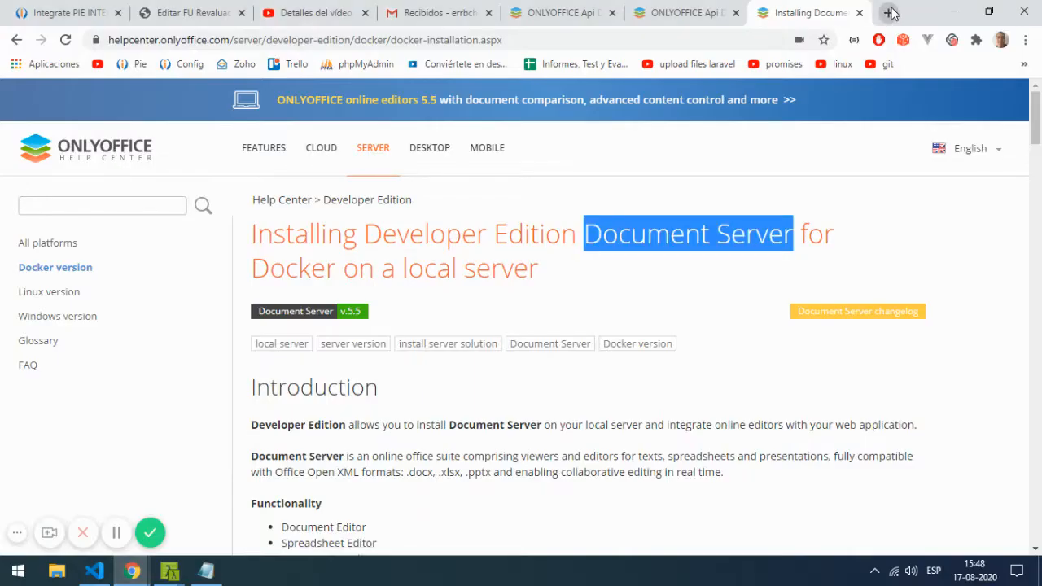
Load the localhost:8003 api.js in a new tab (version 5.5.3), then return to the installation guide
left_click(889, 13)
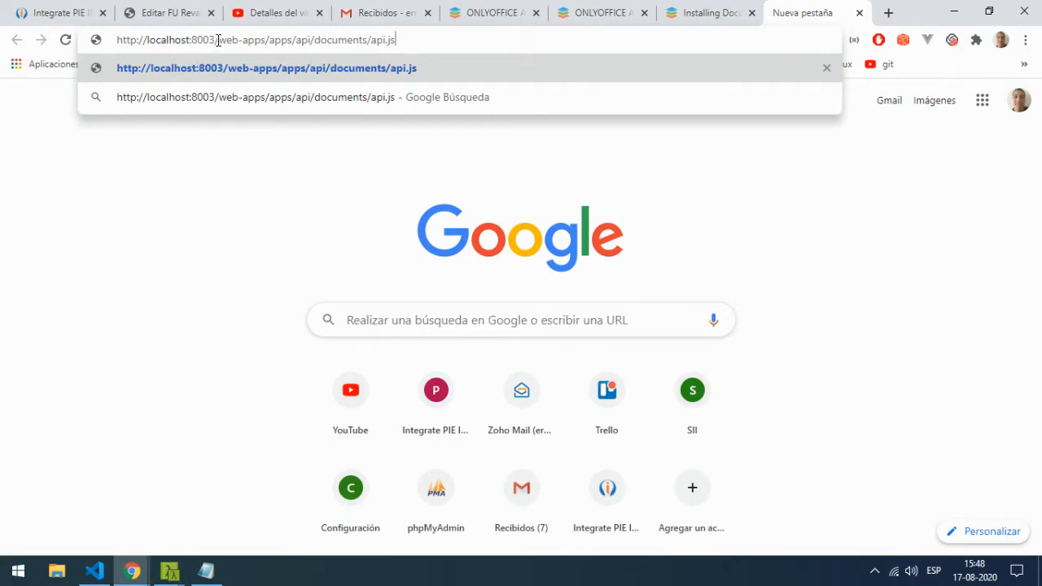
key("Return")
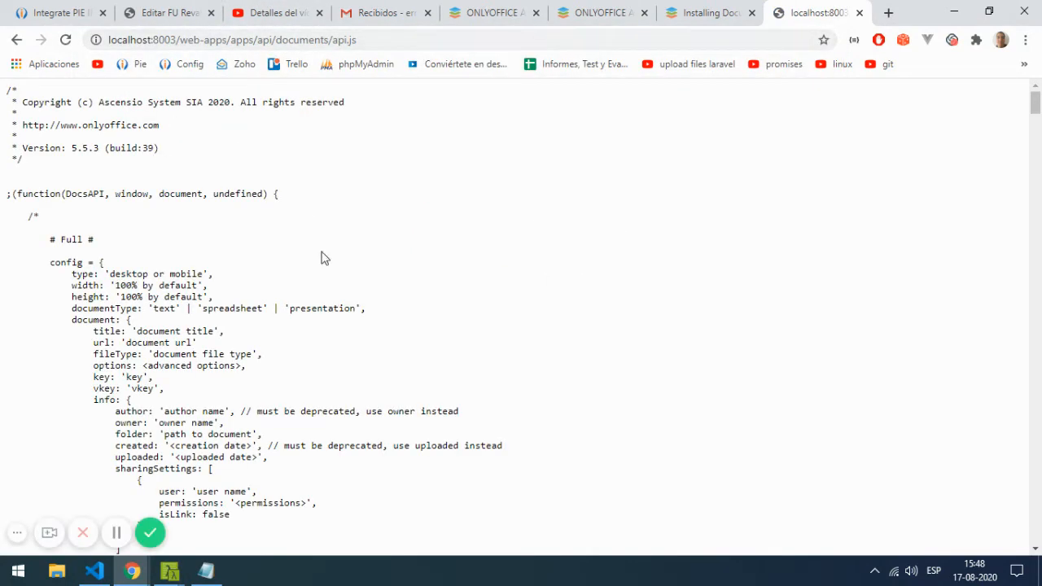
mouse_move(213, 209)
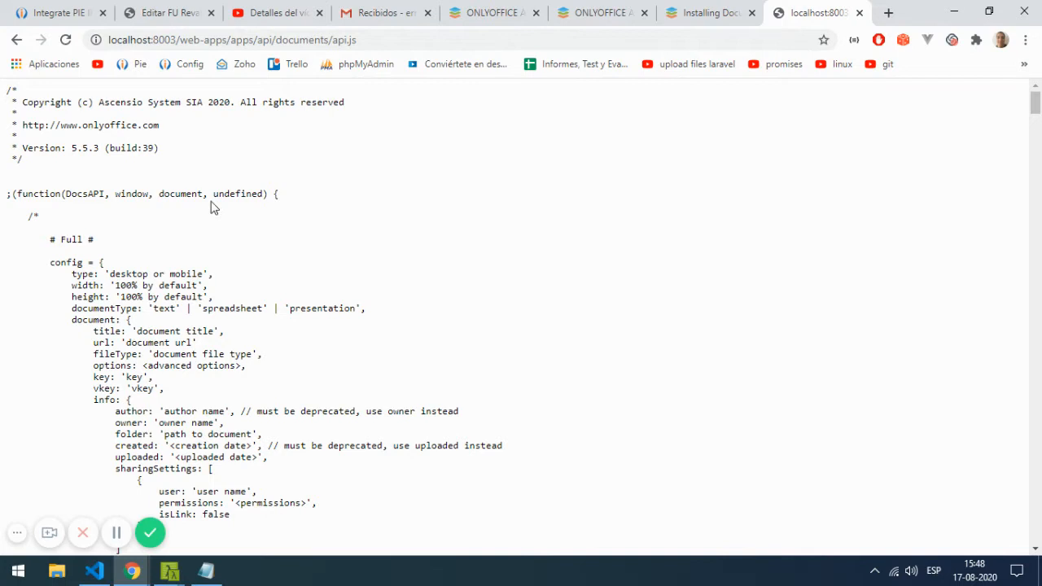
mouse_move(860, 13)
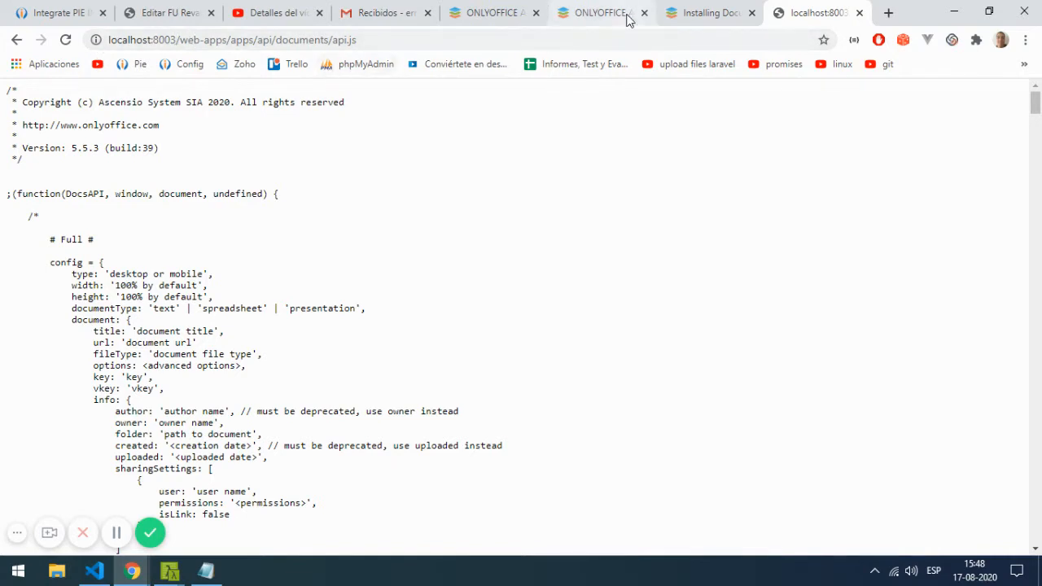
left_click(703, 13)
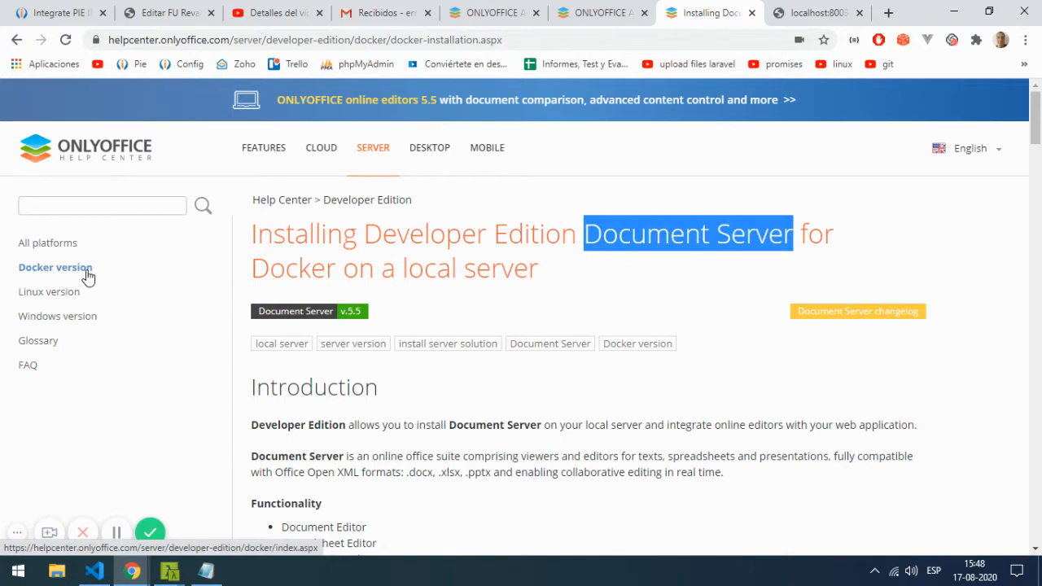
Scroll the Docker installation guide down to the 'Running Document Server using HTTPS' section
scroll("down", 3)
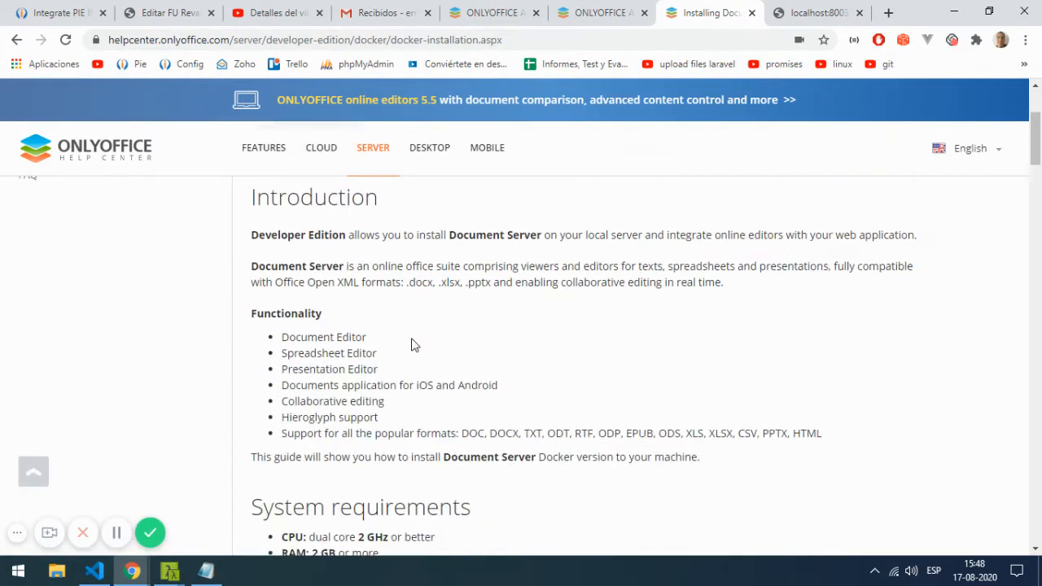
scroll("down", 3)
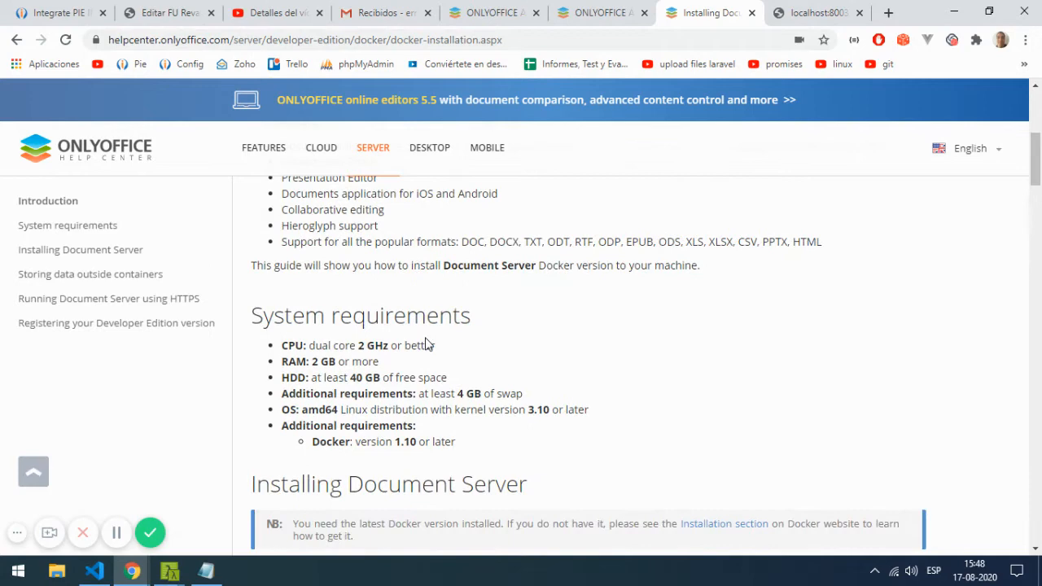
scroll("down", 3)
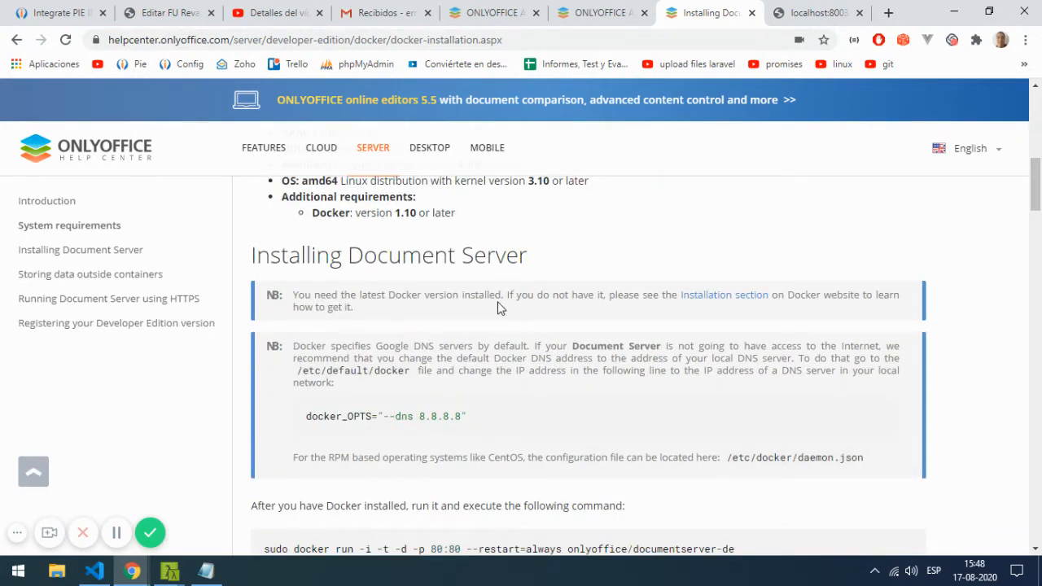
scroll("down", 3)
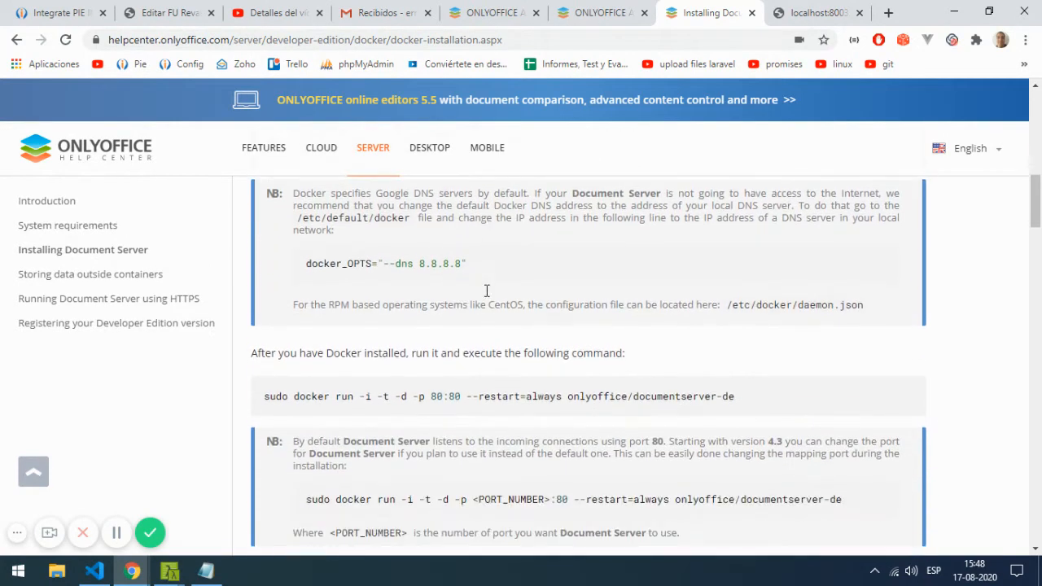
scroll("down", 3)
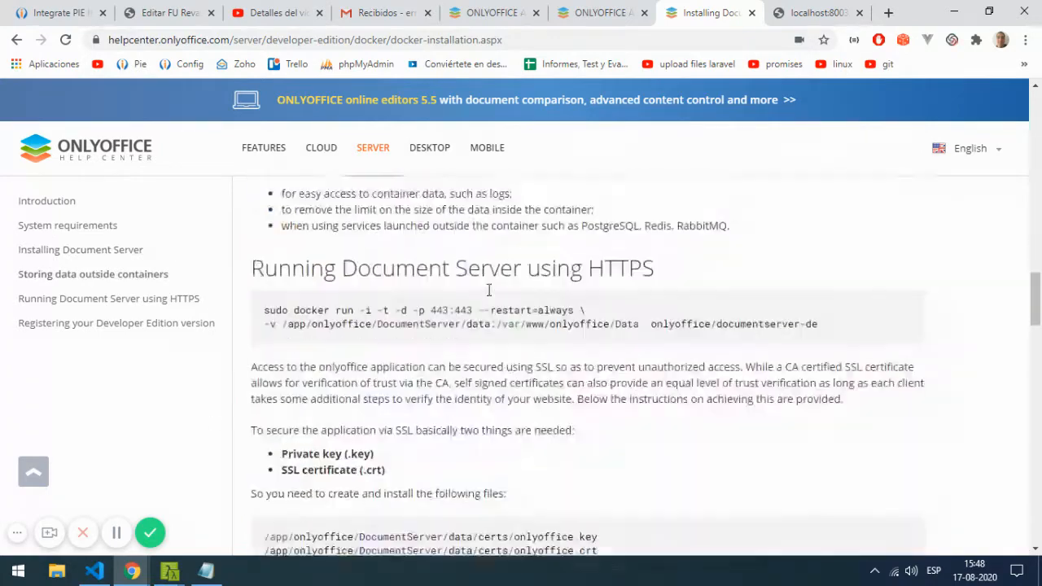
scroll("down", 3)
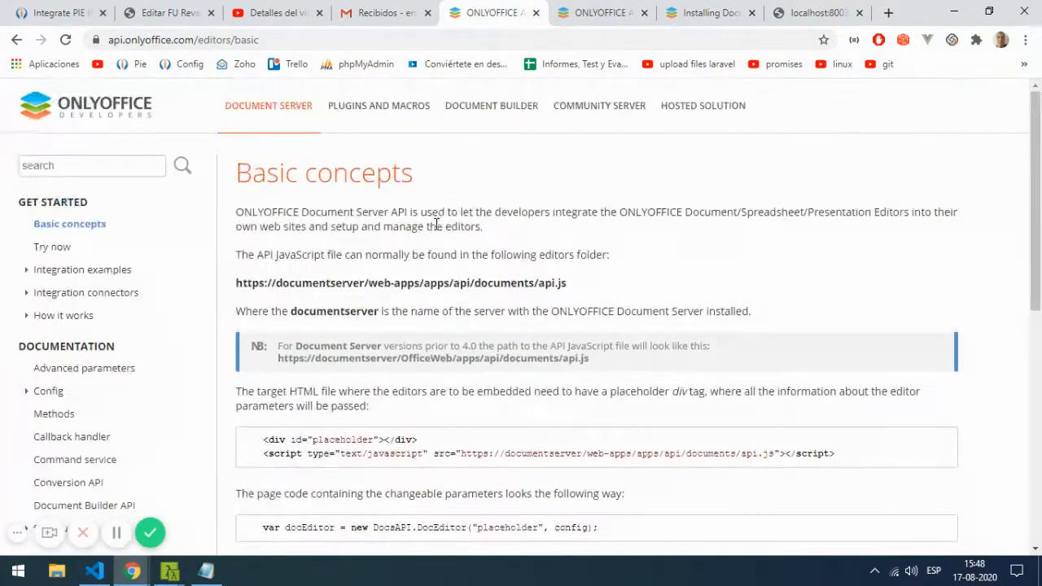
Highlight the api.js script tag in Basic concepts and compare it with the local api.js tab
scroll("down", 3)
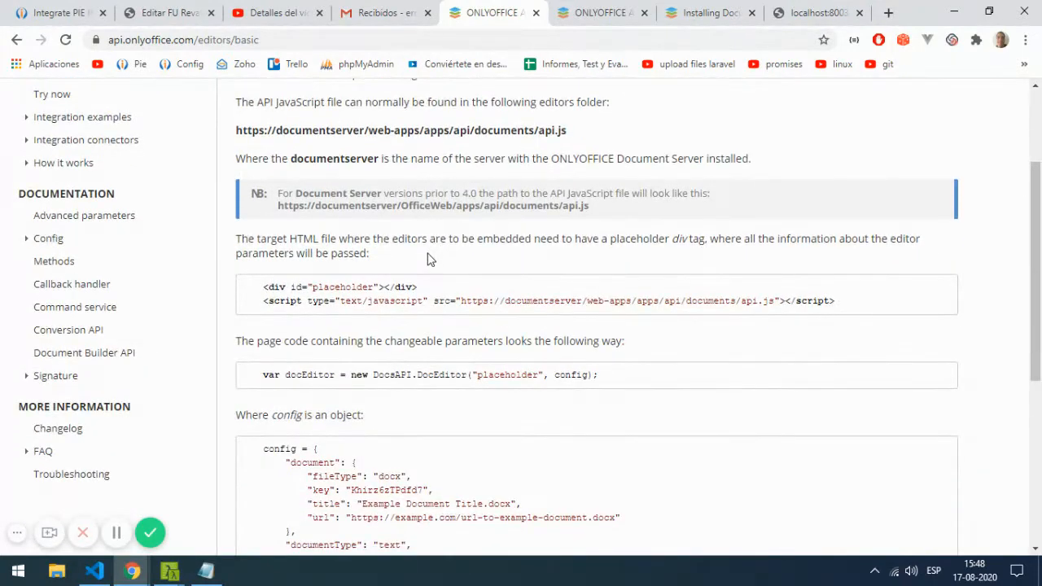
mouse_move(408, 301)
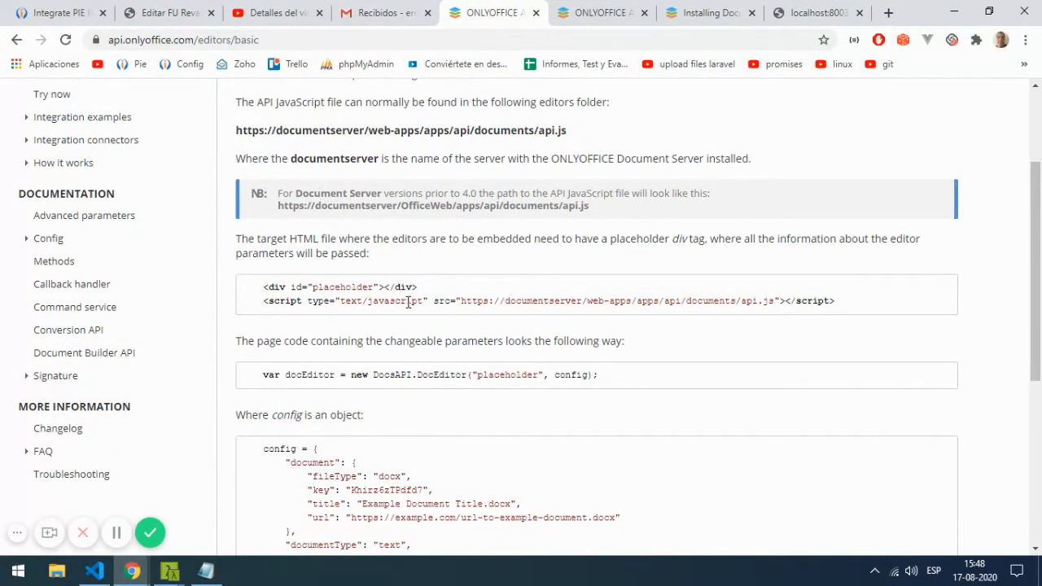
scroll("down", 3)
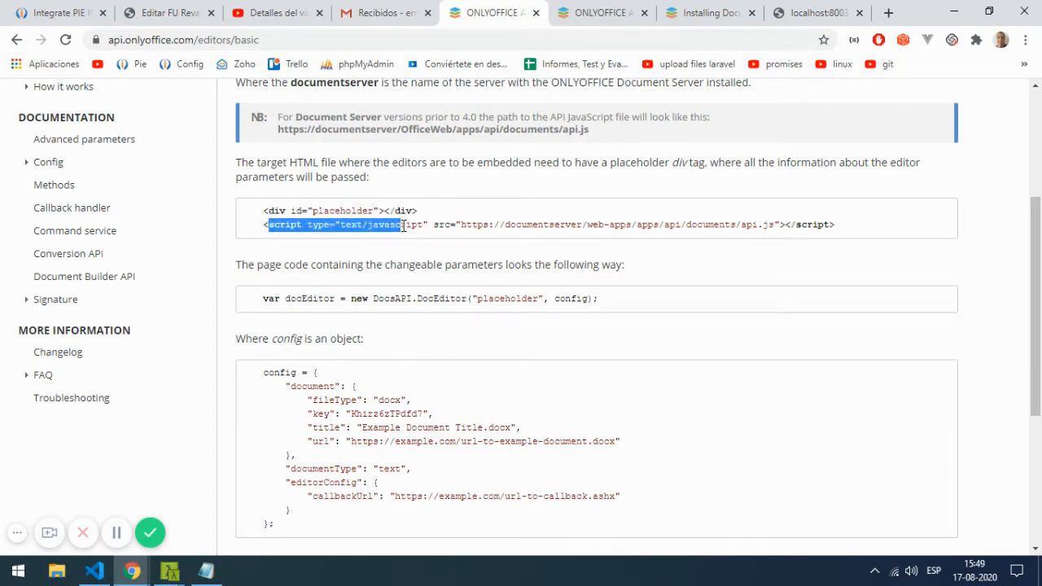
left_click_drag(399, 225, 779, 225)
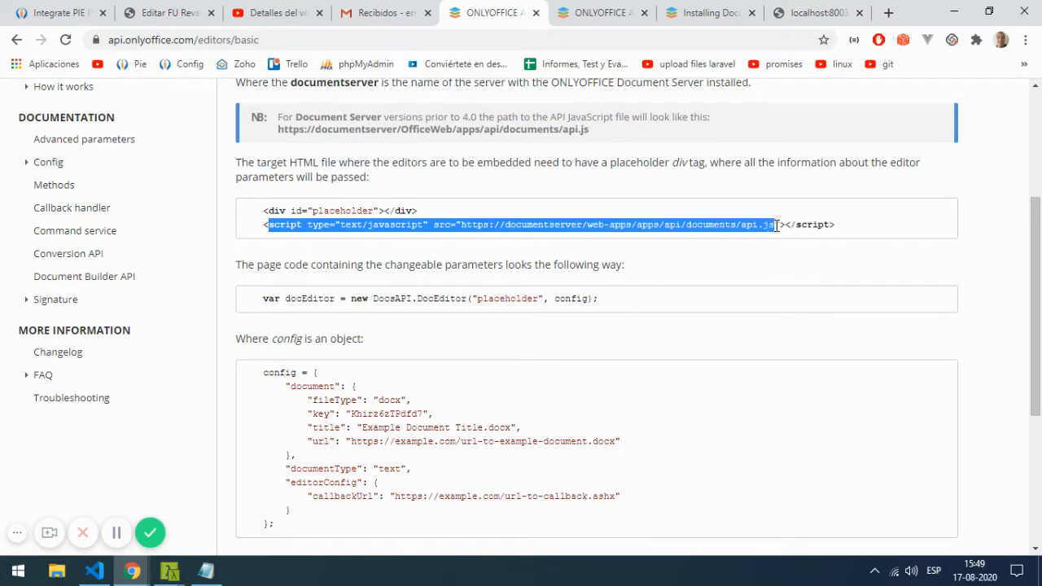
mouse_move(814, 13)
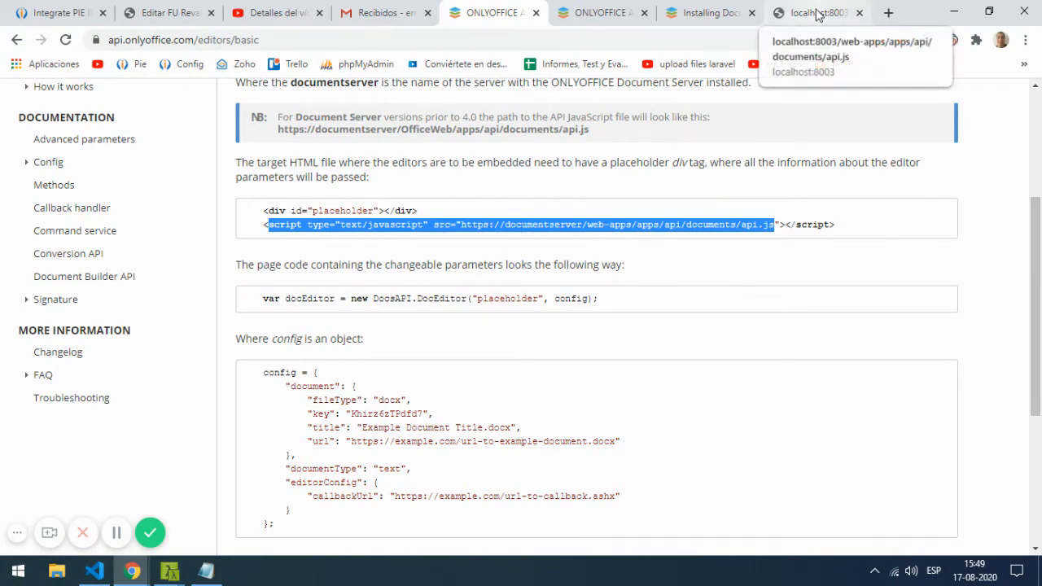
left_click(815, 13)
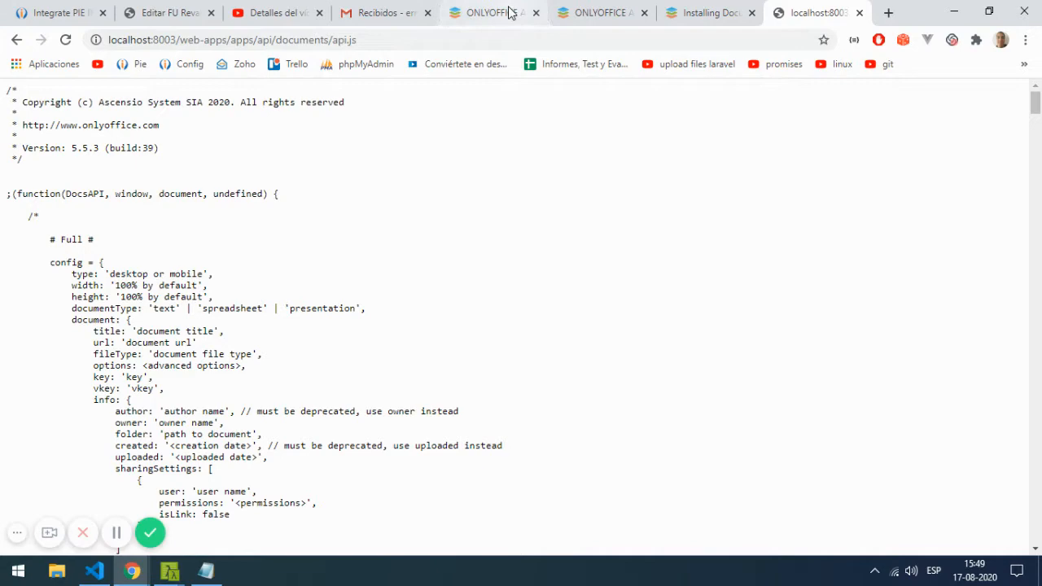
left_click(488, 13)
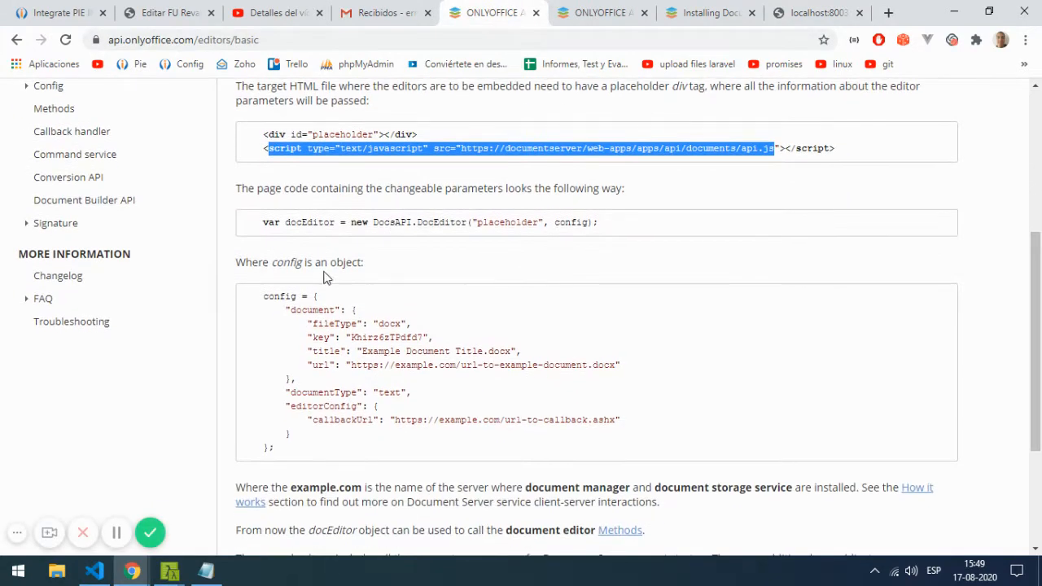
Highlight the example config object, the docEditor variable and the placeholder element id
left_click(269, 306)
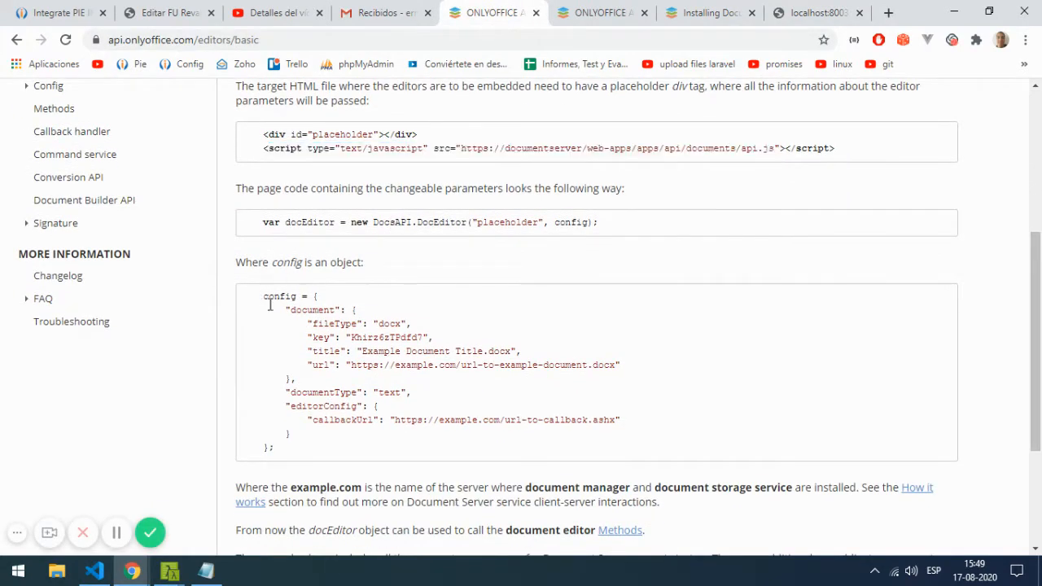
left_click_drag(264, 297, 318, 446)
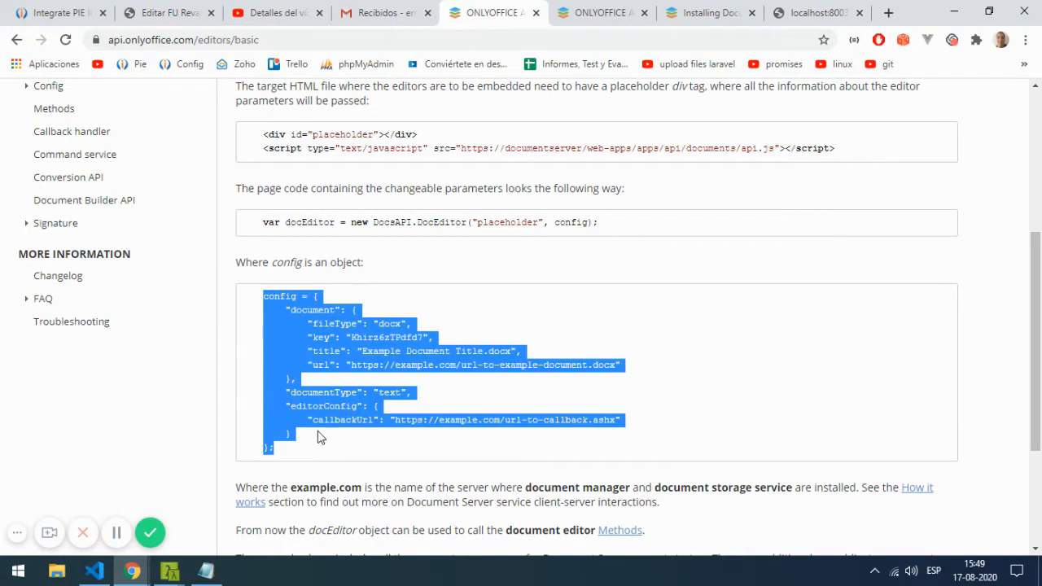
mouse_move(551, 236)
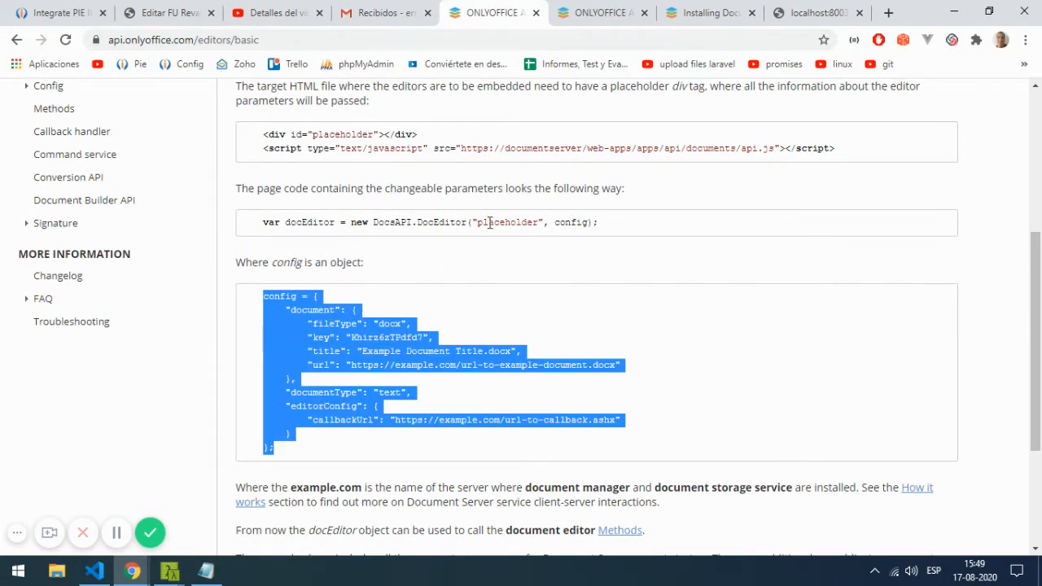
double_click(306, 222)
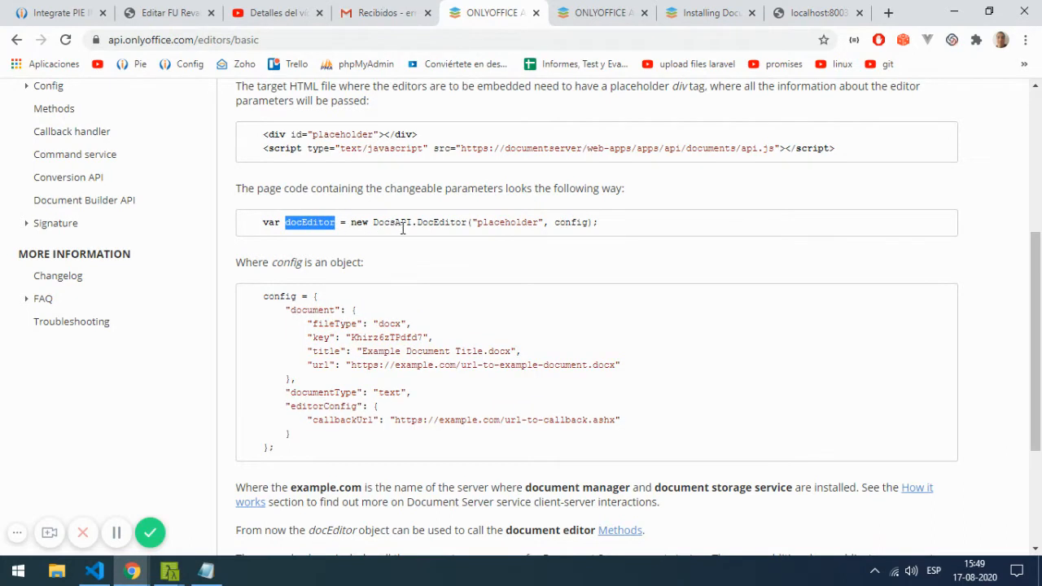
mouse_move(521, 260)
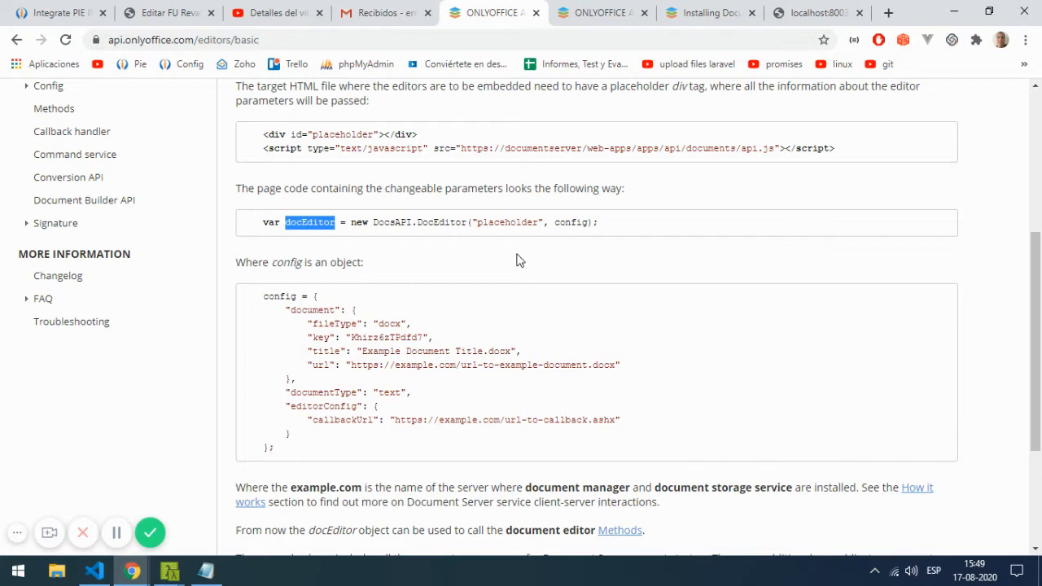
left_click(479, 221)
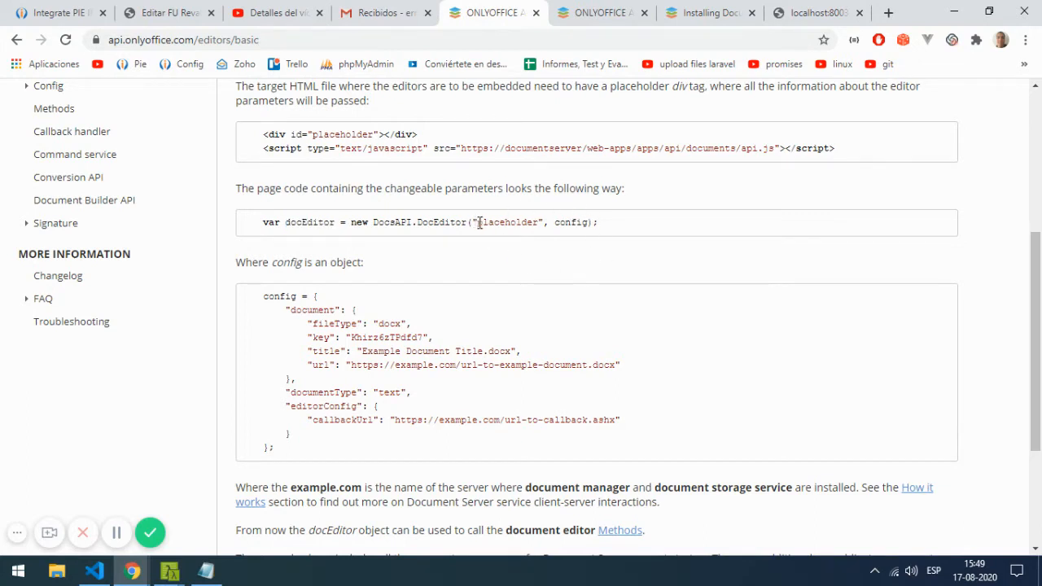
double_click(508, 221)
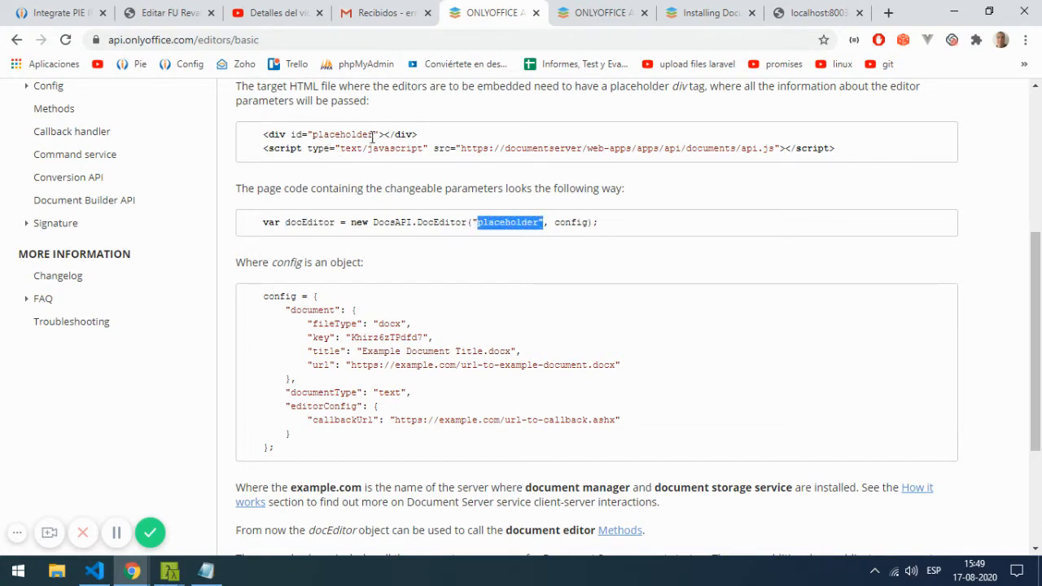
mouse_move(570, 221)
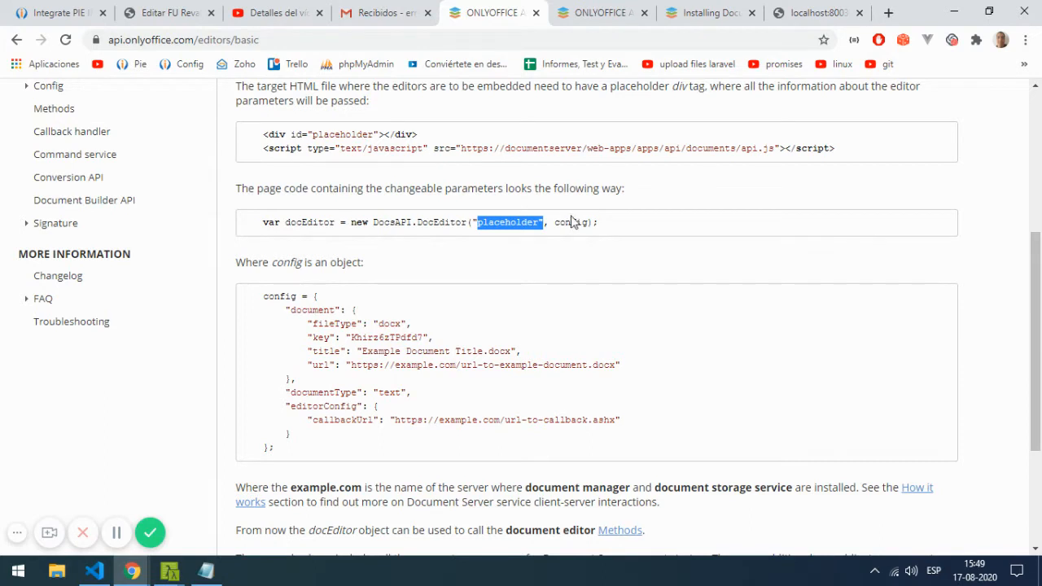
mouse_move(290, 297)
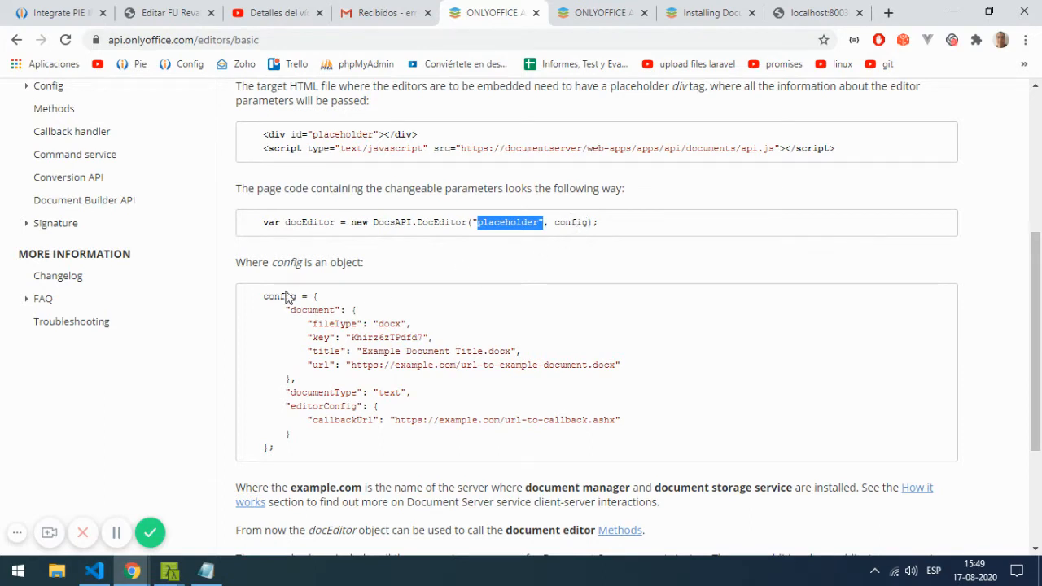
mouse_move(342, 391)
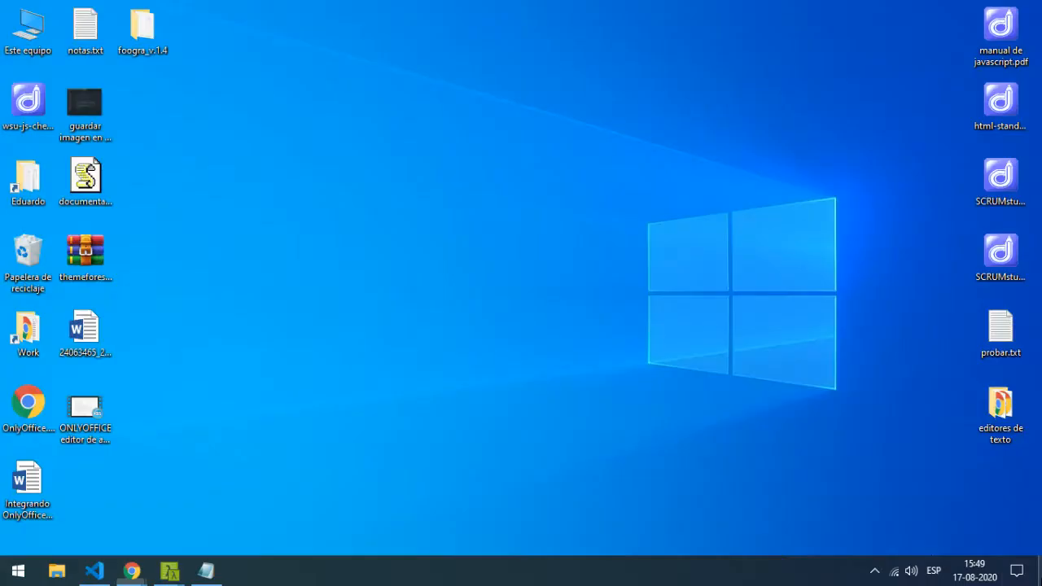
Review documentacion.js in VS Code through the editor customization and plugins options
left_click(94, 570)
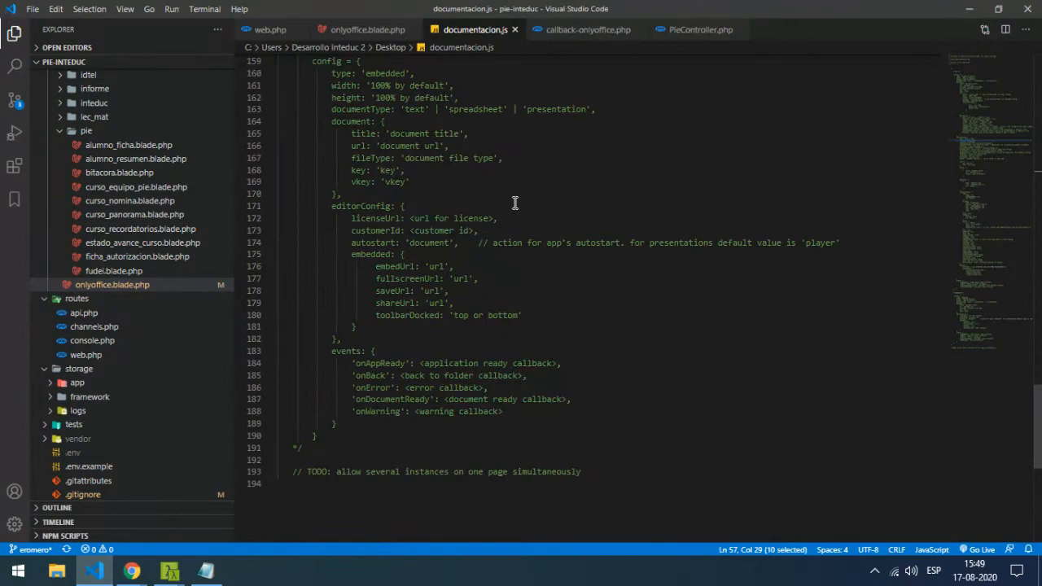
mouse_move(485, 202)
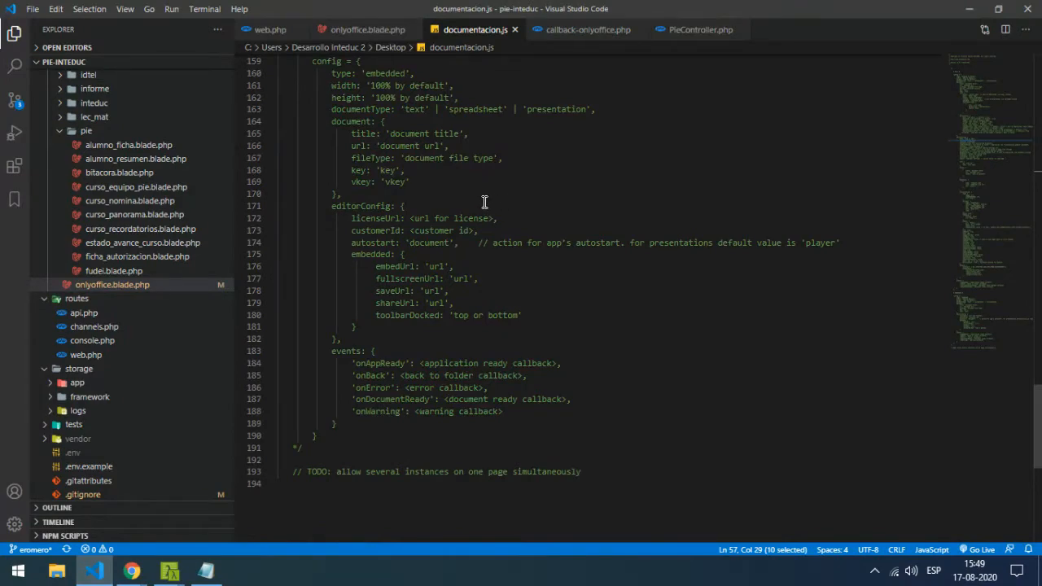
scroll("up", 3)
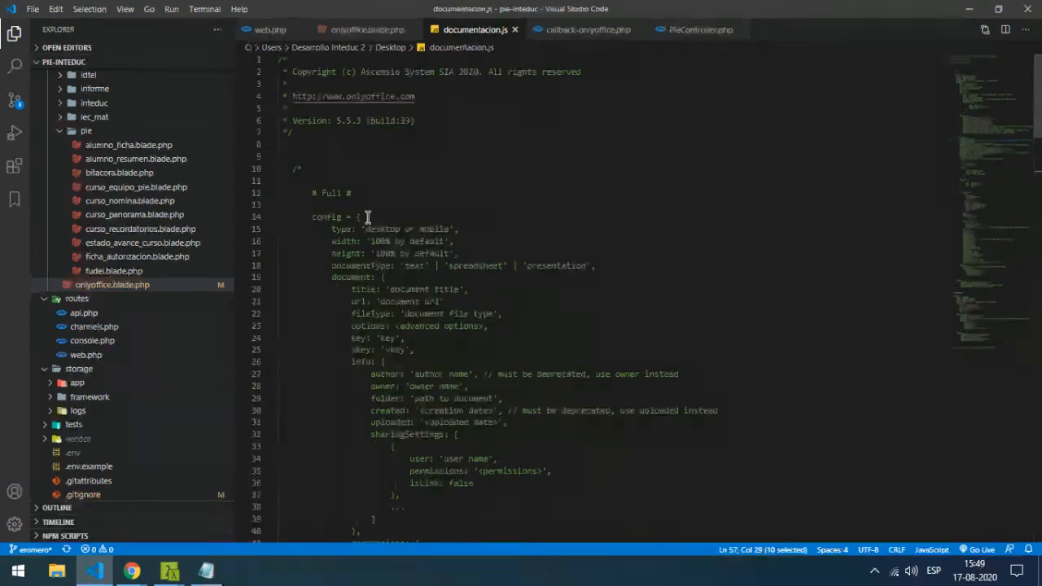
scroll("down", 3)
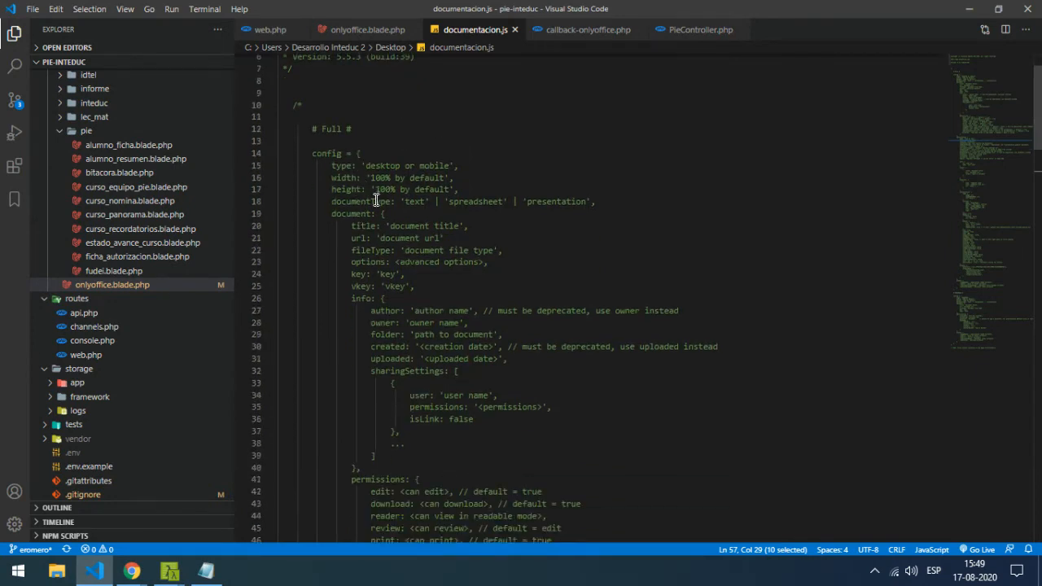
scroll("down", 3)
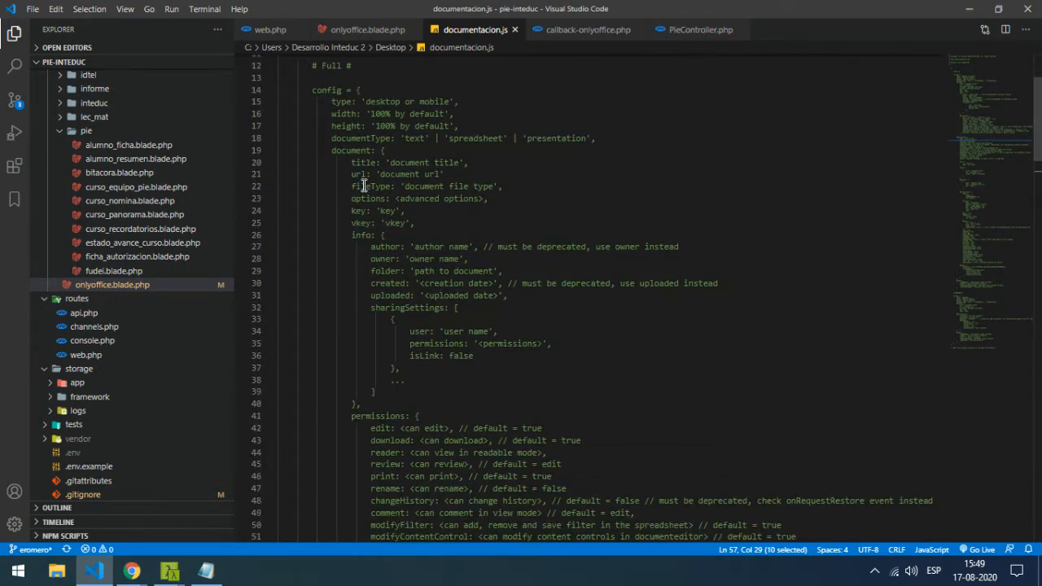
scroll("down", 3)
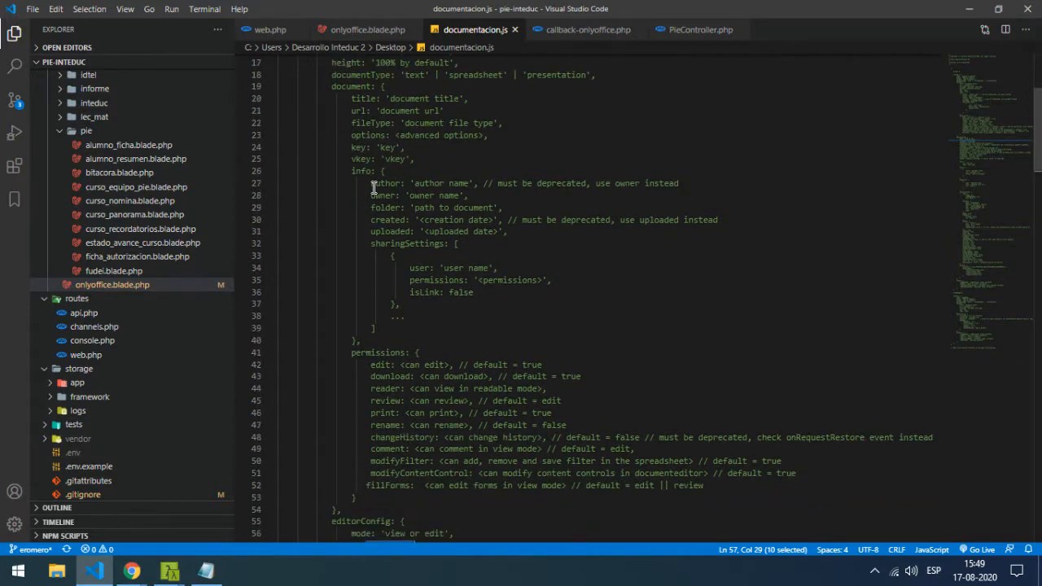
scroll("down", 3)
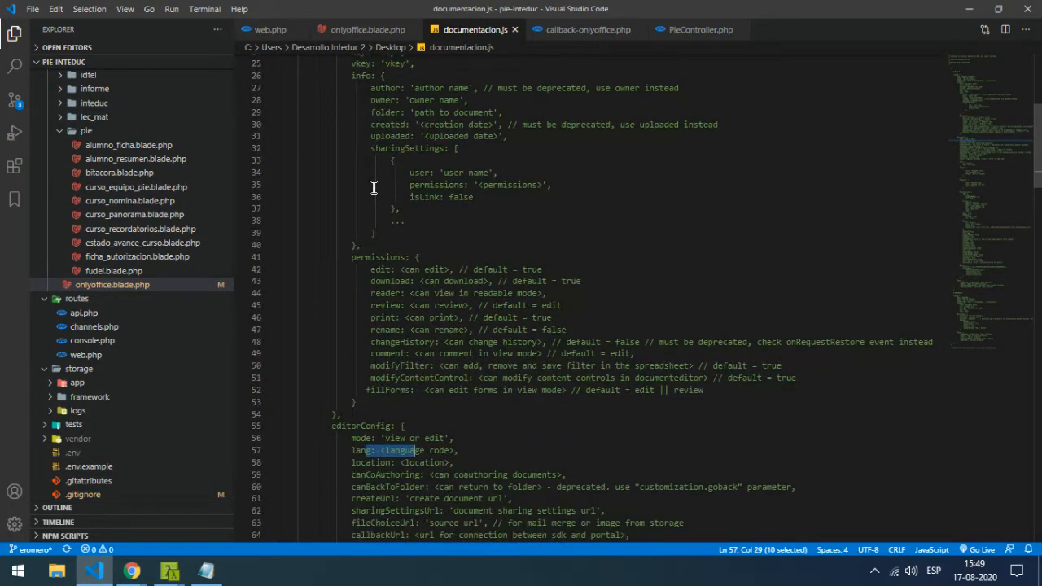
scroll("down", 3)
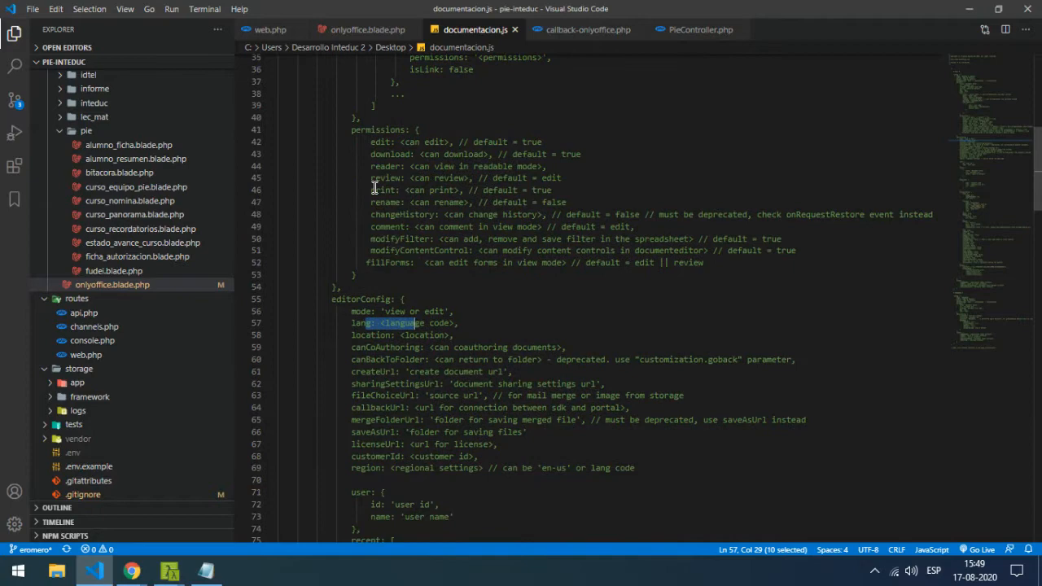
scroll("down", 3)
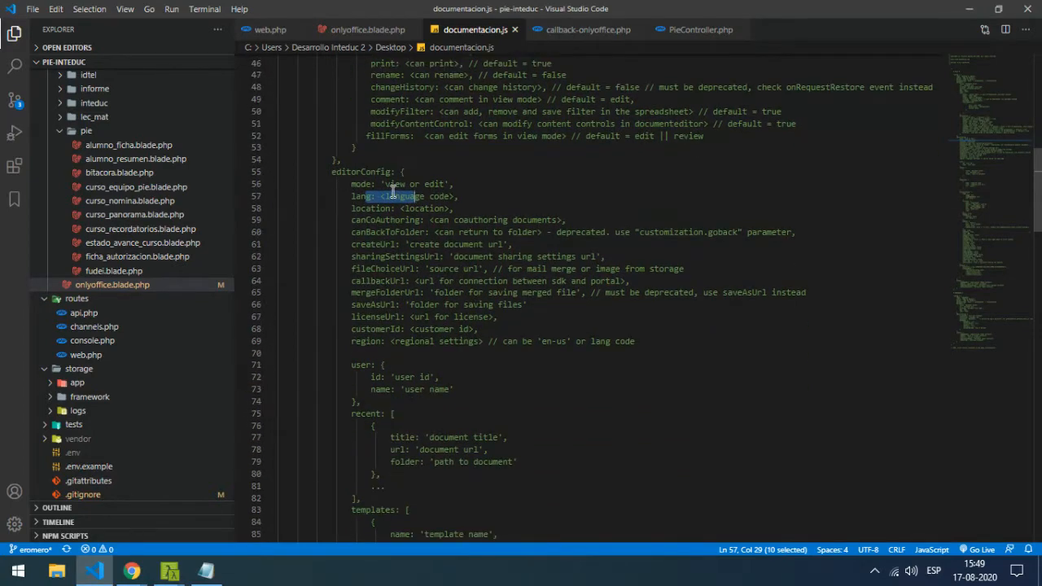
scroll("down", 3)
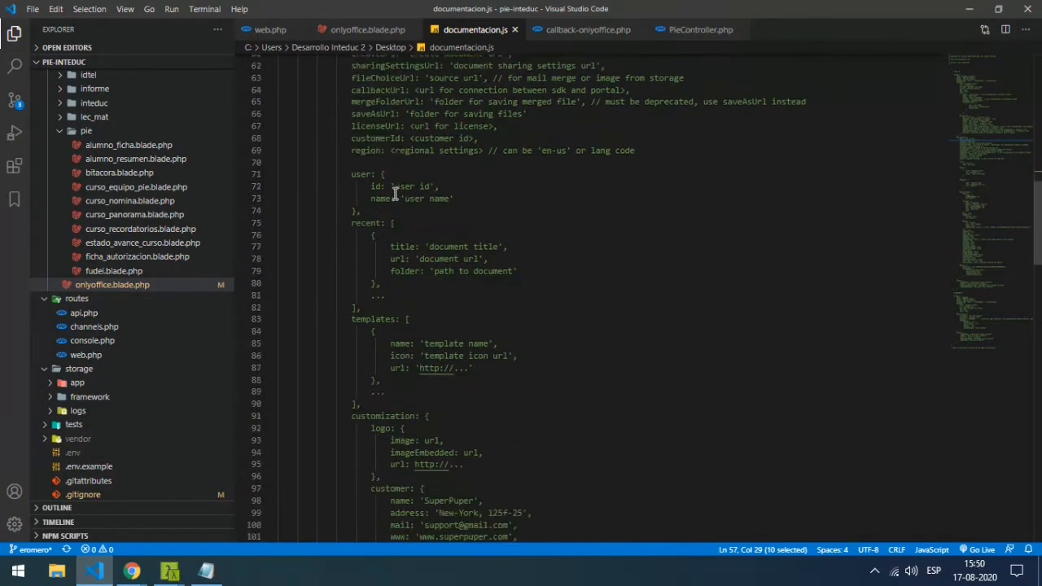
Continue through events to the embedded config example, briefly checking the API page in Chrome
scroll("down", 3)
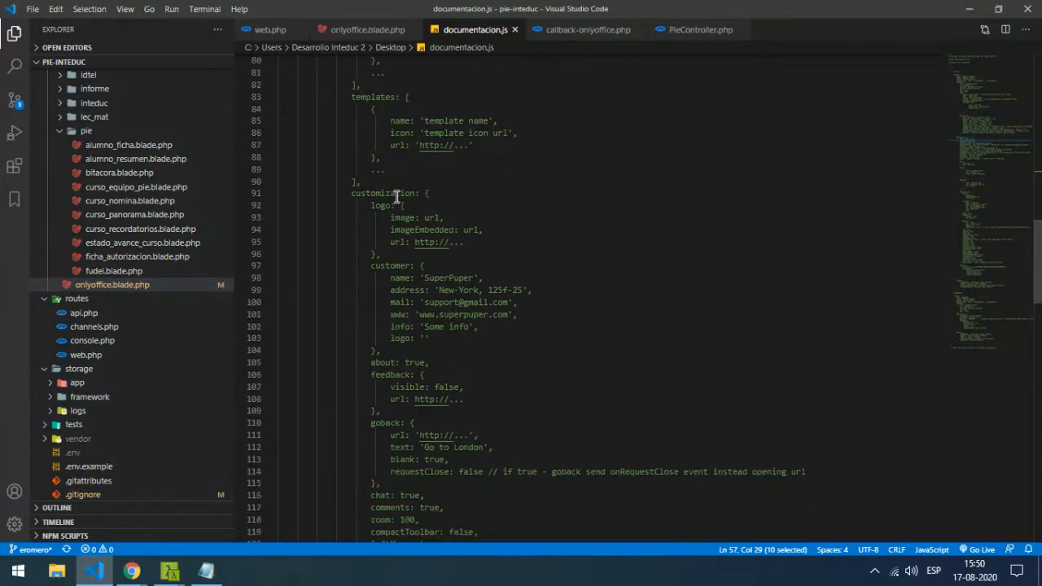
scroll("down", 3)
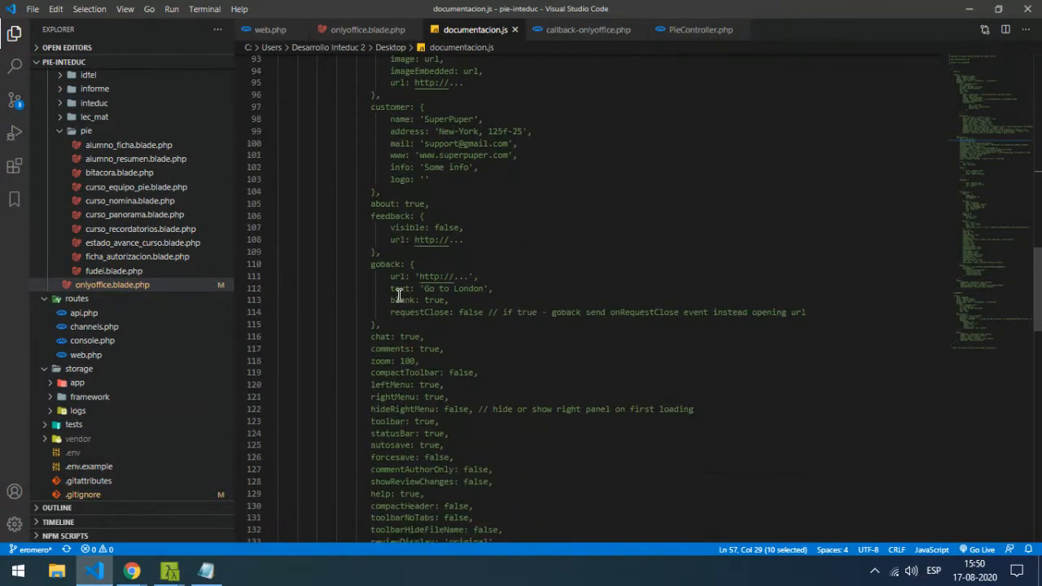
scroll("down", 3)
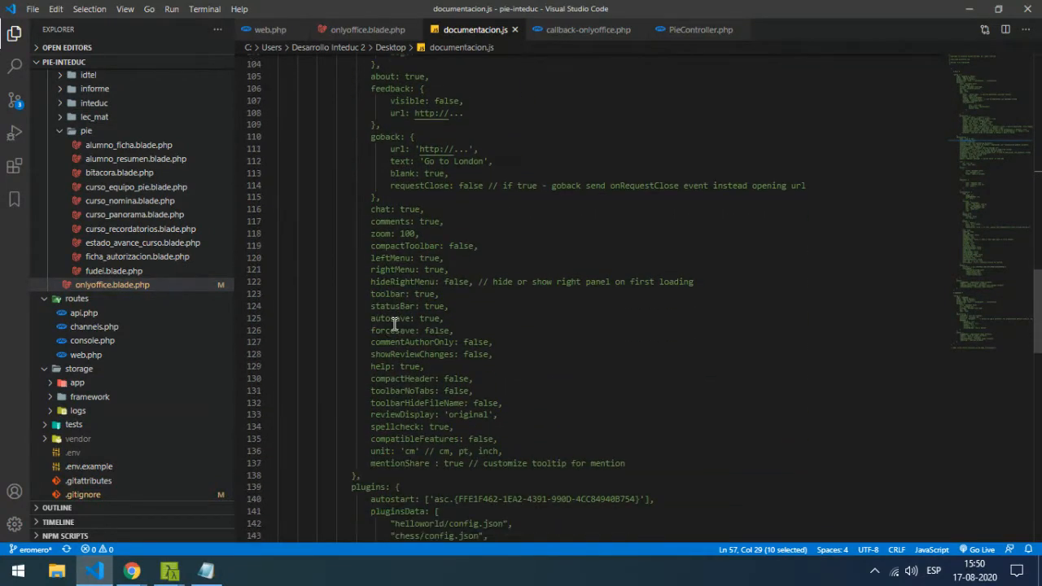
scroll("down", 3)
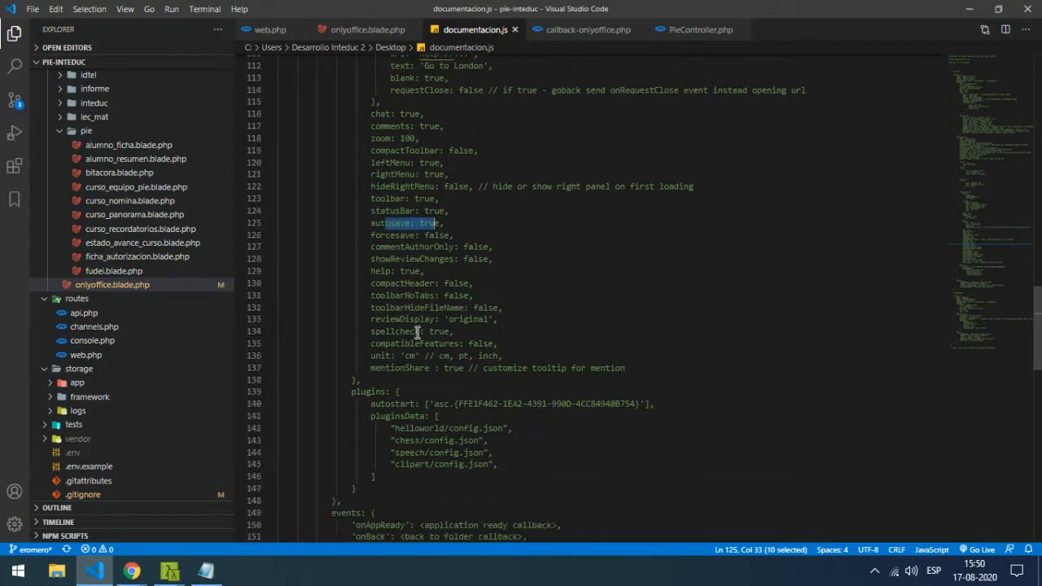
scroll("down", 3)
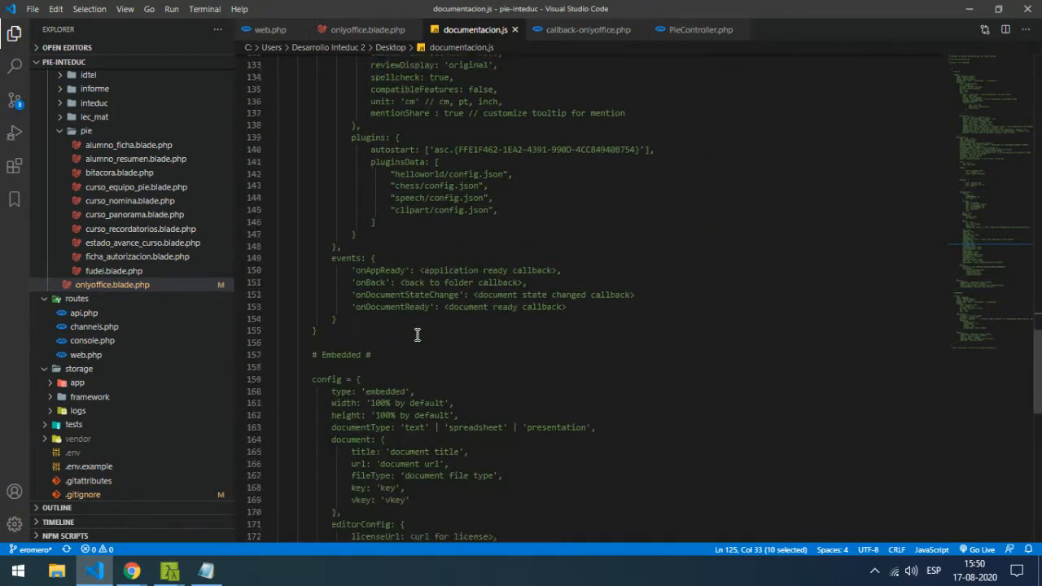
scroll("down", 3)
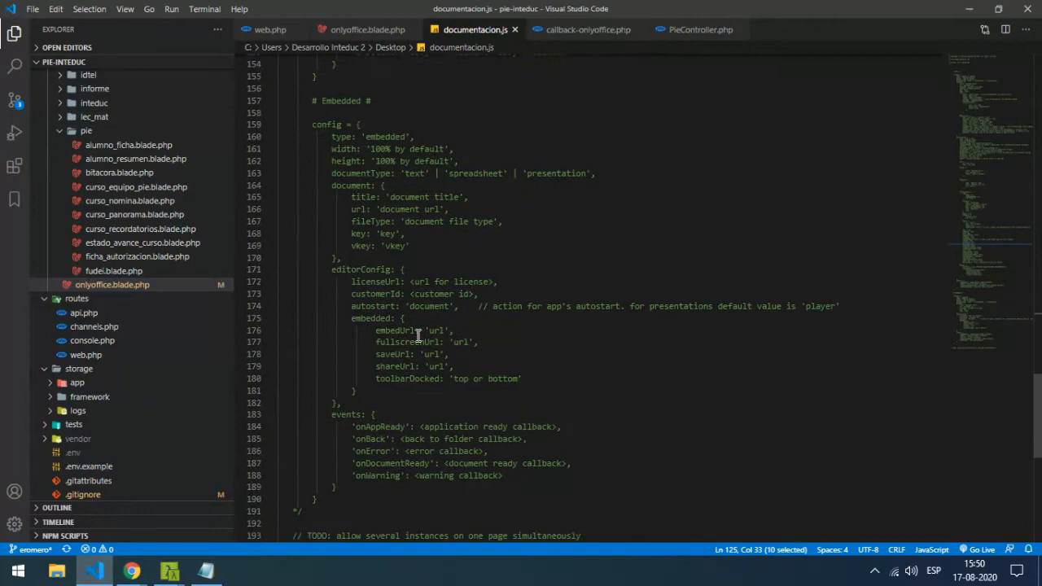
scroll("down", 3)
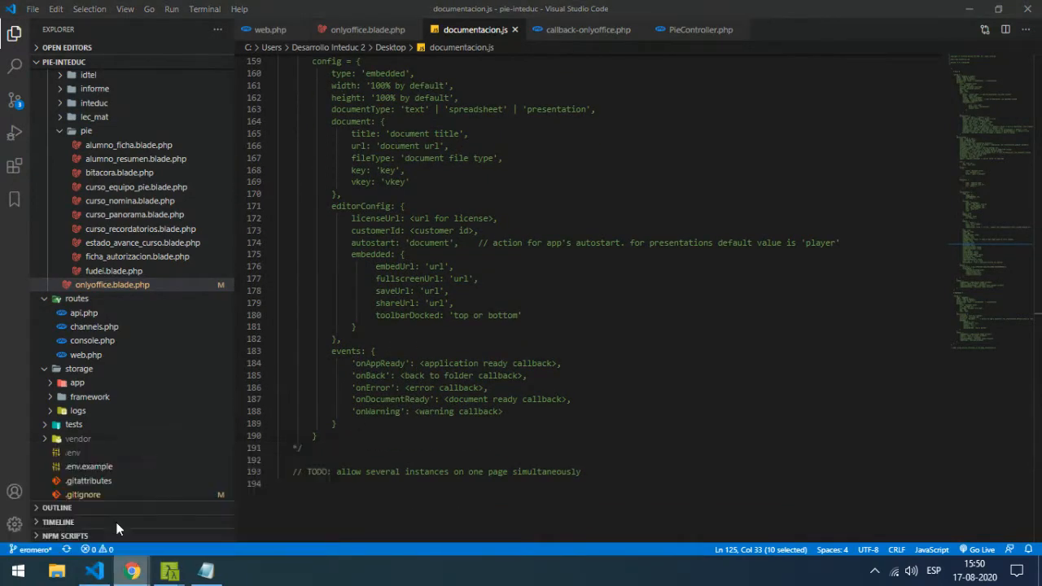
left_click(130, 570)
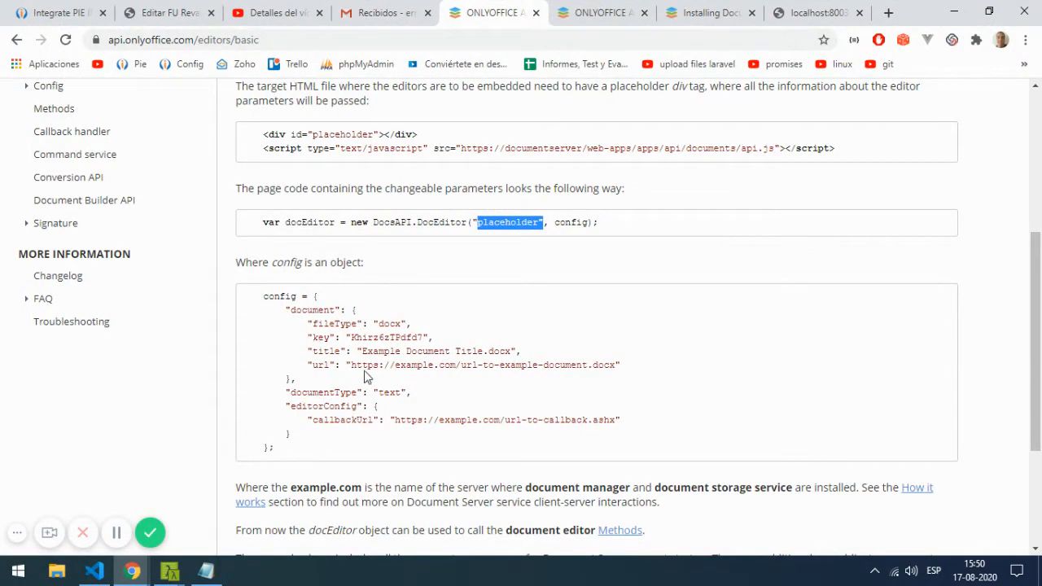
mouse_move(131, 557)
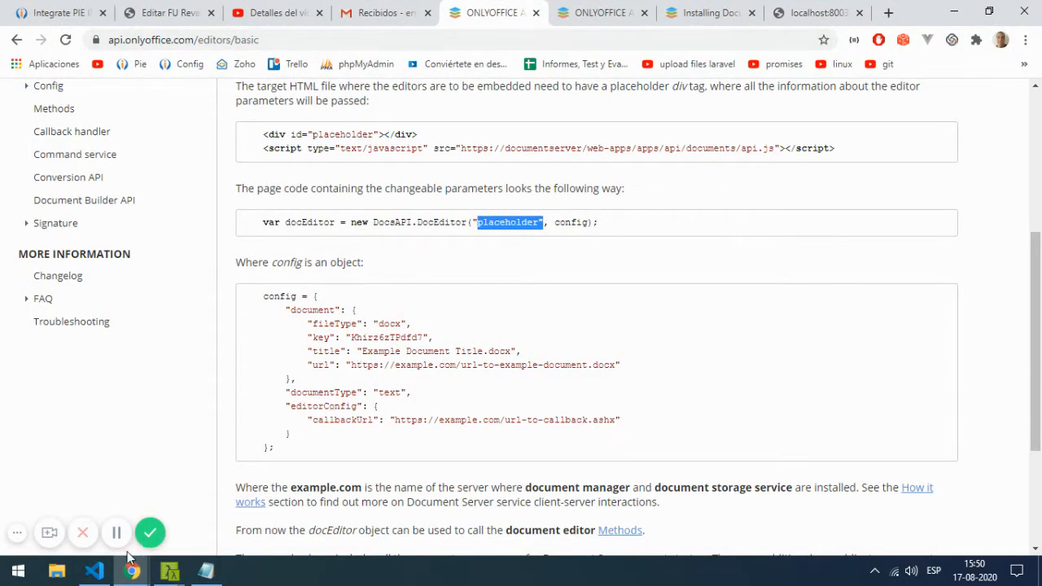
left_click(95, 570)
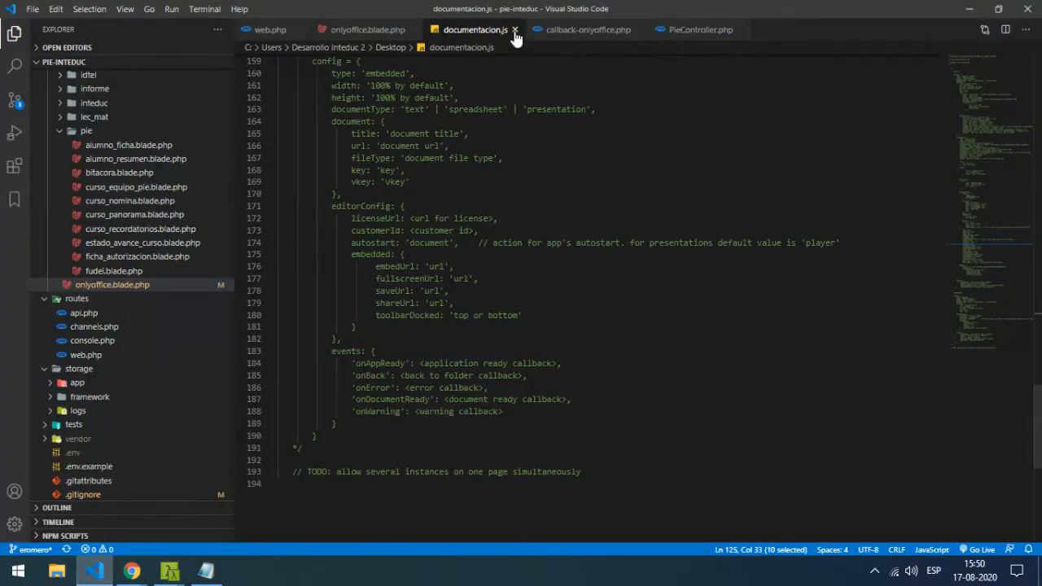
Close documentacion.js and highlight 'placeholder' in onlyoffice.blade.php's DocEditor call matching the div id
left_click(515, 29)
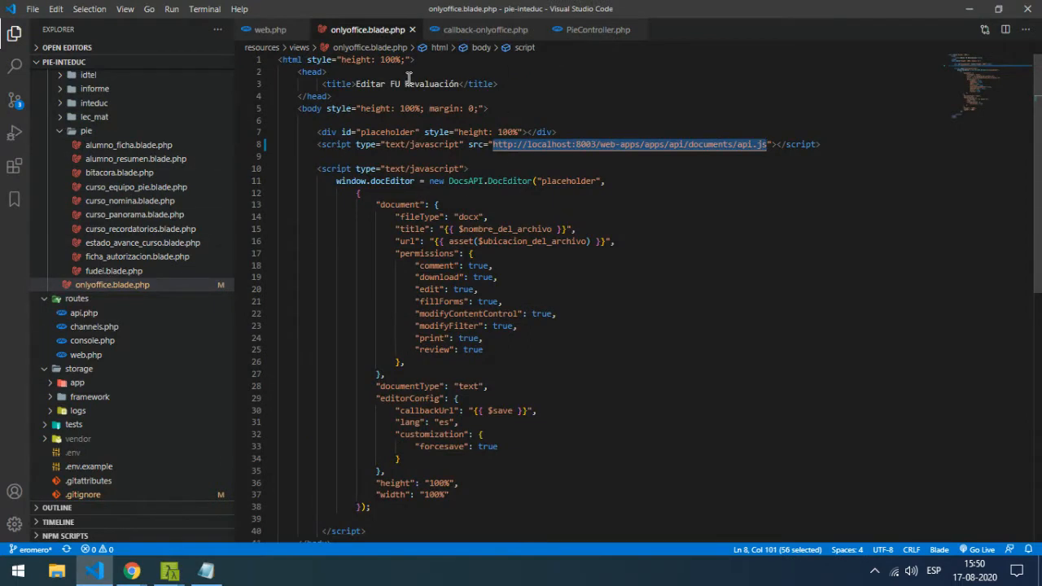
mouse_move(369, 29)
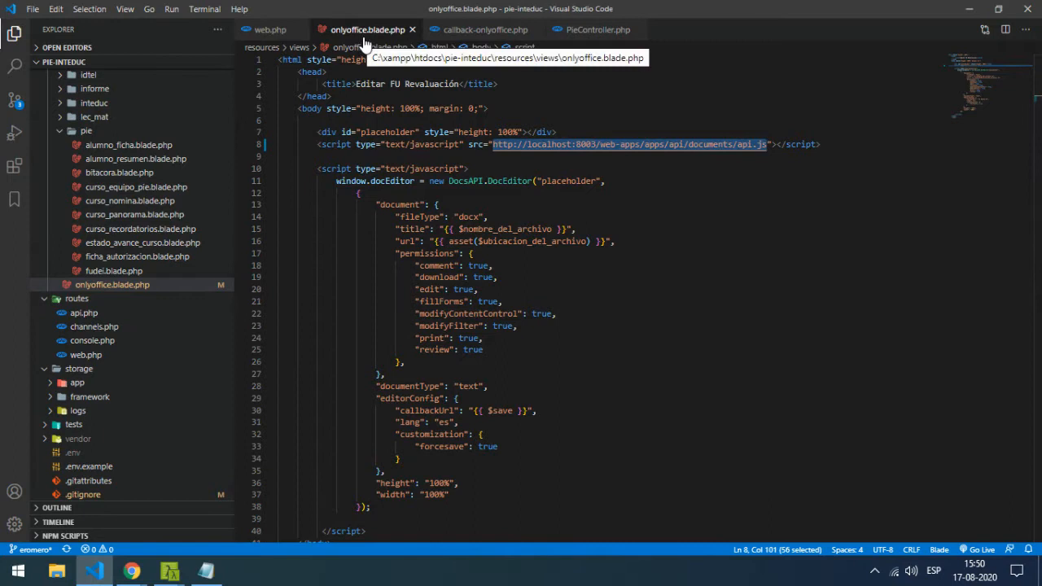
mouse_move(377, 50)
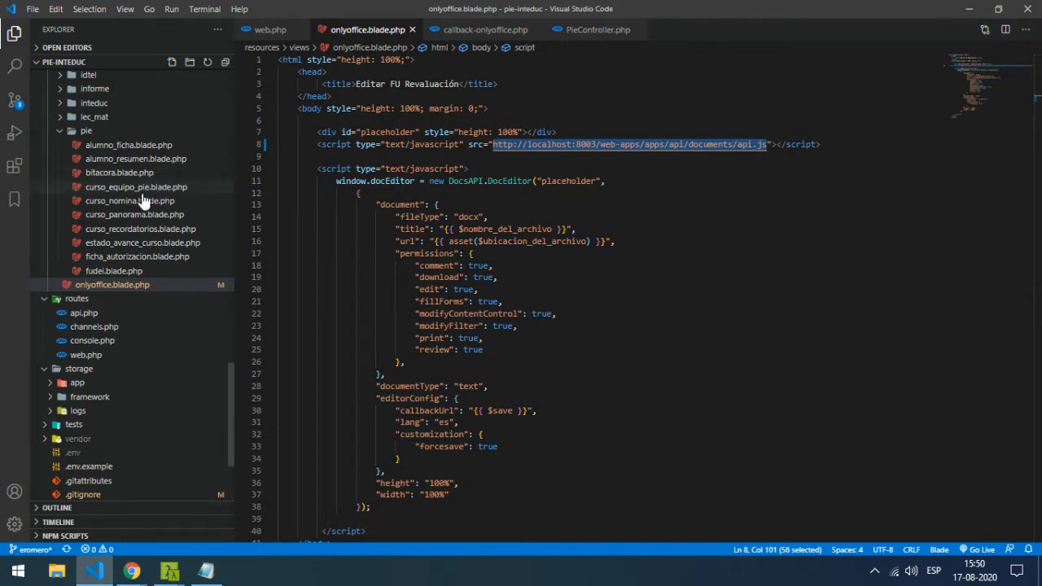
scroll("up", 3)
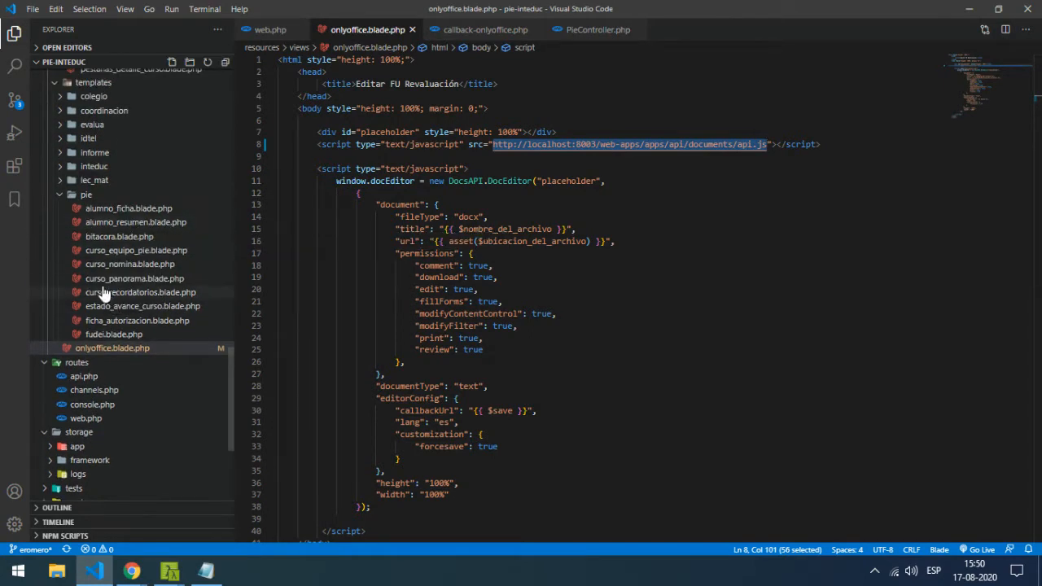
mouse_move(134, 279)
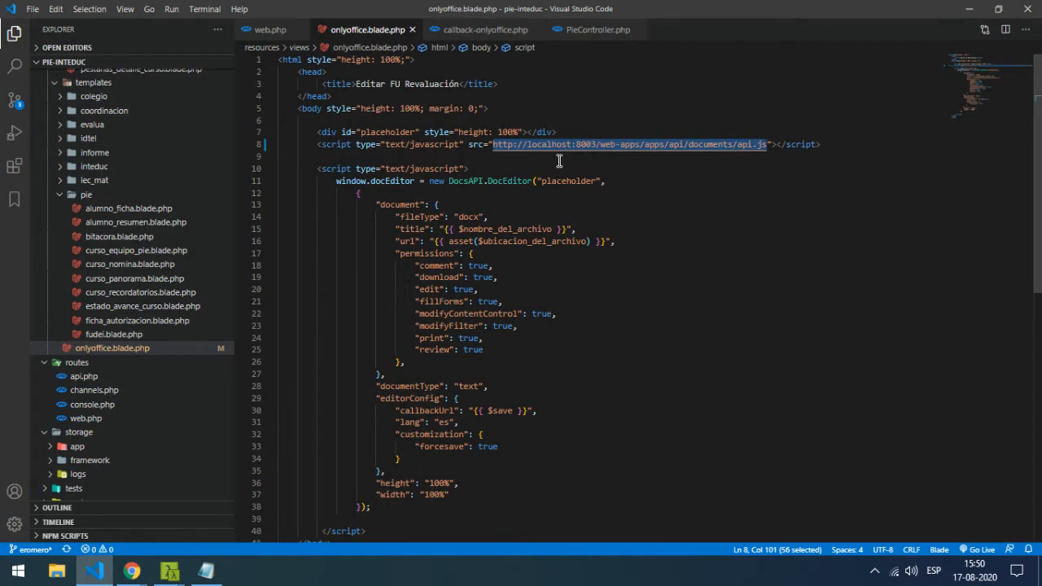
mouse_move(567, 157)
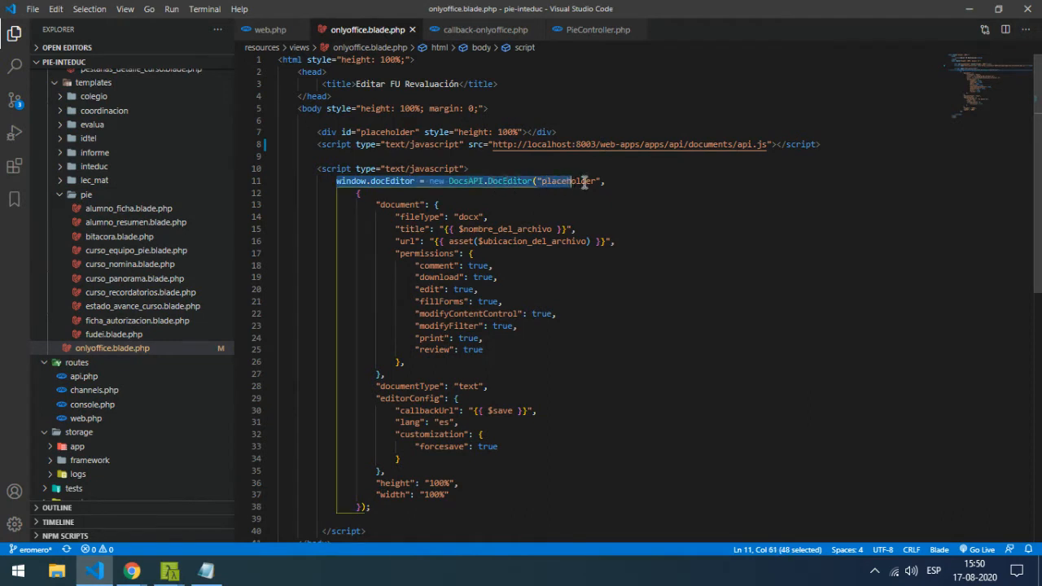
left_click(541, 180)
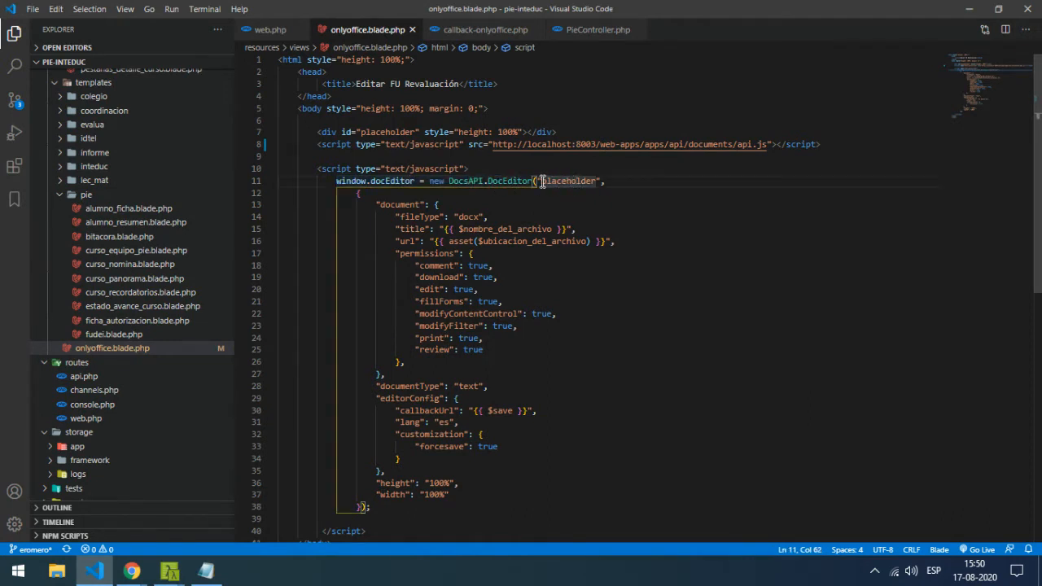
double_click(569, 181)
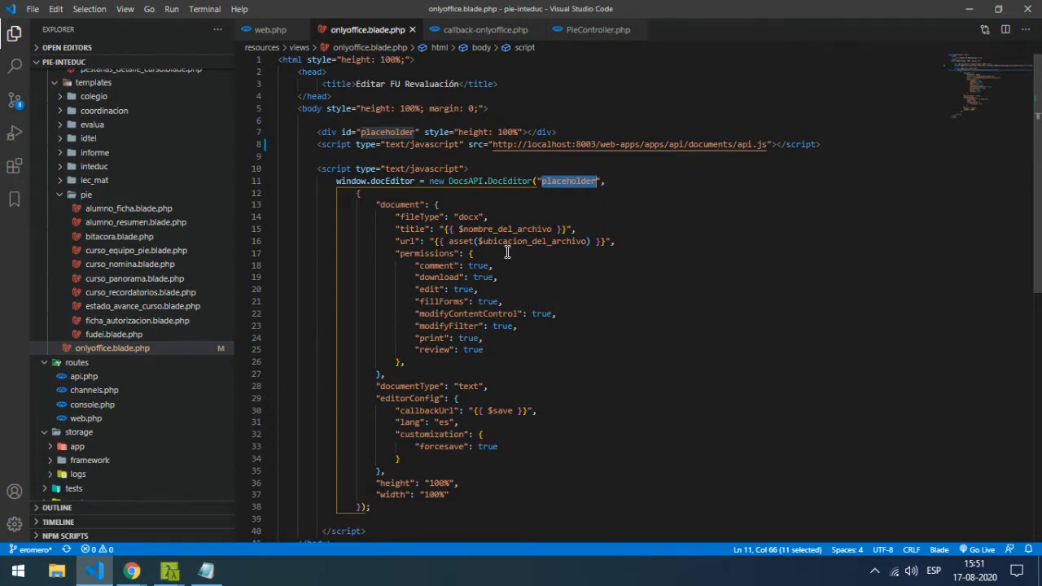
mouse_move(446, 228)
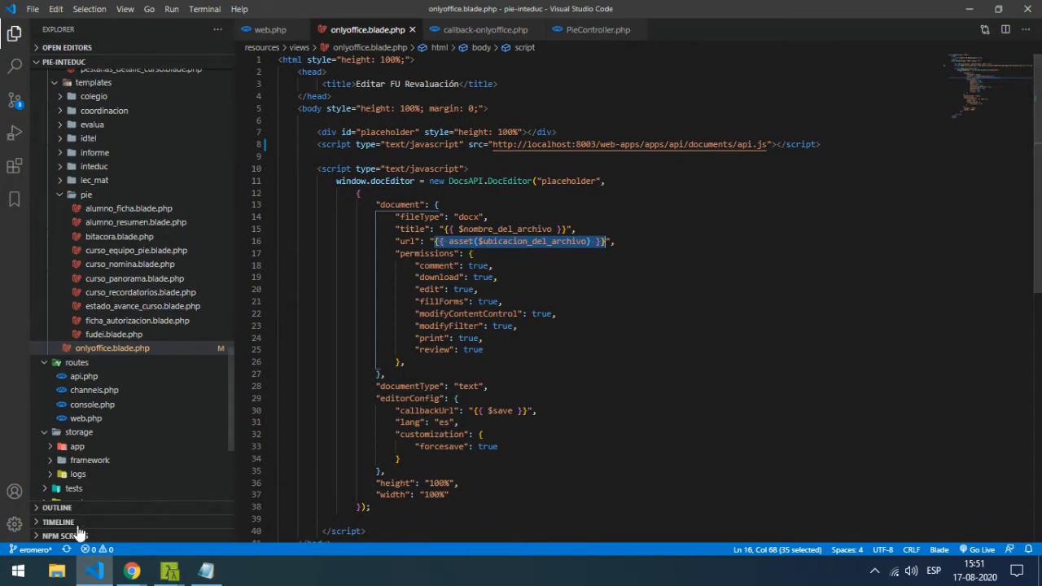
Browse C:\xampp\pie-inteduc\public\storage to the fu-alumnos-editables folder holding the revaluation docx
left_click(55, 570)
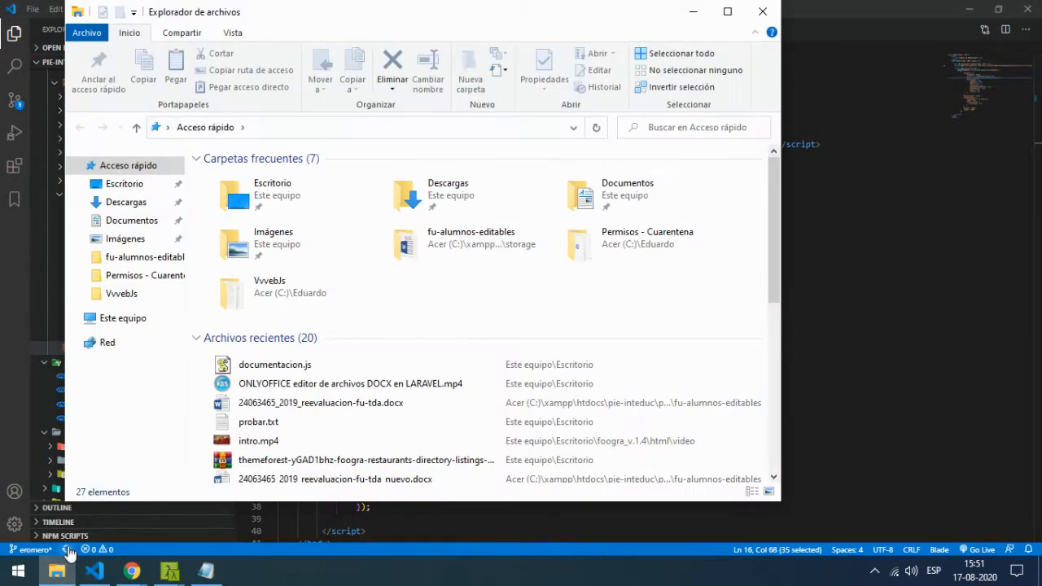
left_click(124, 318)
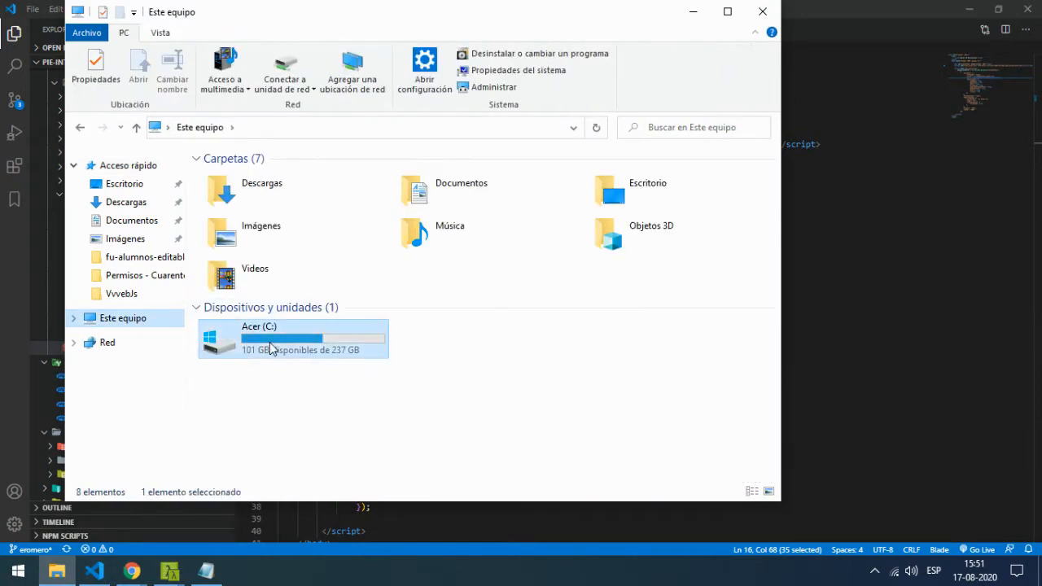
double_click(293, 337)
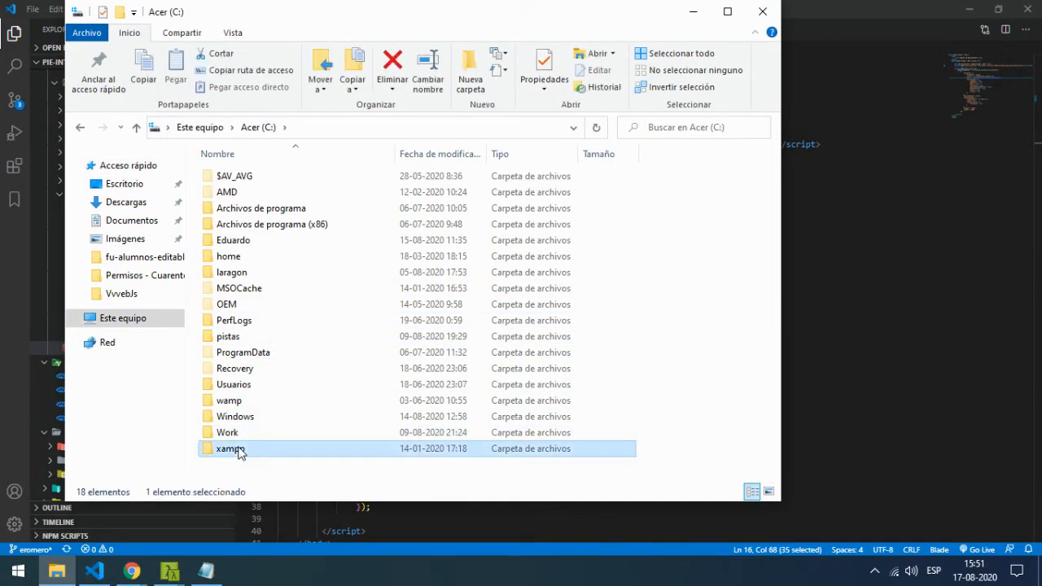
double_click(228, 449)
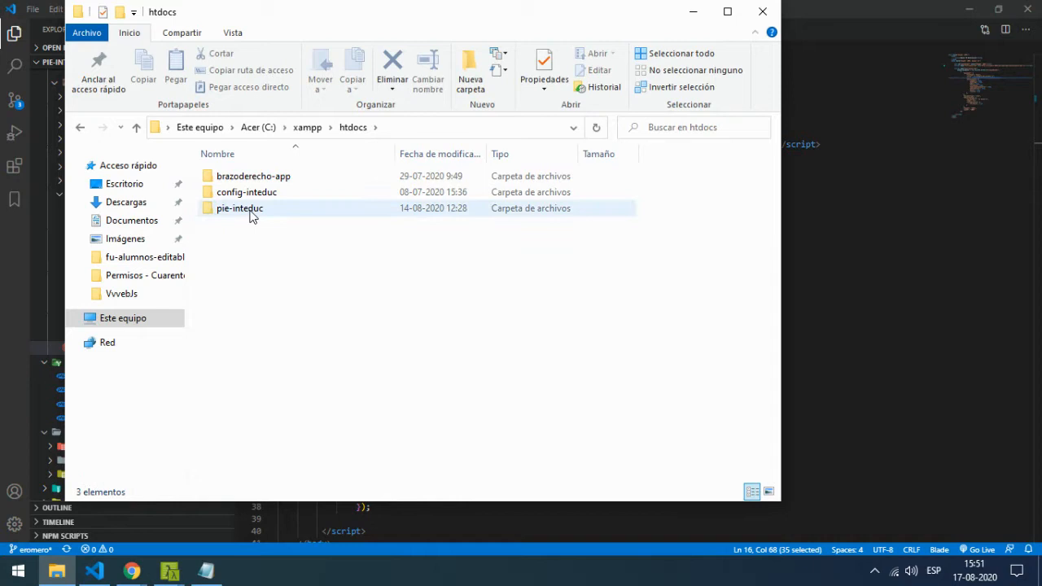
double_click(240, 208)
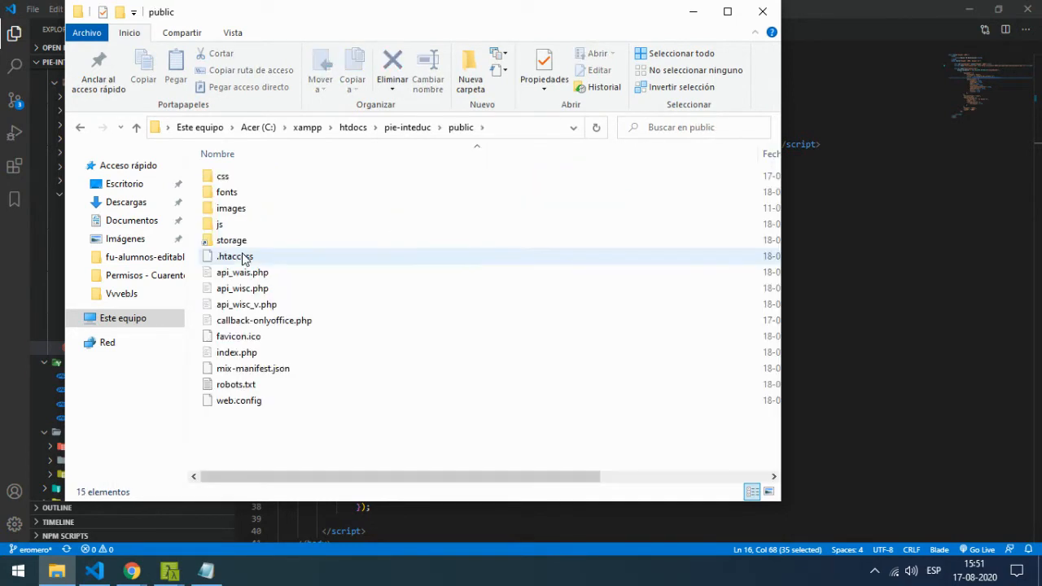
double_click(231, 239)
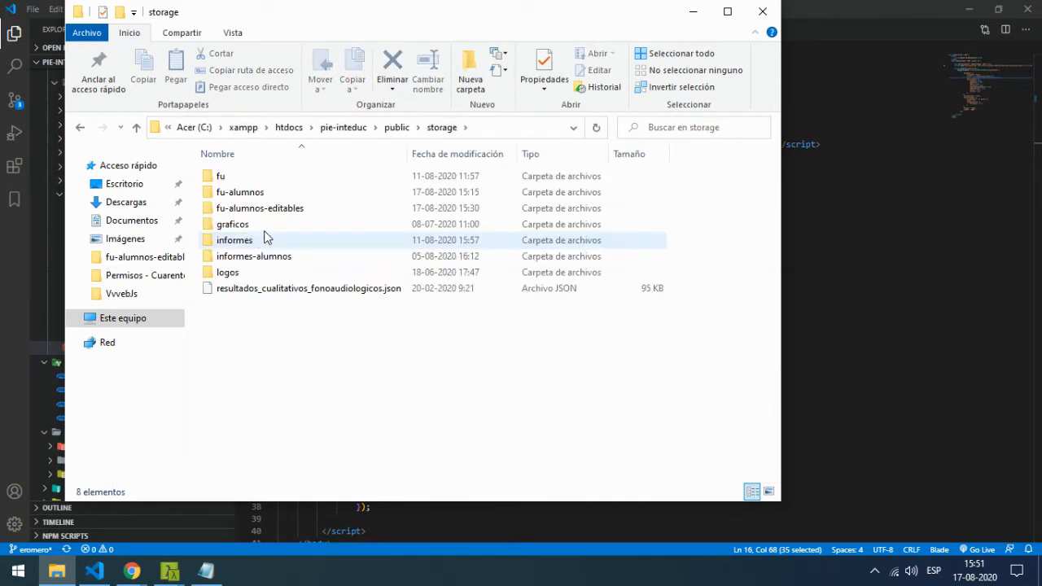
mouse_move(274, 215)
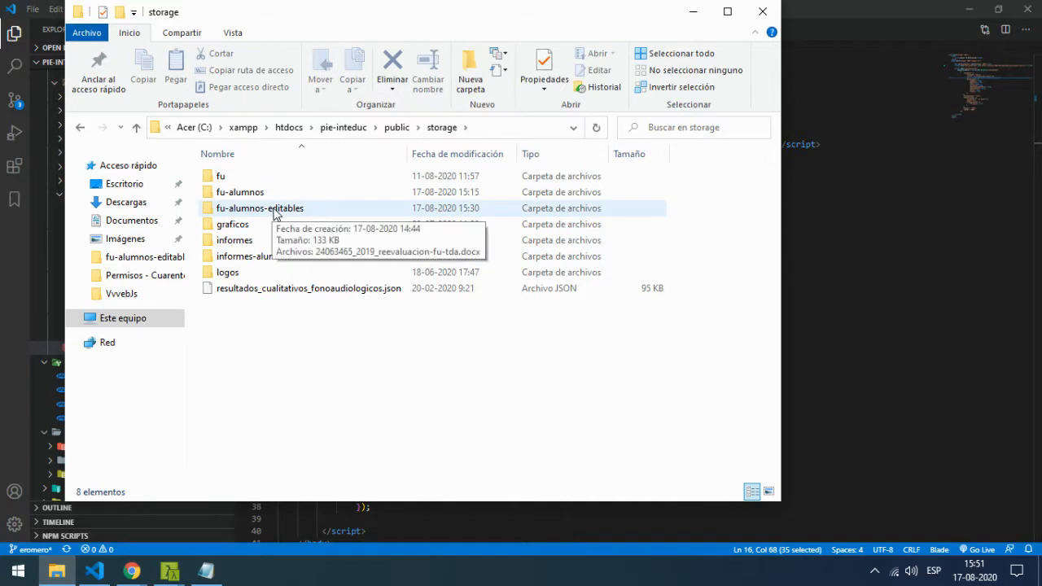
double_click(259, 208)
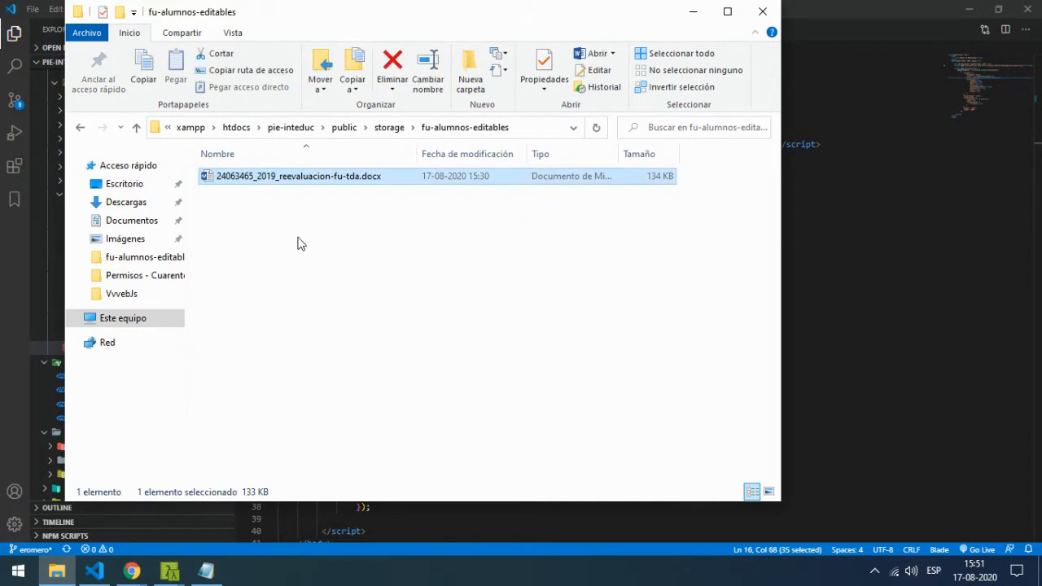
left_click(391, 65)
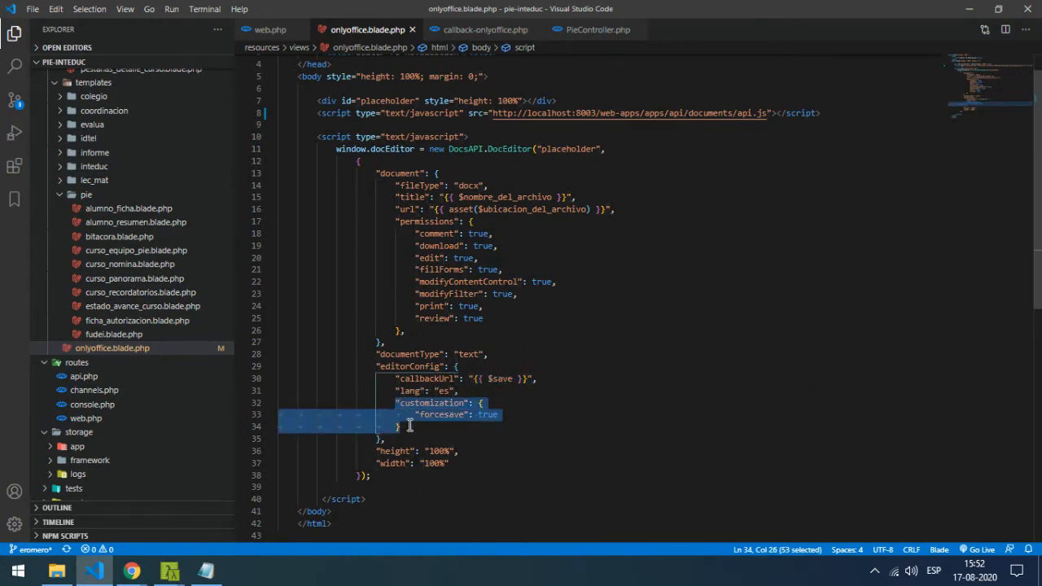
mouse_move(481, 417)
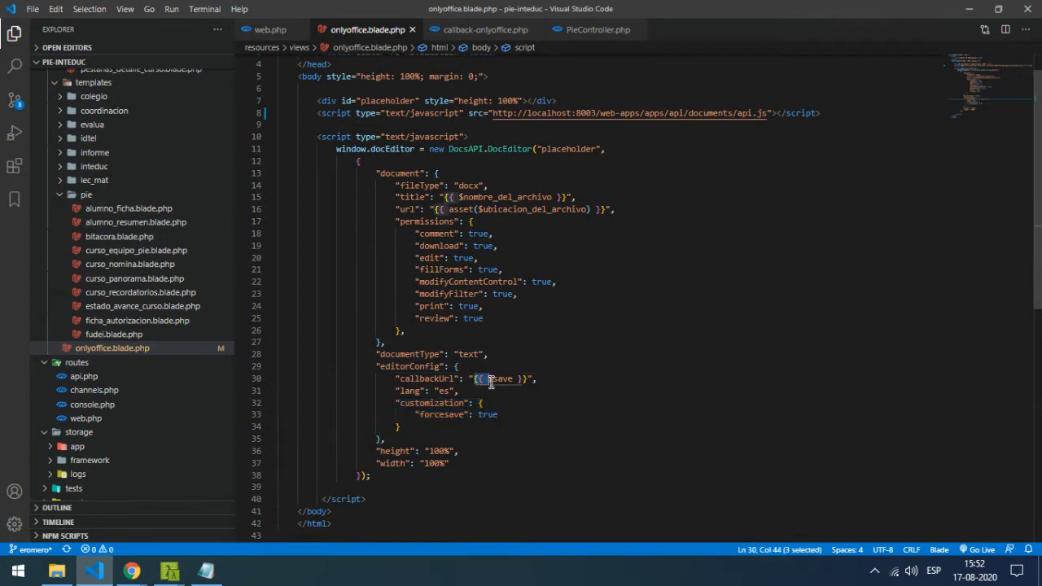
mouse_move(526, 121)
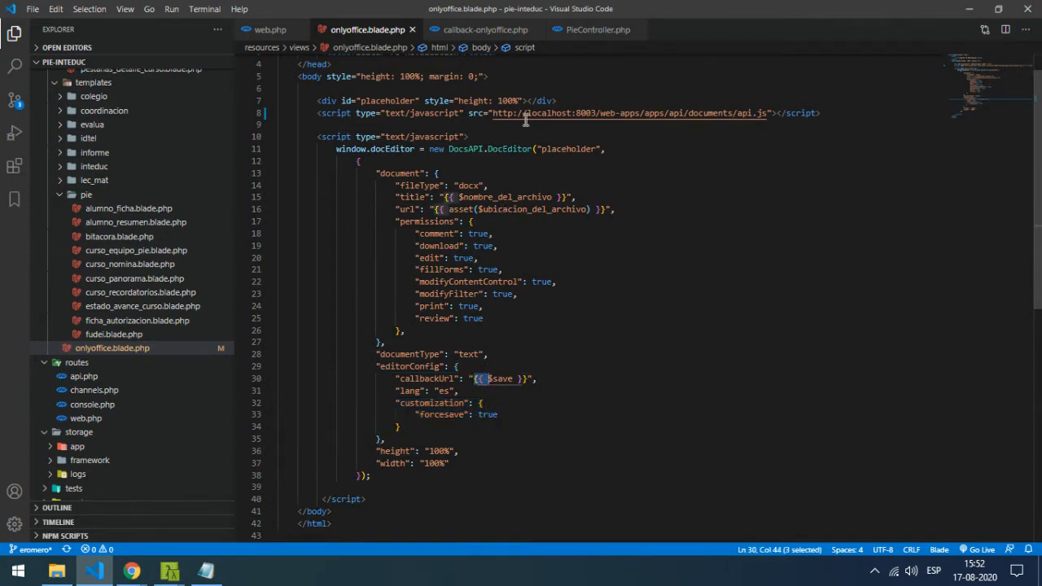
left_click(597, 30)
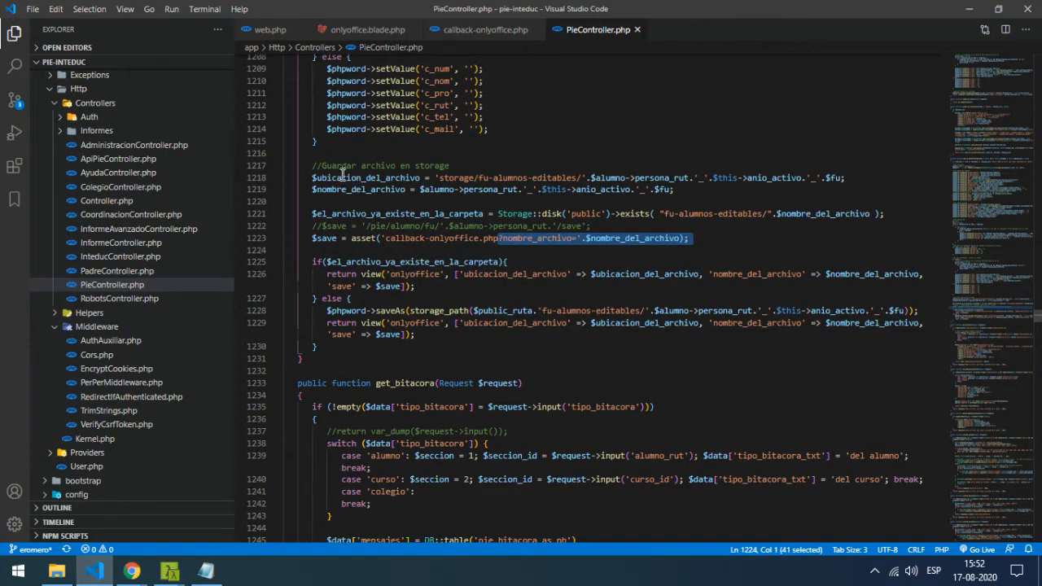
Scroll PieController.php to the storage check and the return view('onlyoffice') with file path and save URL
scroll("up", 3)
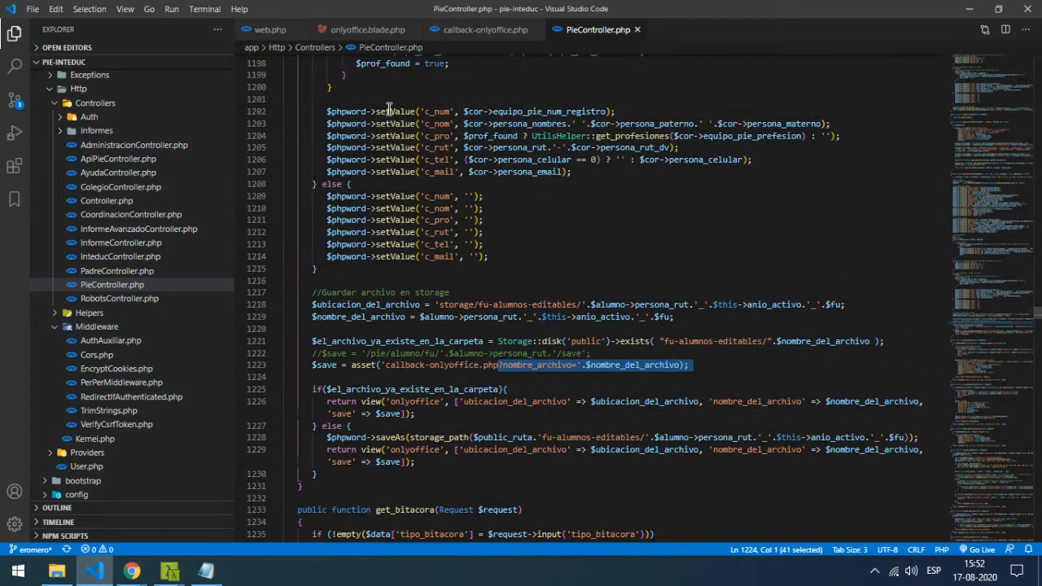
scroll("up", 3)
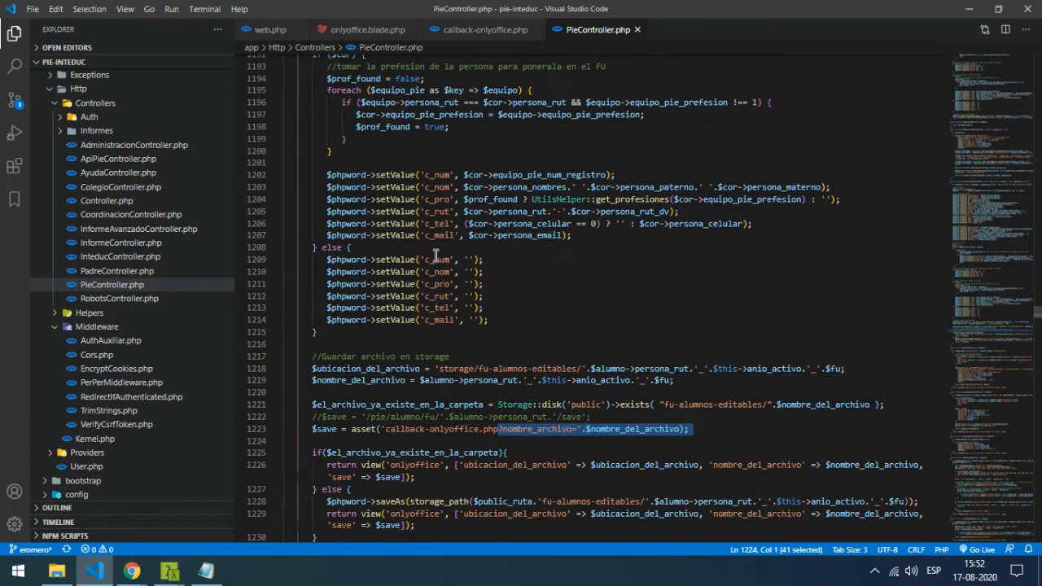
scroll("down", 3)
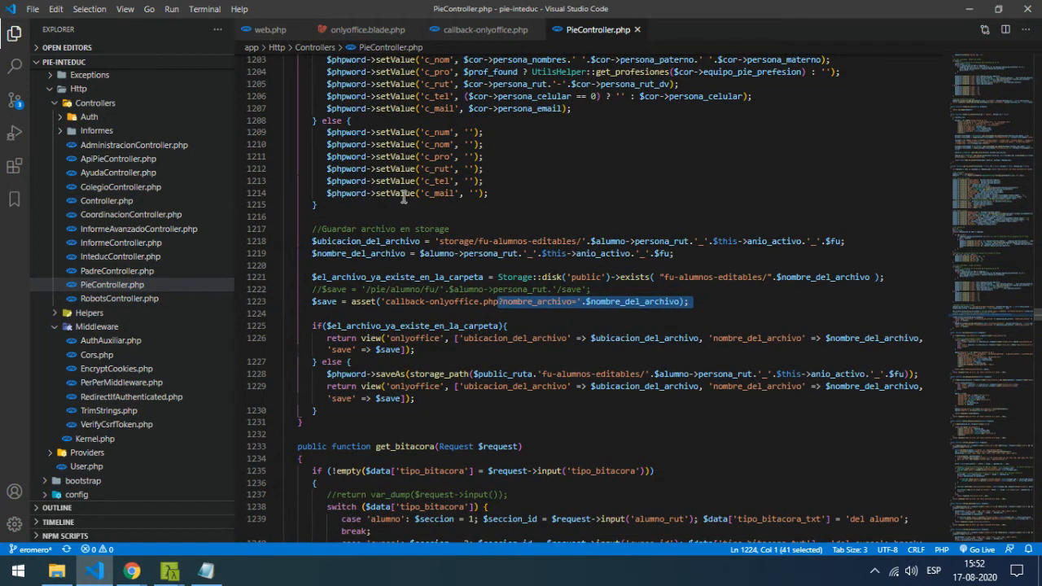
scroll("down", 3)
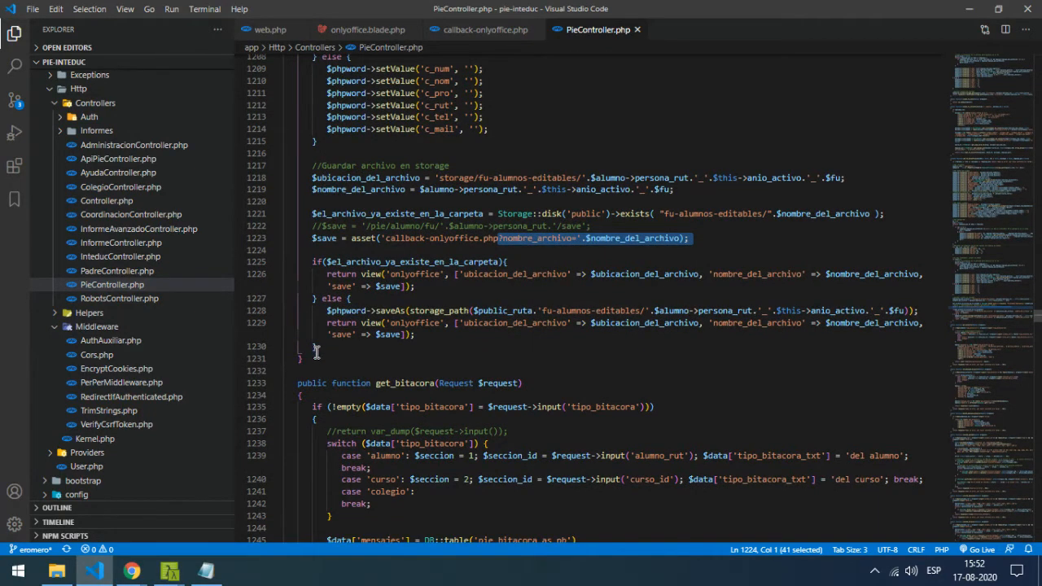
mouse_move(317, 177)
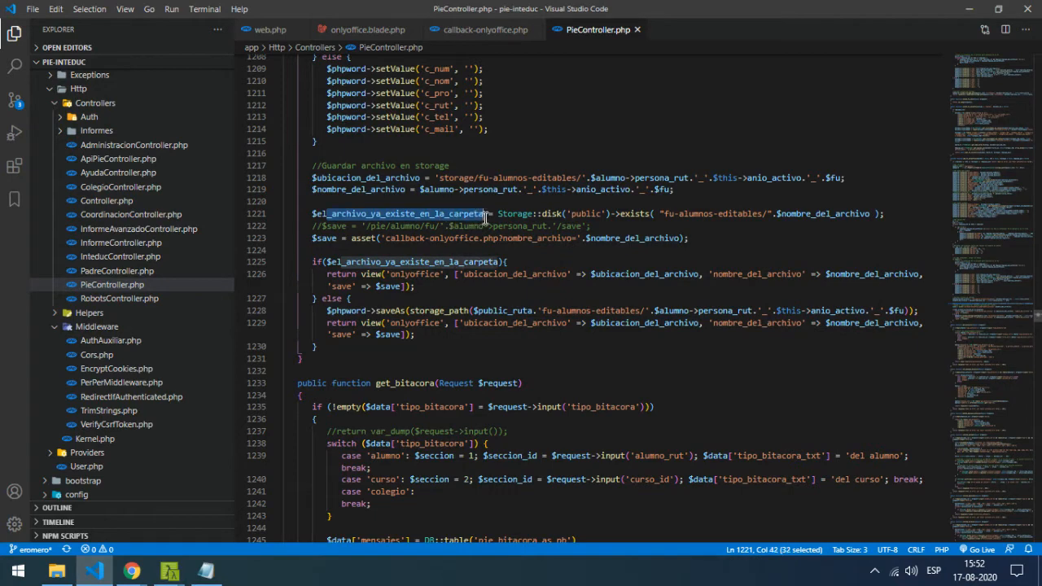
mouse_move(658, 217)
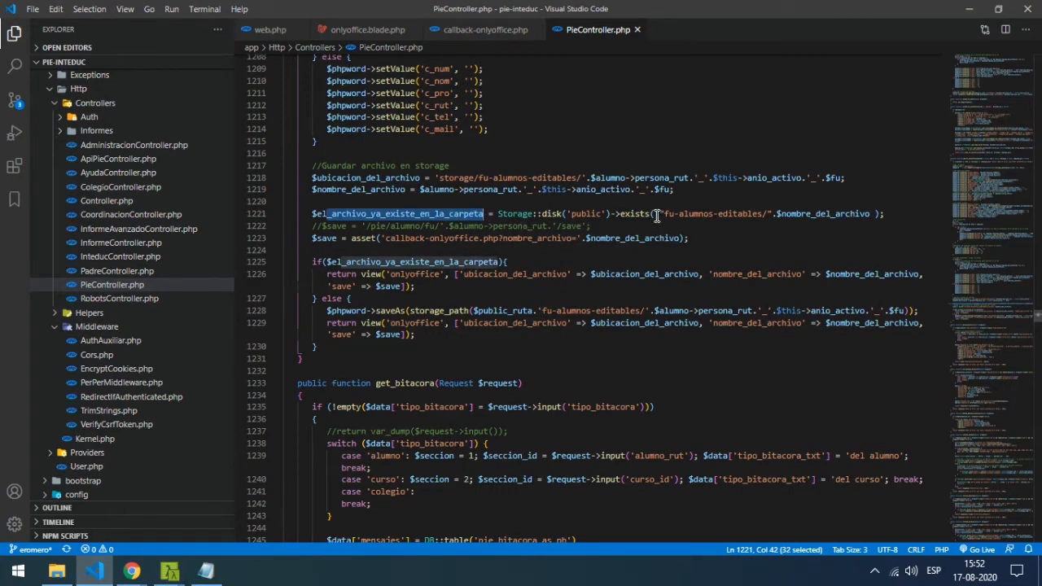
mouse_move(834, 215)
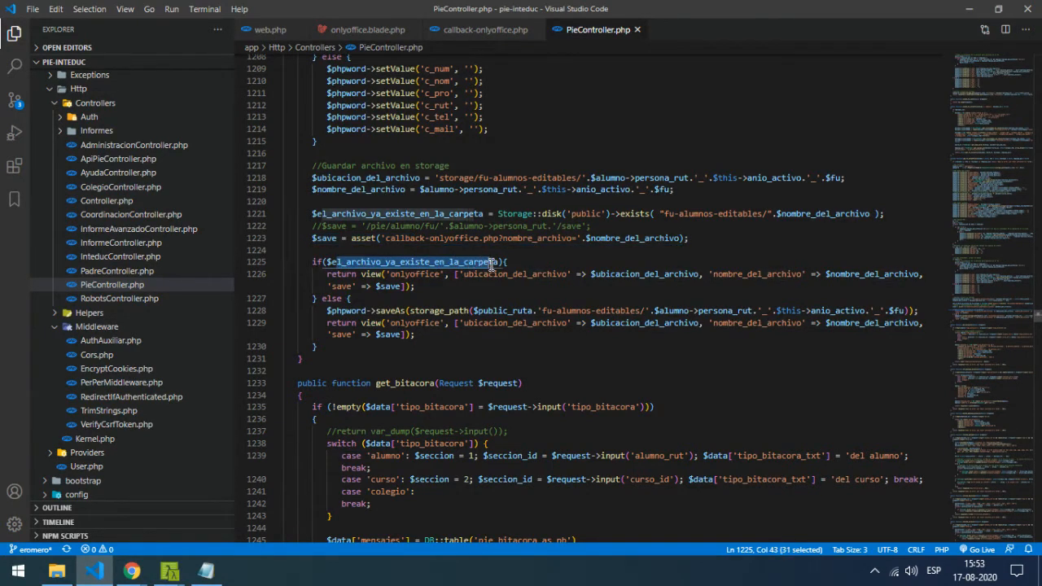
mouse_move(347, 260)
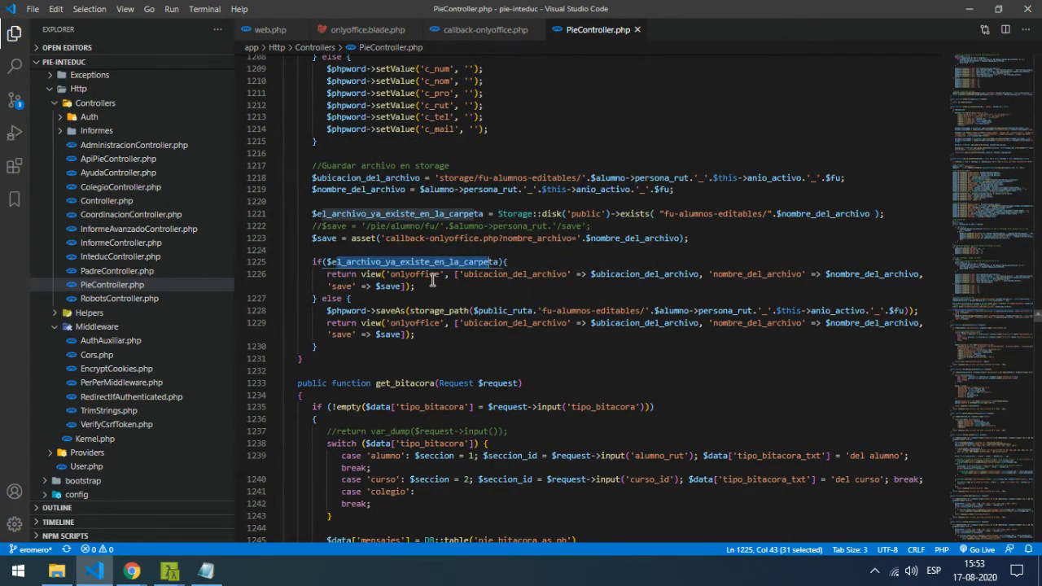
mouse_move(366, 30)
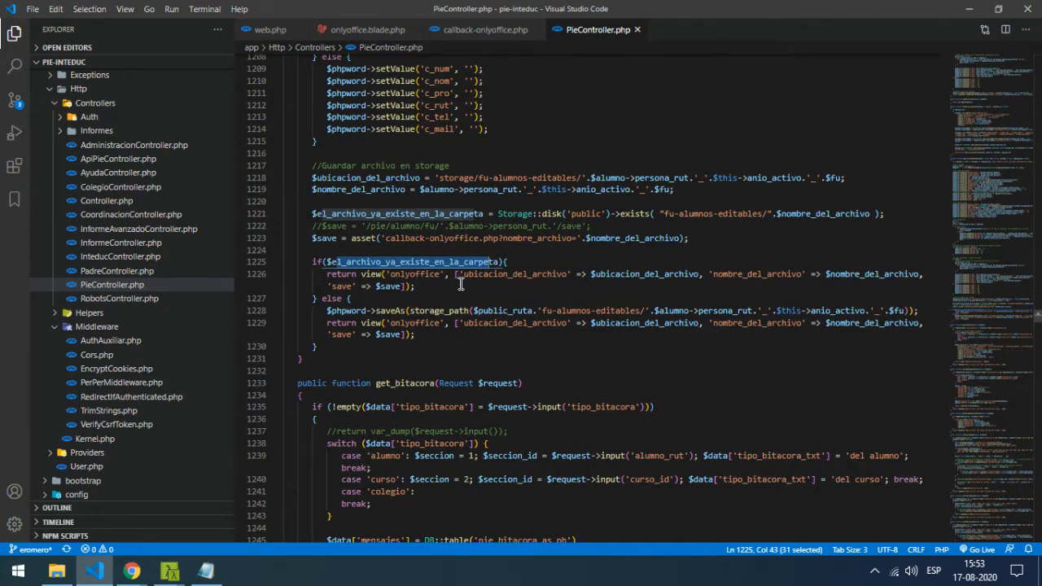
mouse_move(520, 283)
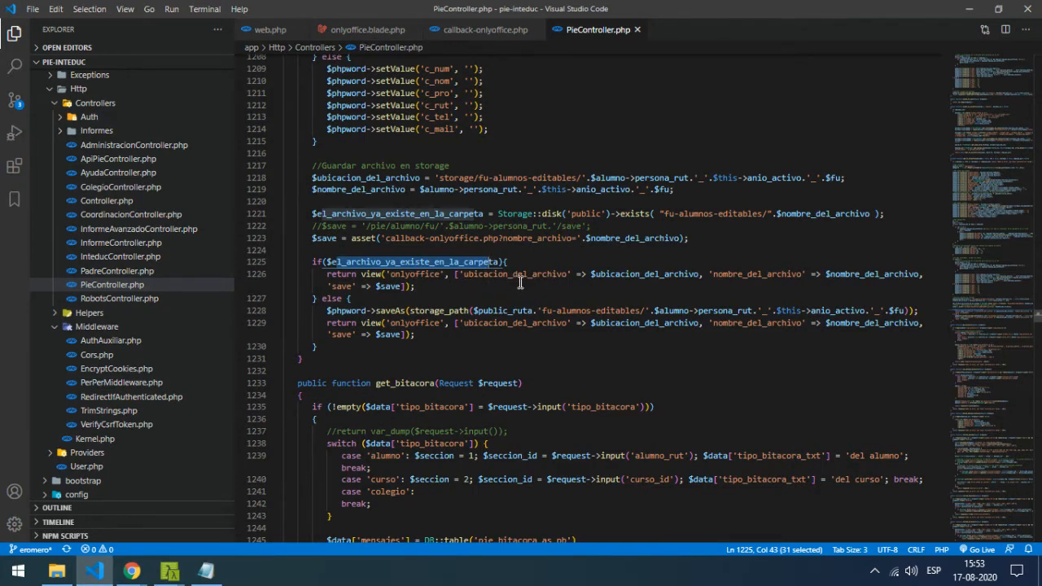
mouse_move(798, 274)
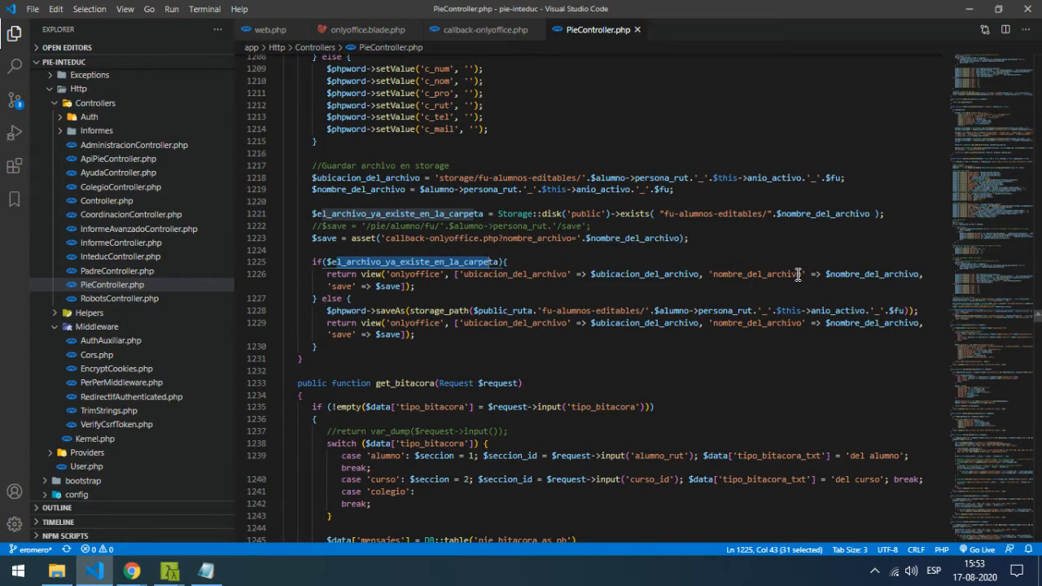
mouse_move(828, 273)
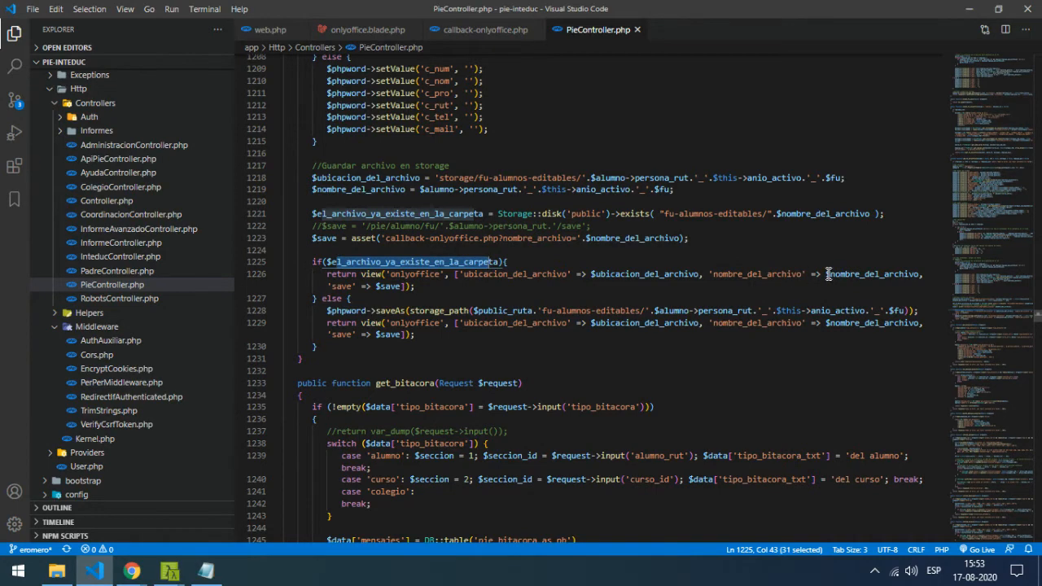
mouse_move(342, 290)
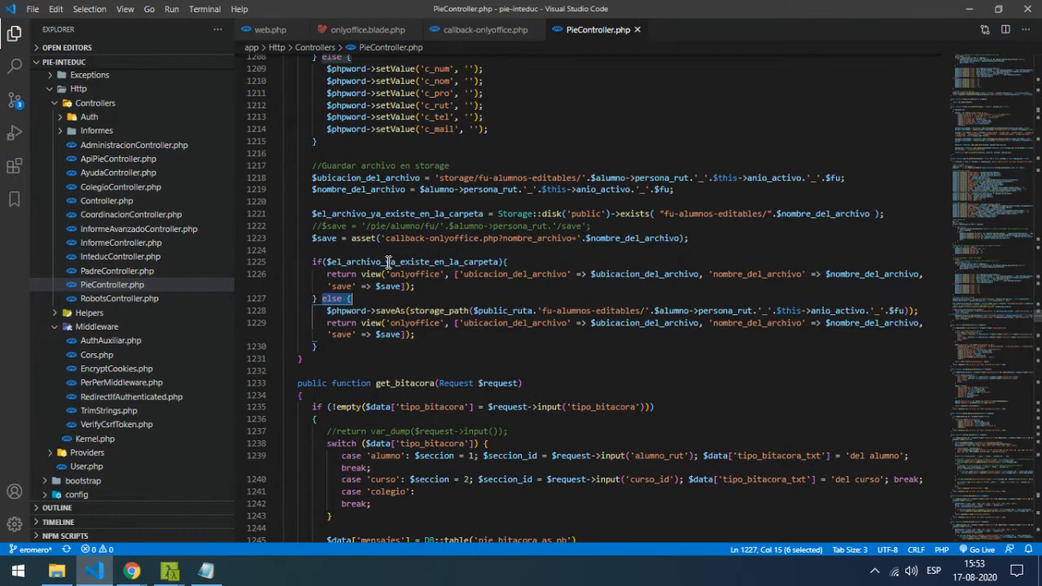
mouse_move(387, 309)
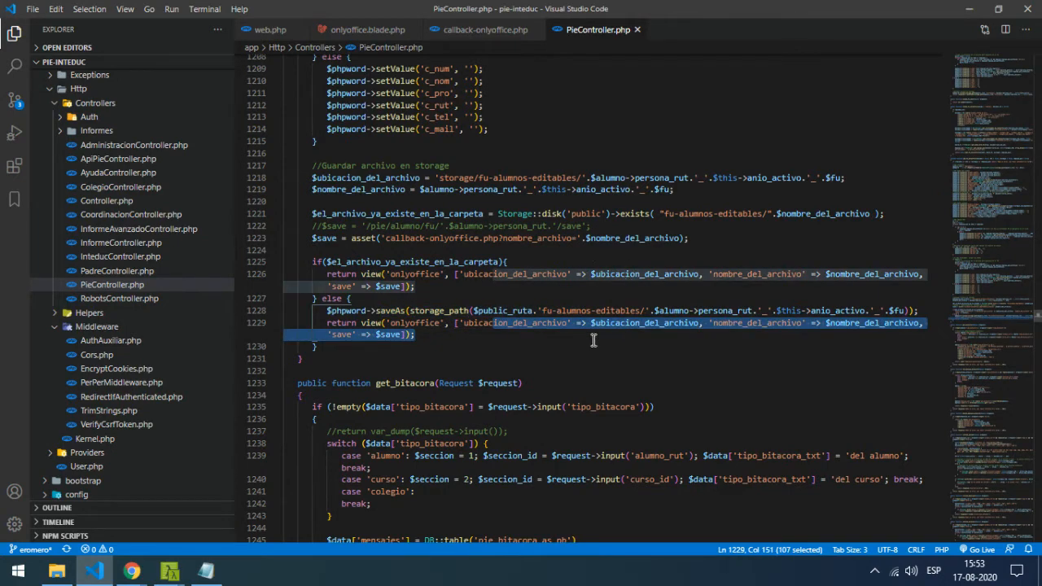
mouse_move(792, 349)
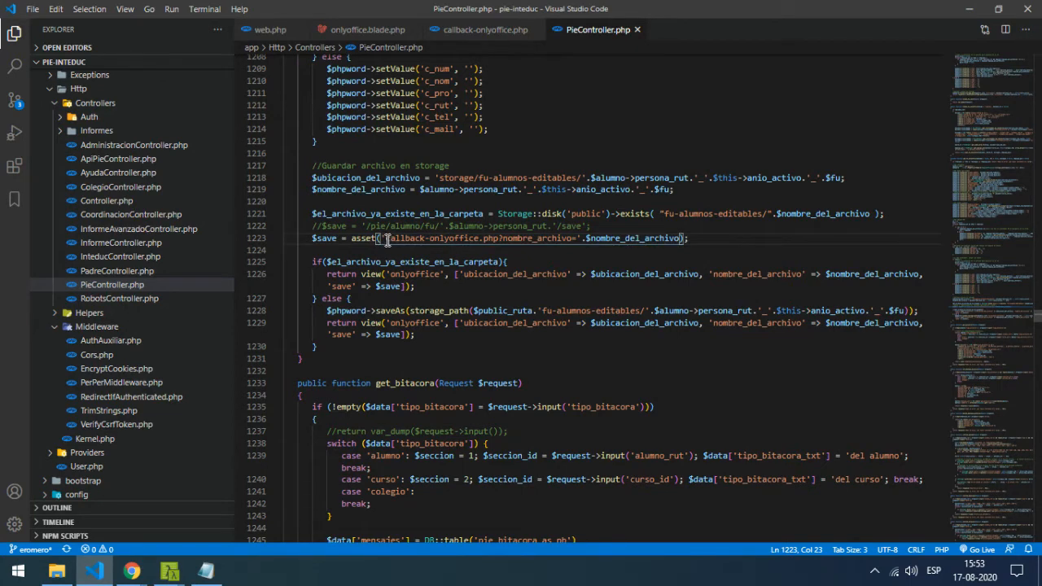
mouse_move(498, 241)
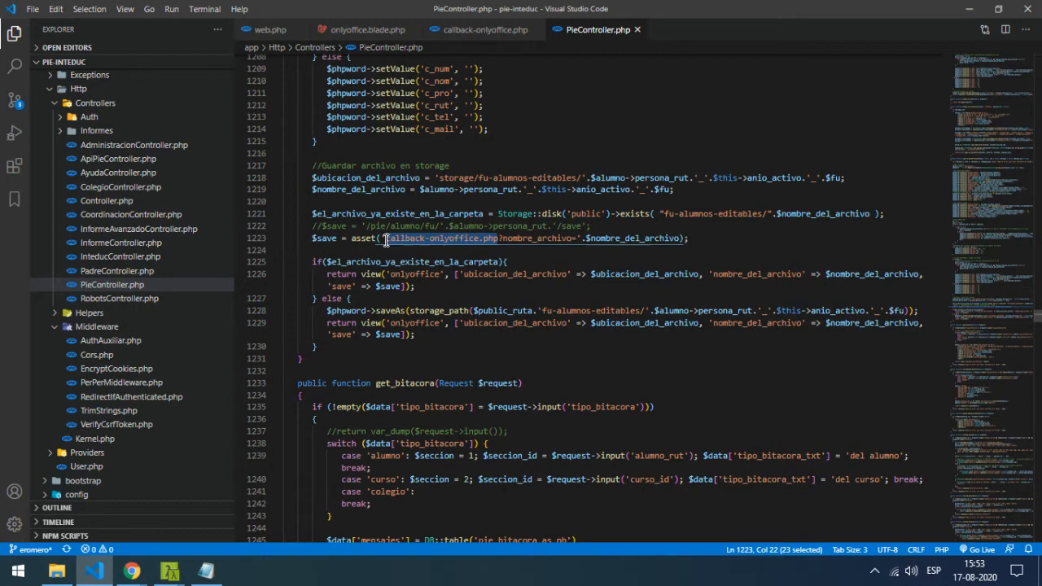
mouse_move(361, 238)
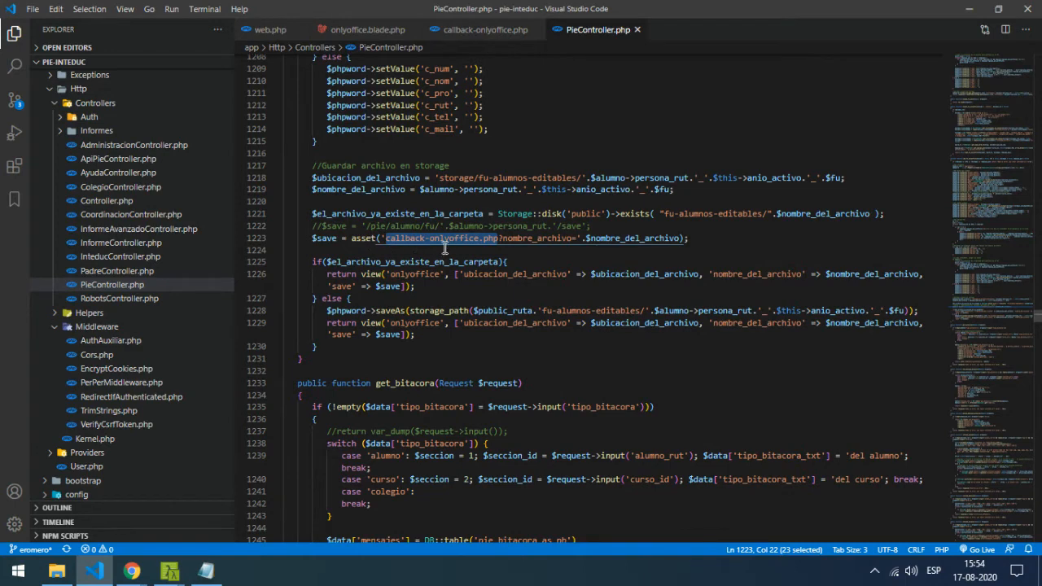
mouse_move(391, 245)
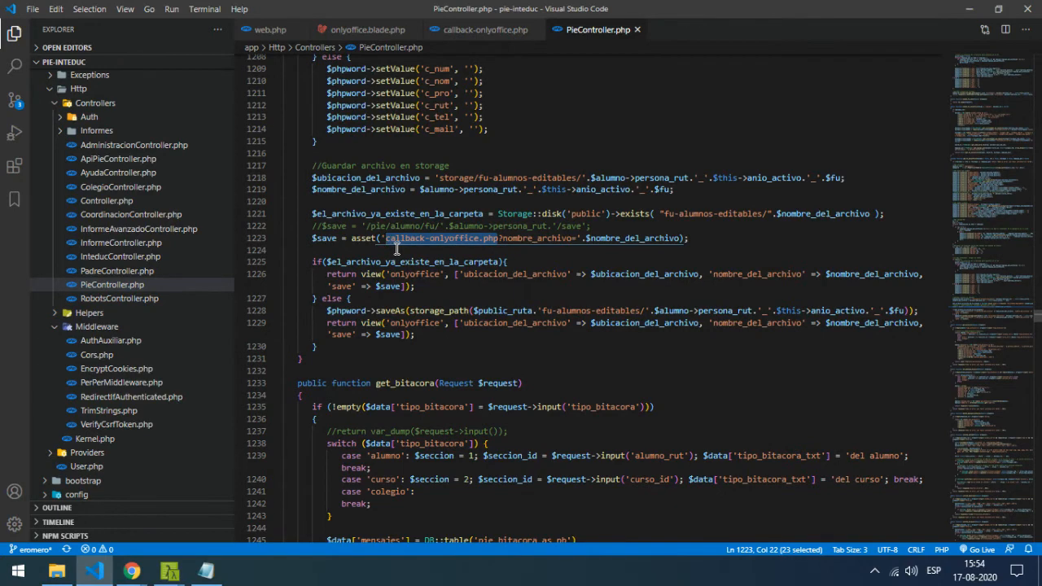
mouse_move(394, 247)
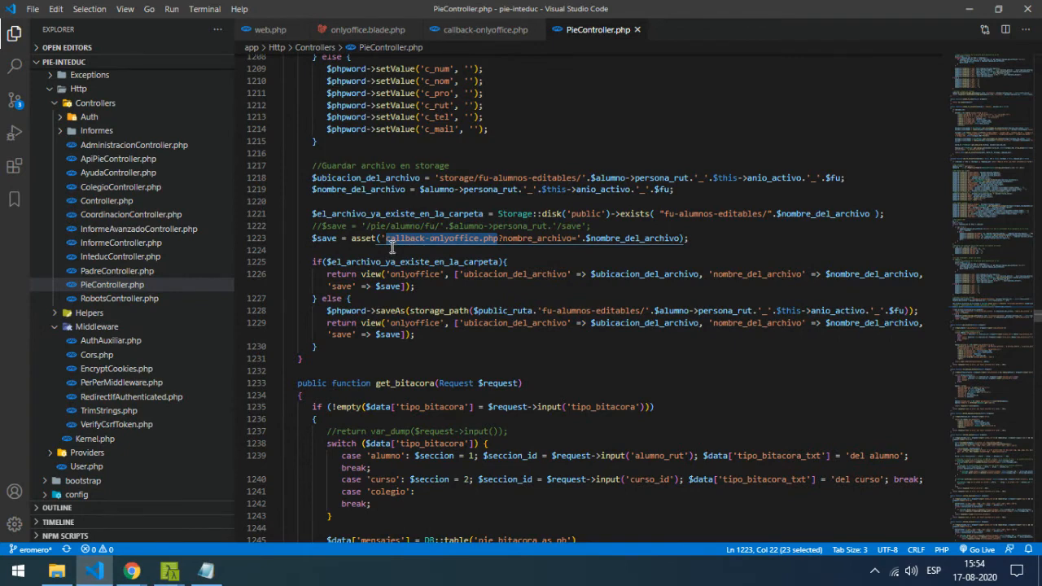
mouse_move(404, 248)
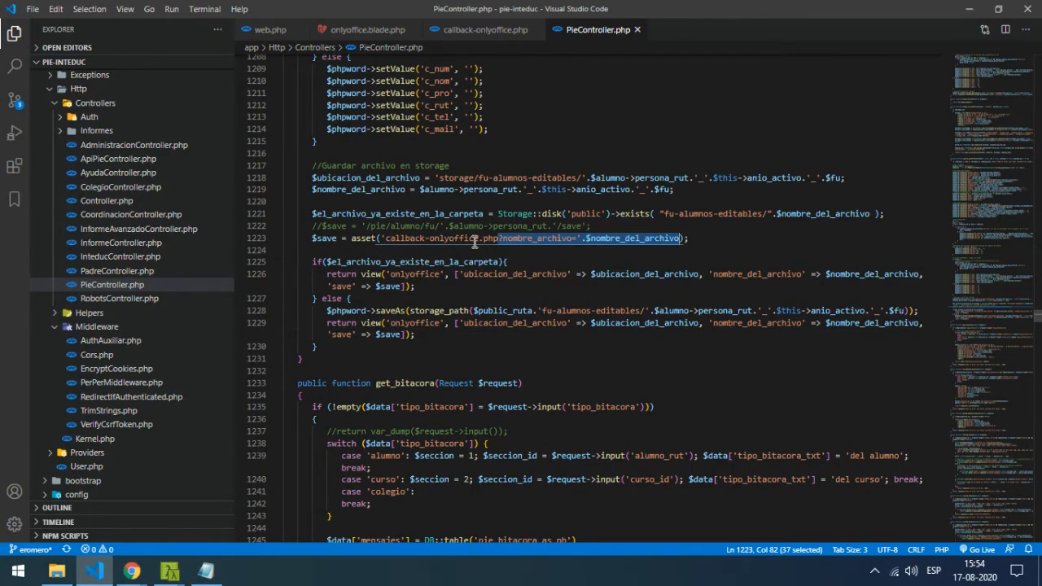
mouse_move(639, 238)
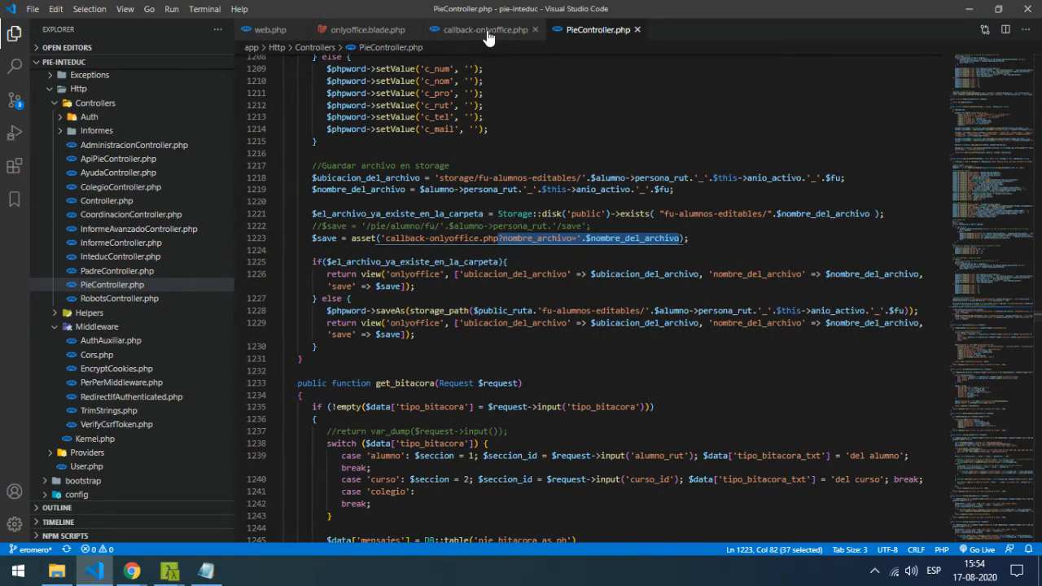
left_click(481, 30)
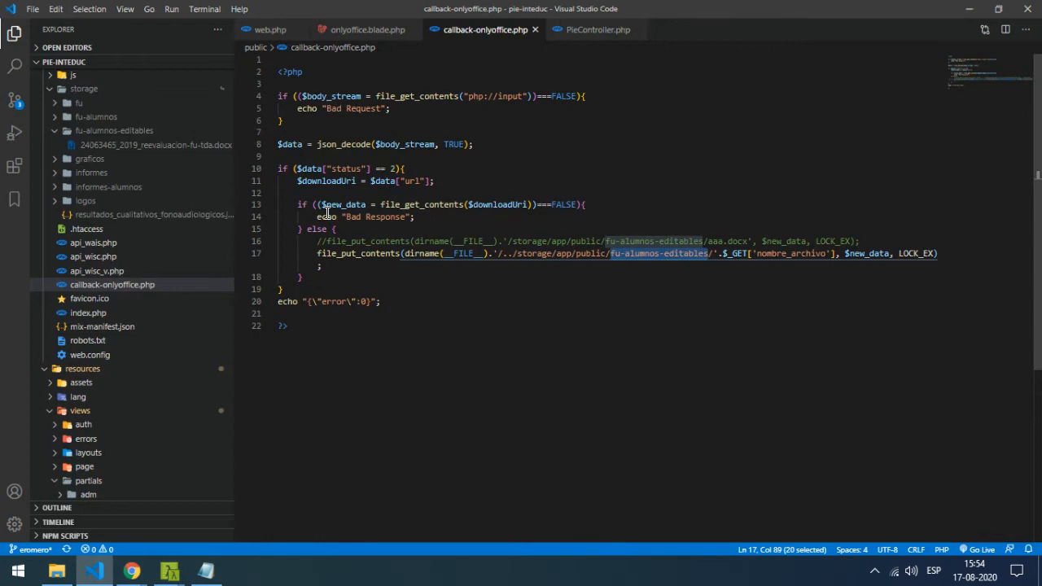
scroll("up", 3)
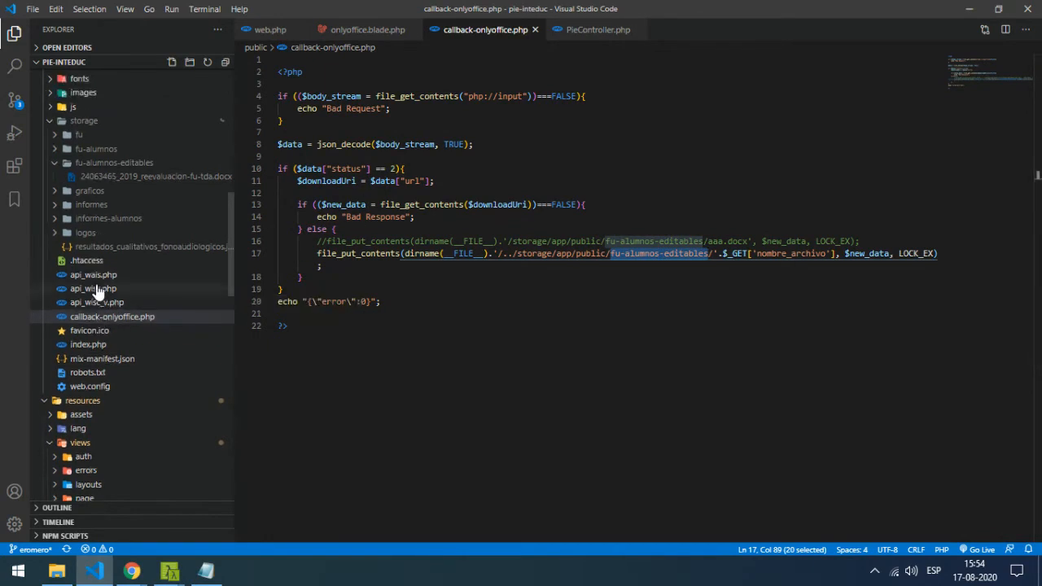
scroll("up", 3)
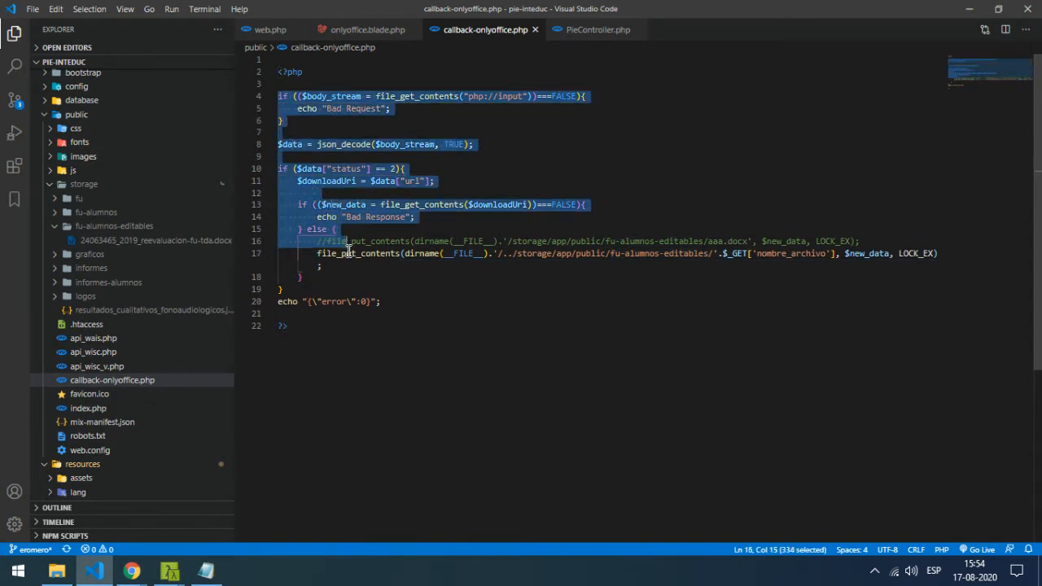
left_click(387, 280)
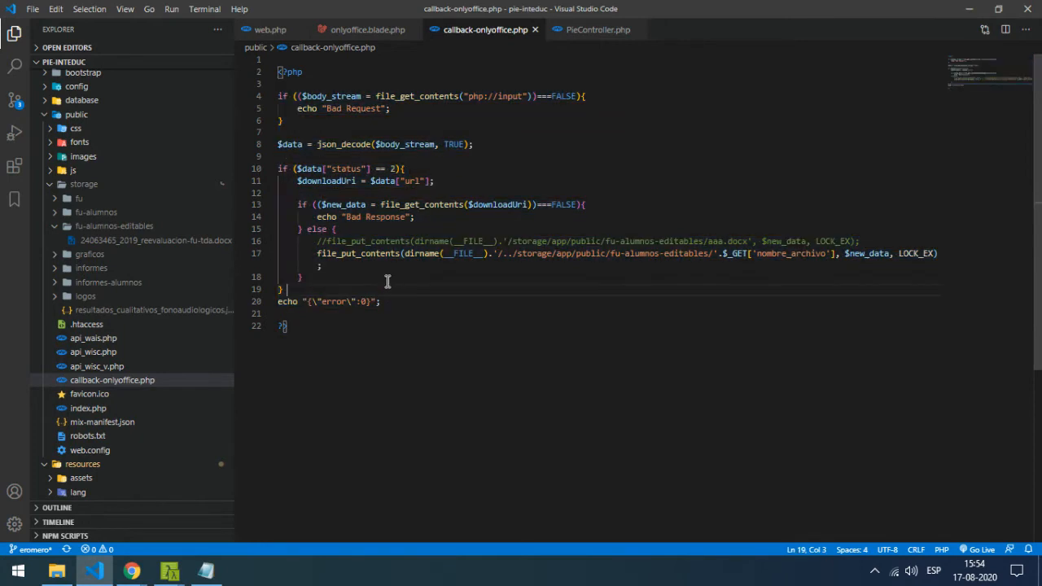
mouse_move(427, 96)
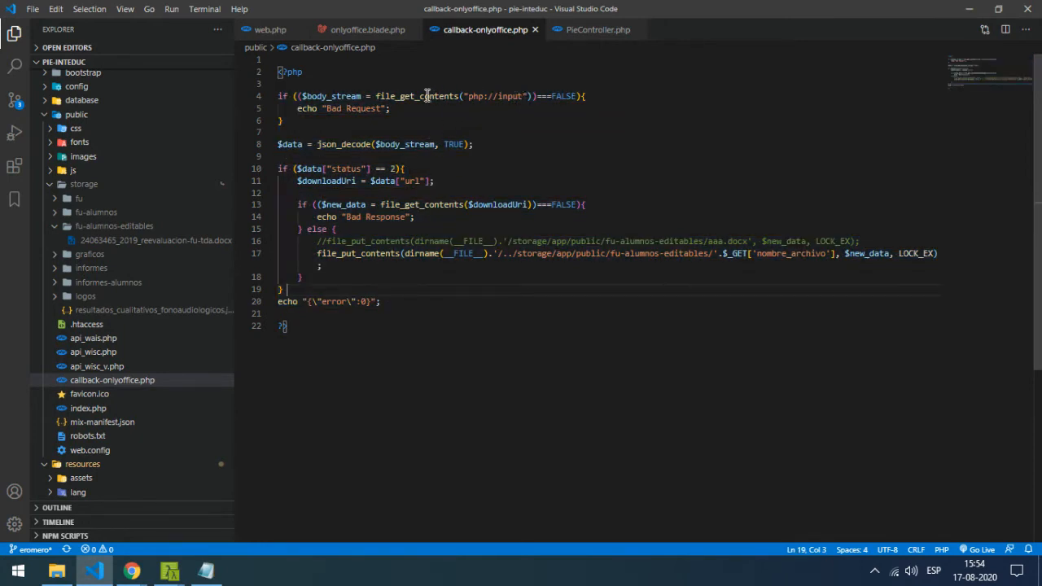
mouse_move(421, 254)
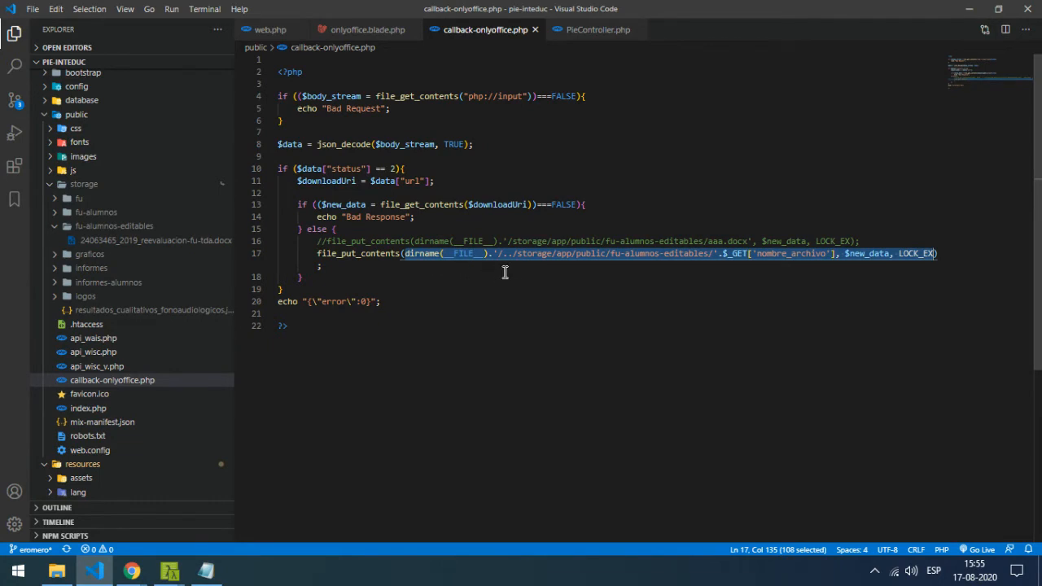
mouse_move(694, 270)
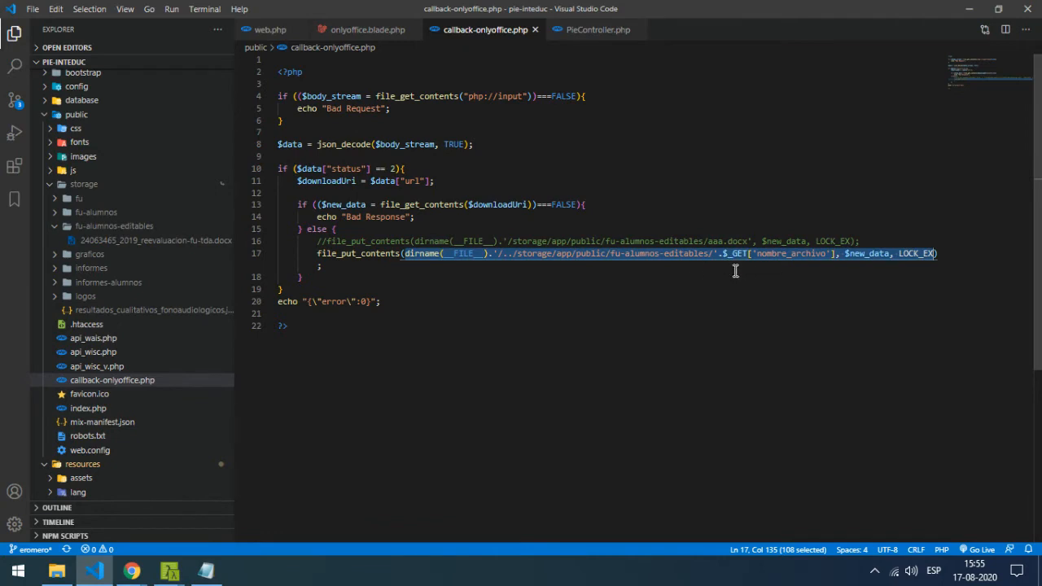
mouse_move(782, 272)
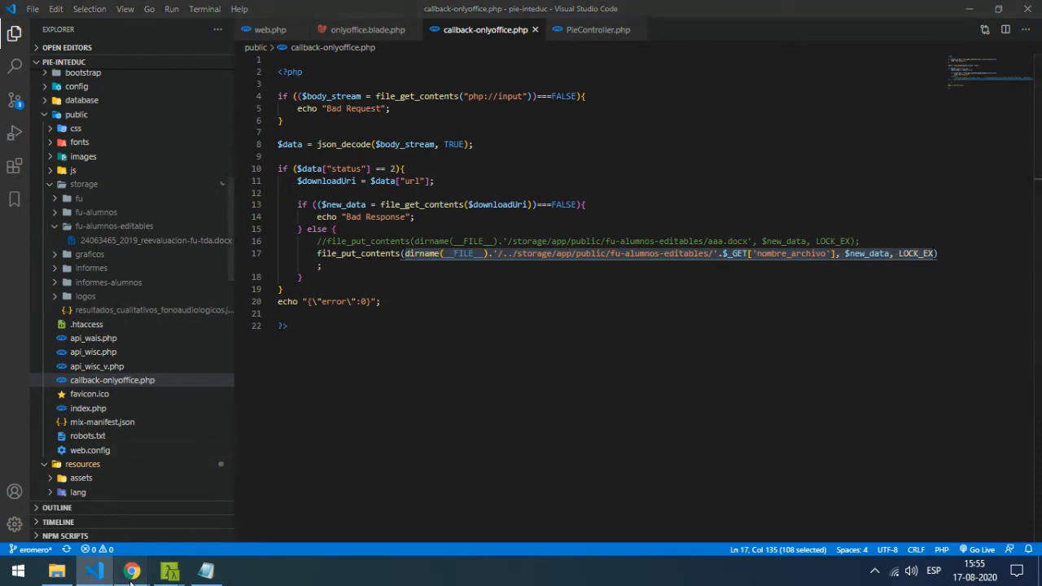
Reopen the student's FU revaluation form for editing from the Formulario Único menu
left_click(132, 570)
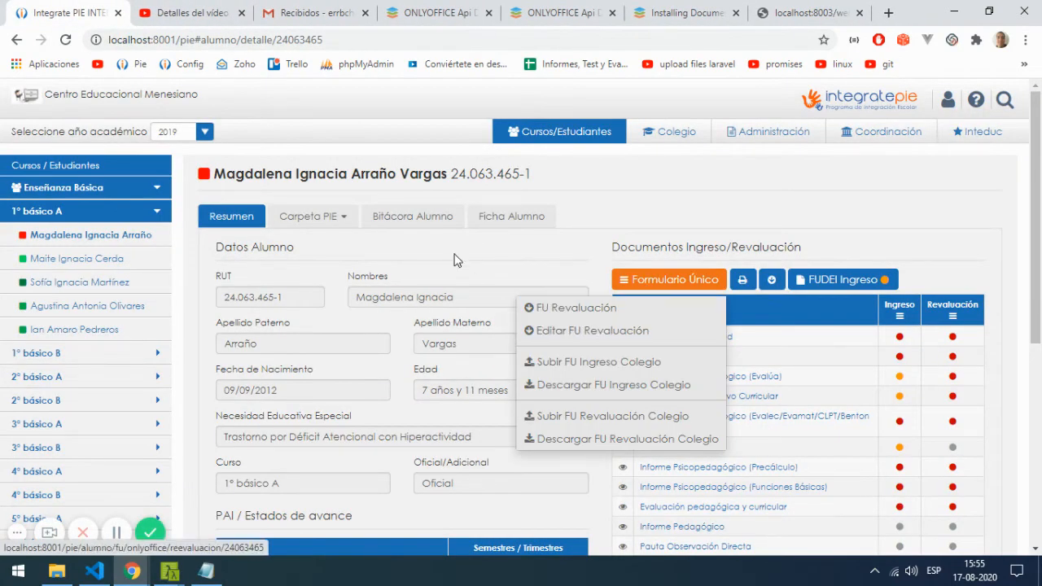
mouse_move(593, 331)
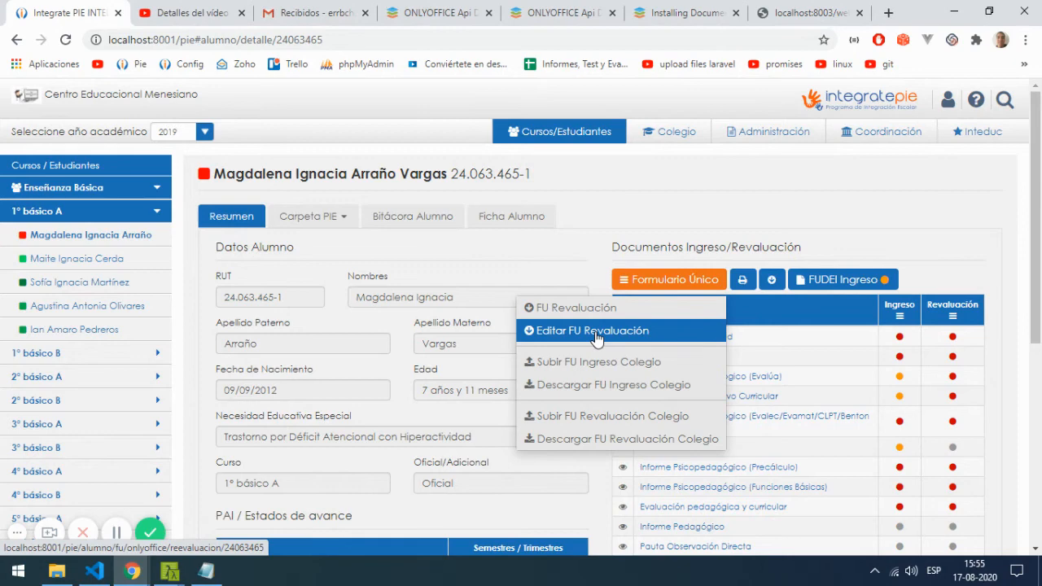
left_click(594, 329)
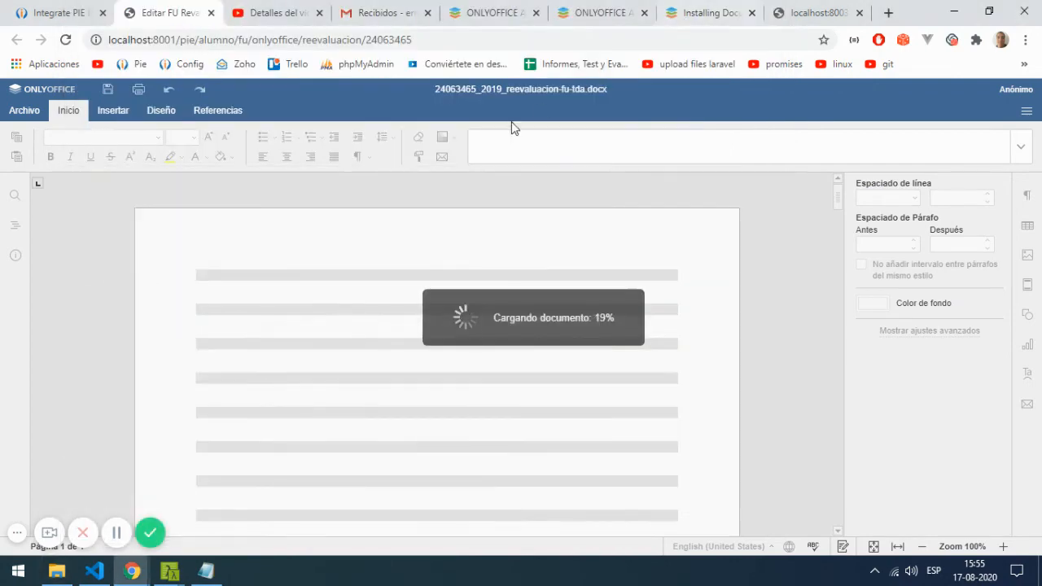
mouse_move(333, 251)
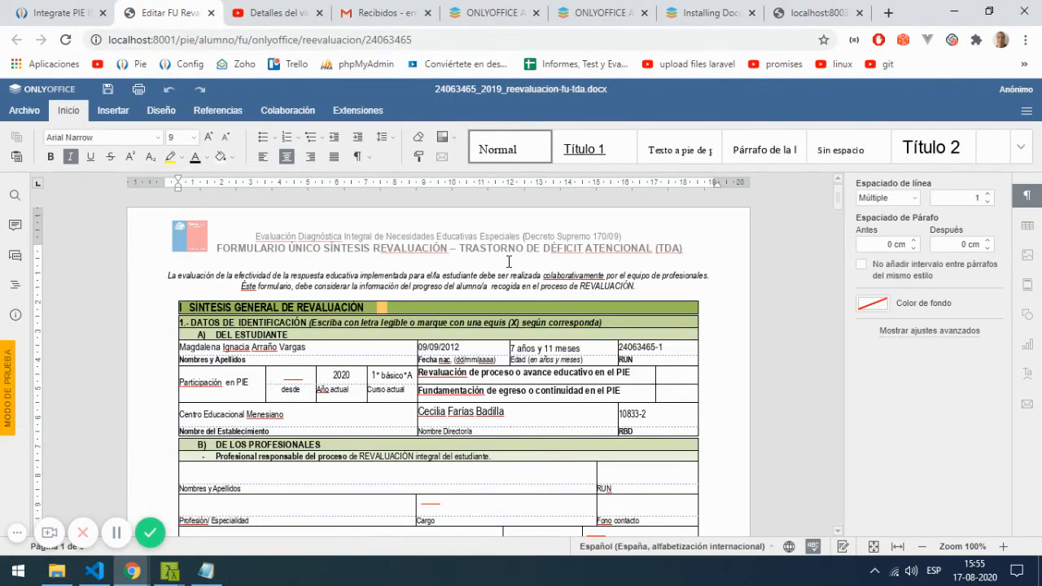
Add the line 'make my new changes in my document' under the form title and let it save
type("make my new changes")
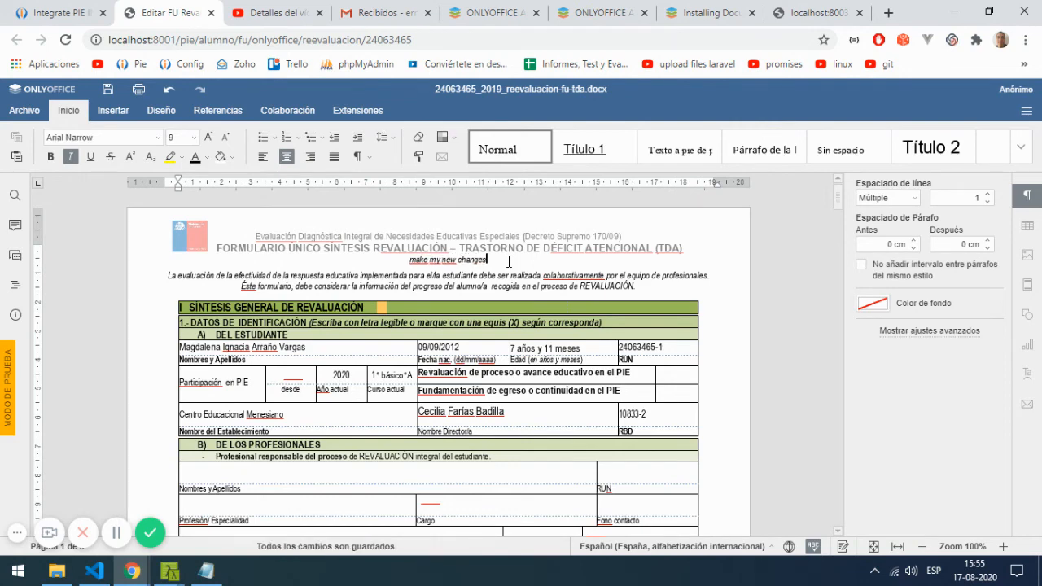
type("in my")
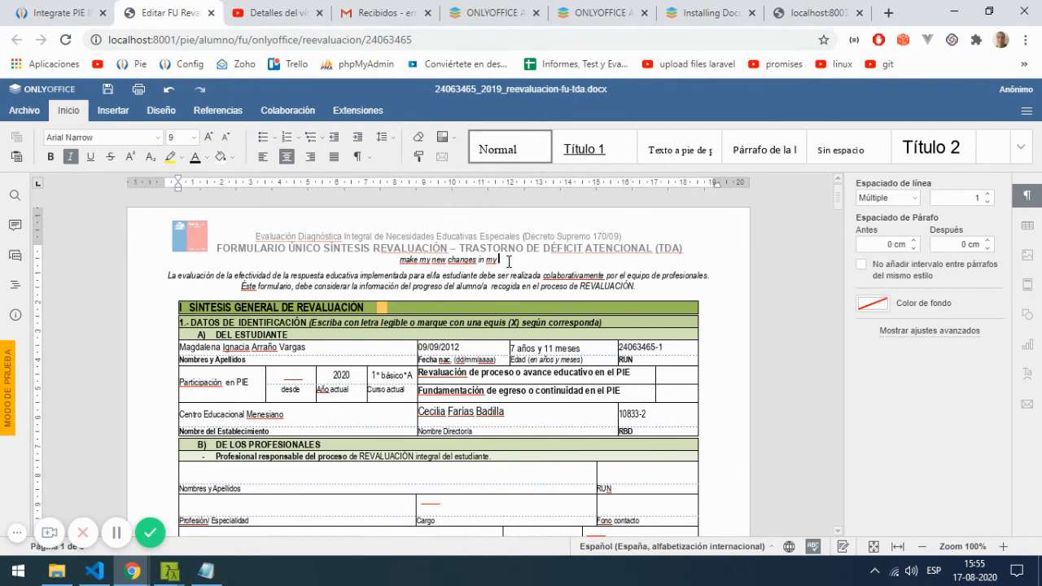
type("documen")
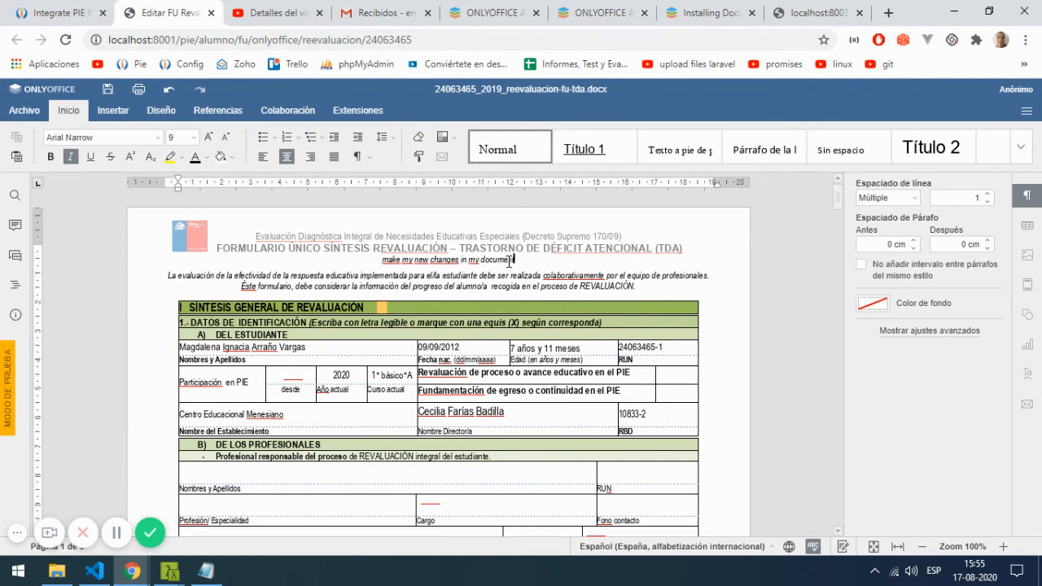
left_click(23, 110)
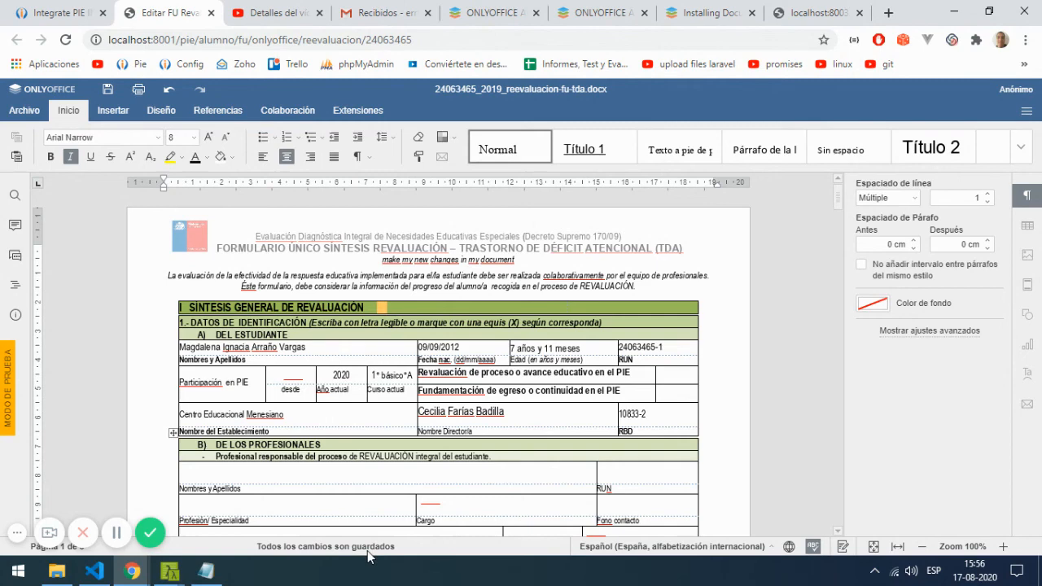
mouse_move(397, 557)
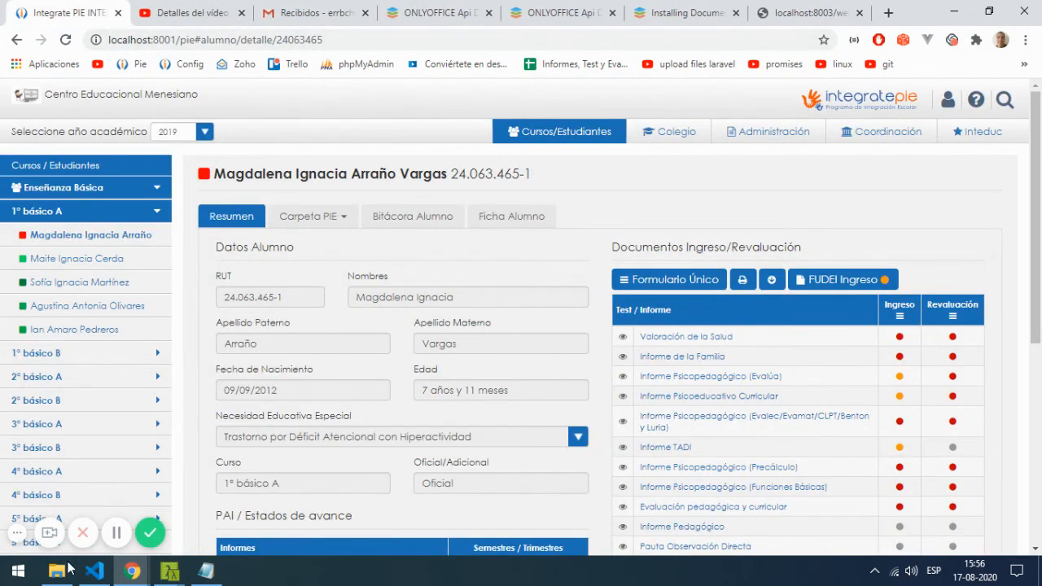
Open the stored revaluation docx from fu-alumnos-editables in Word, dismissing the activation warning
left_click(56, 570)
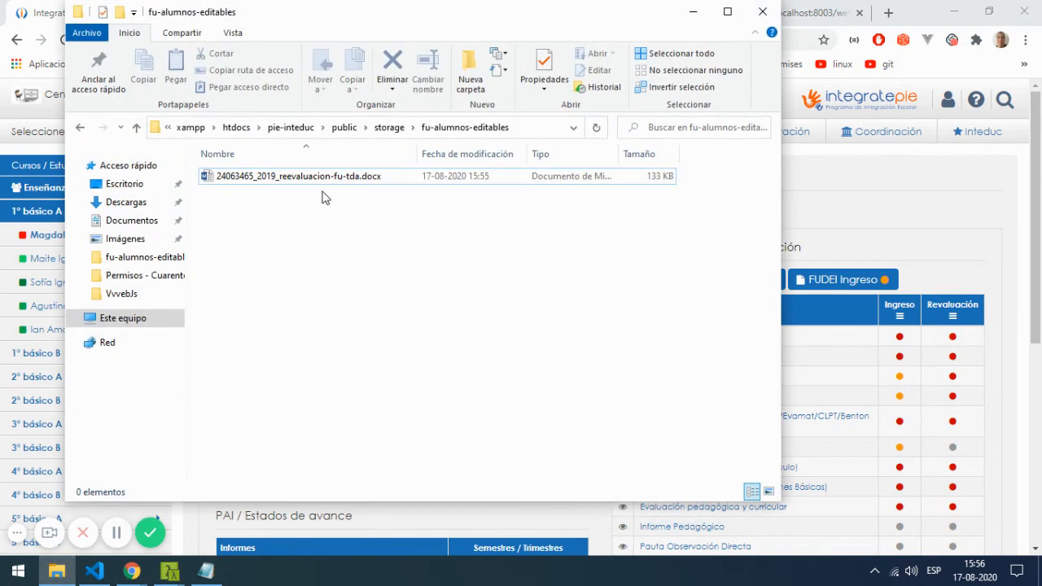
mouse_move(298, 176)
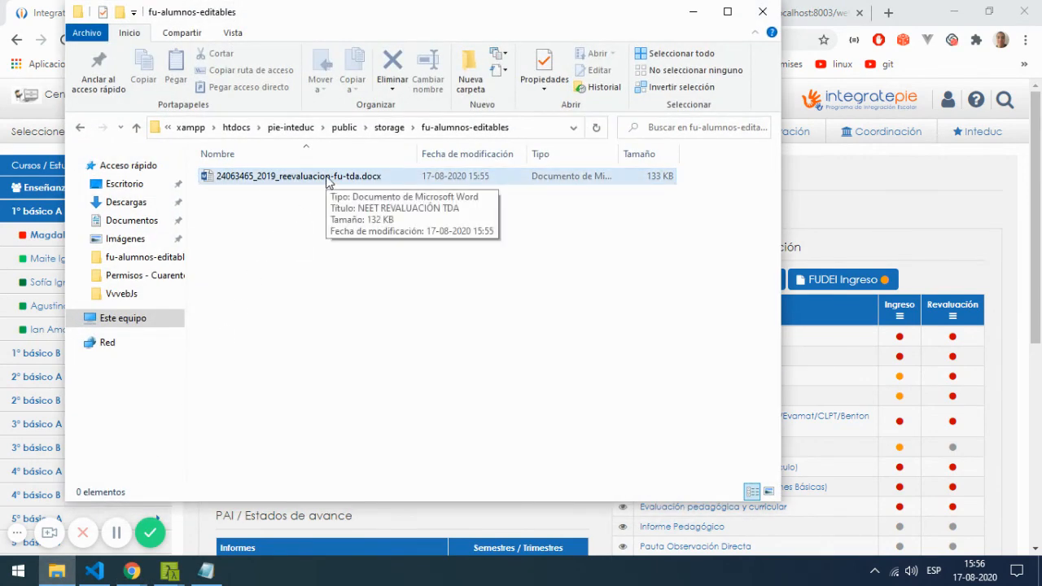
double_click(298, 176)
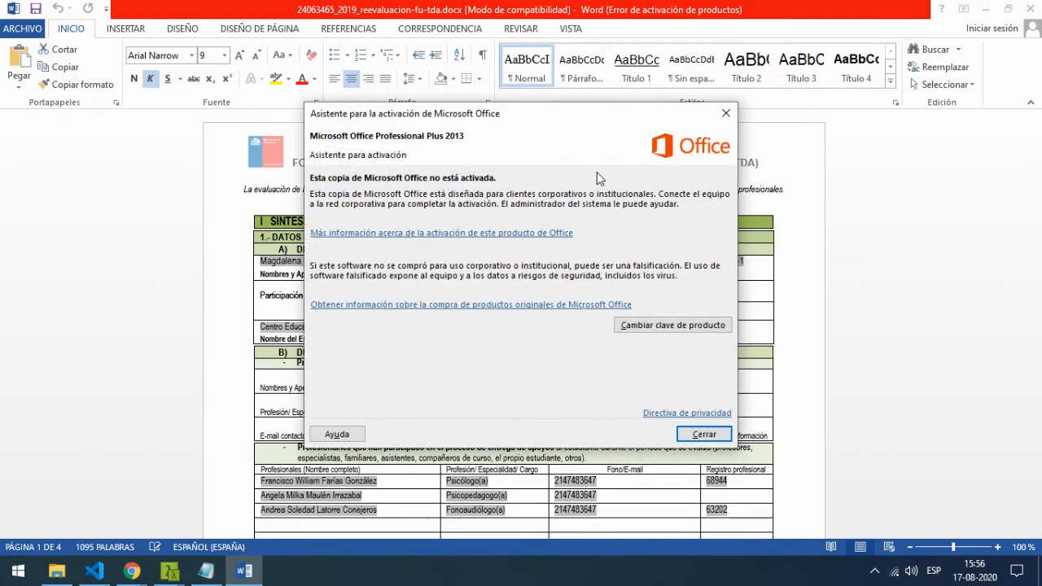
left_click(704, 433)
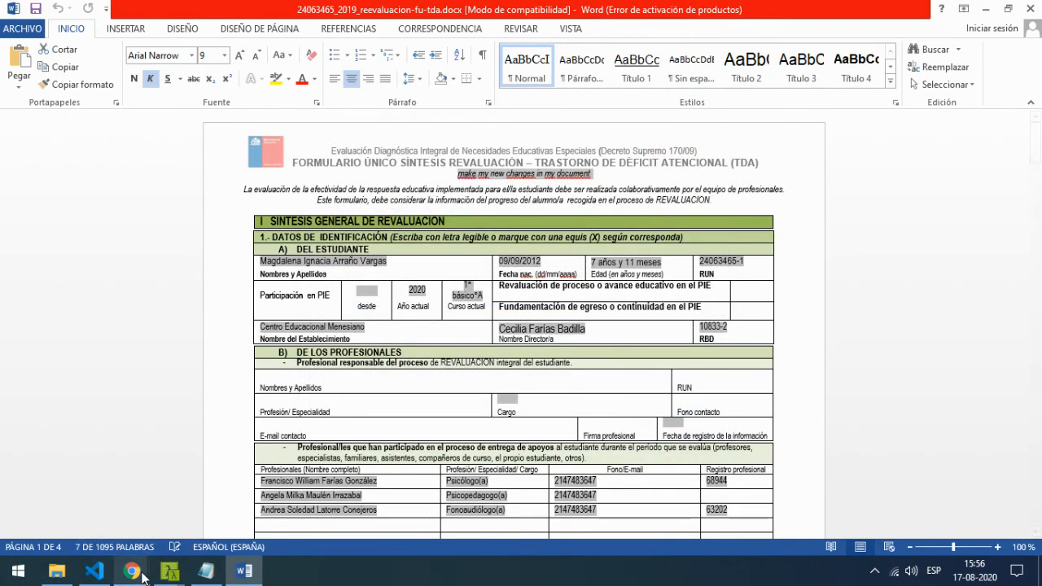
Return to Chrome and switch to the ONLYOFFICE Docker installation guide
left_click(130, 570)
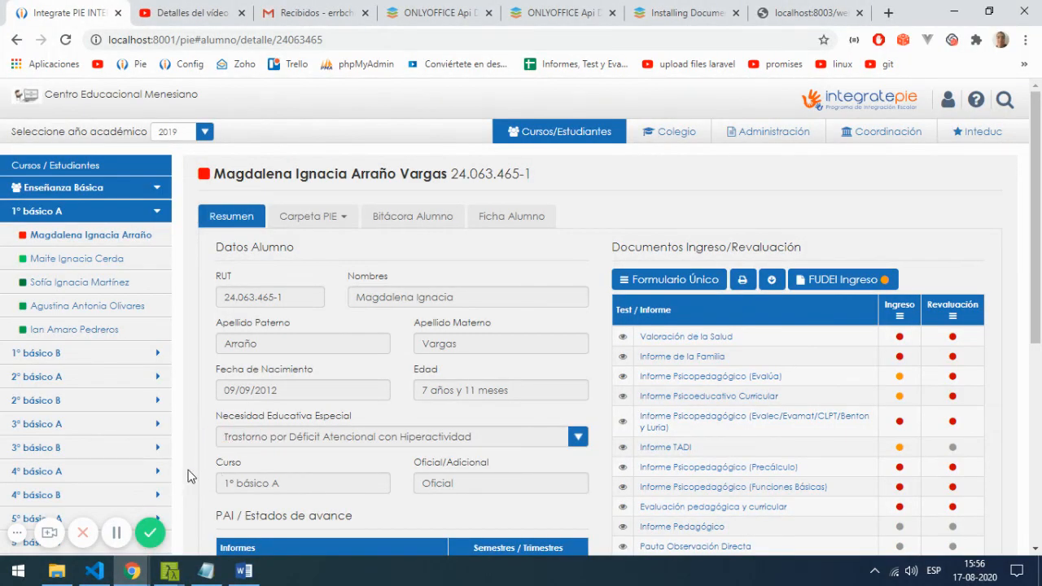
left_click(684, 13)
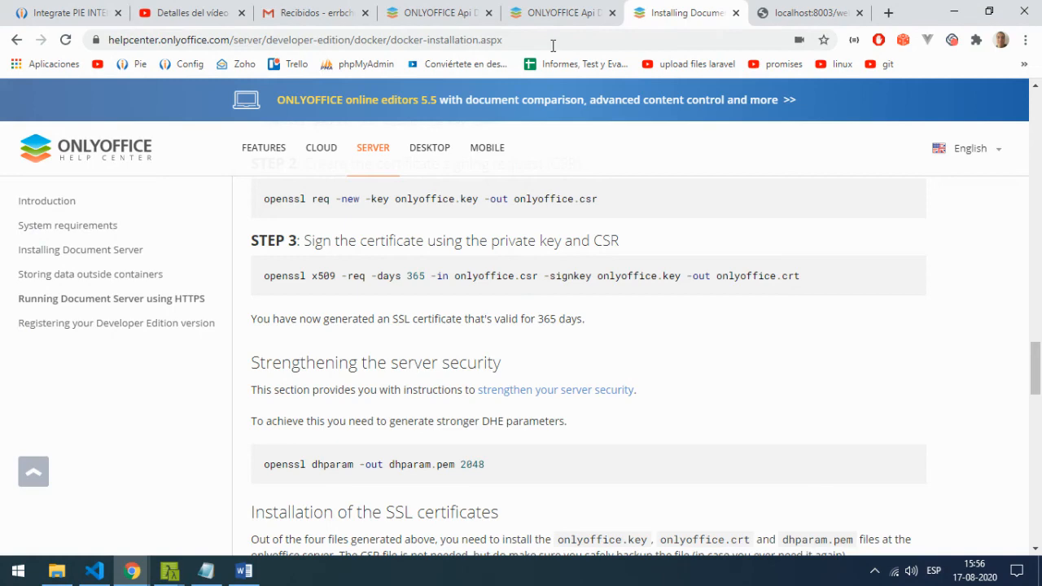